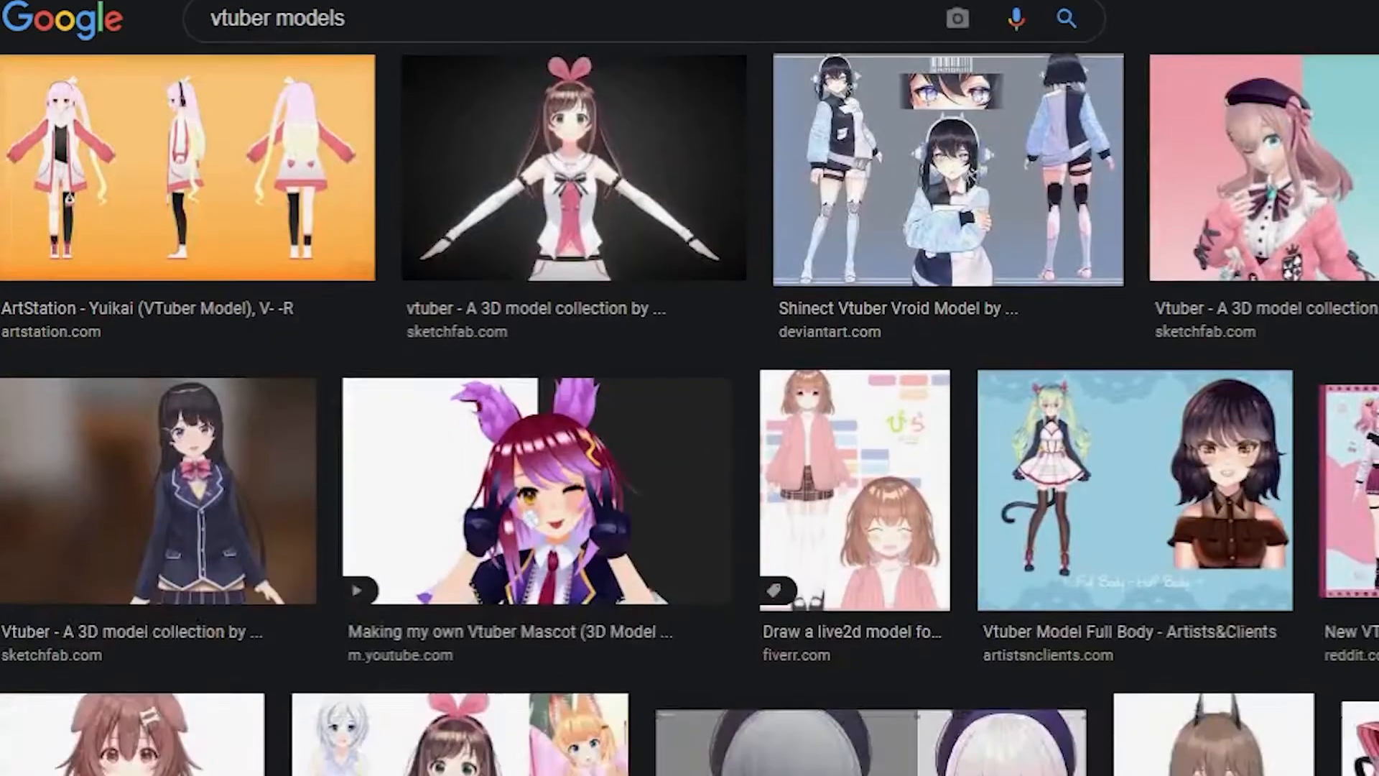
Scroll through the vtuber model image results and VRoid's Mobile, Hub and SDK sections.
{"action": "scroll", "scroll_direction": "down", "scroll_amount": 3}
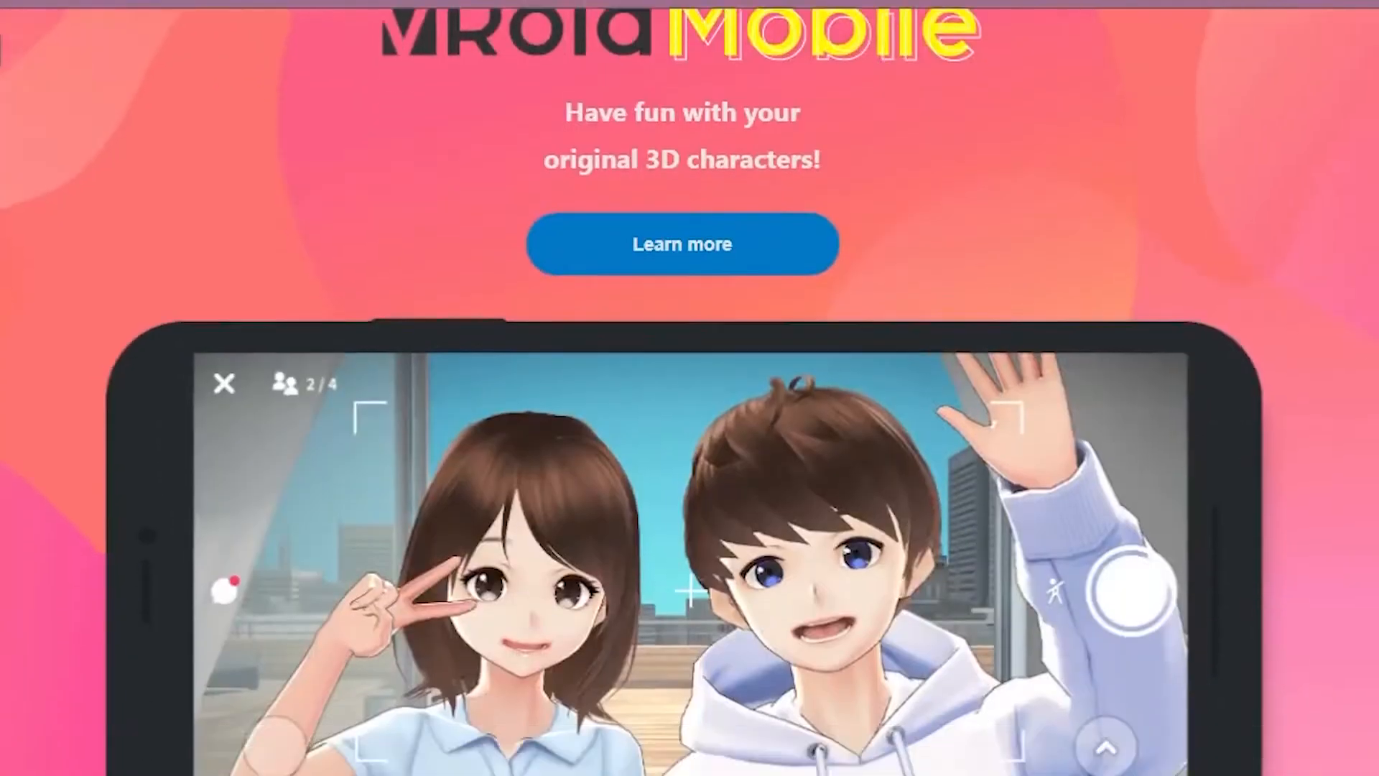
{"action": "scroll", "scroll_direction": "down", "scroll_amount": 3}
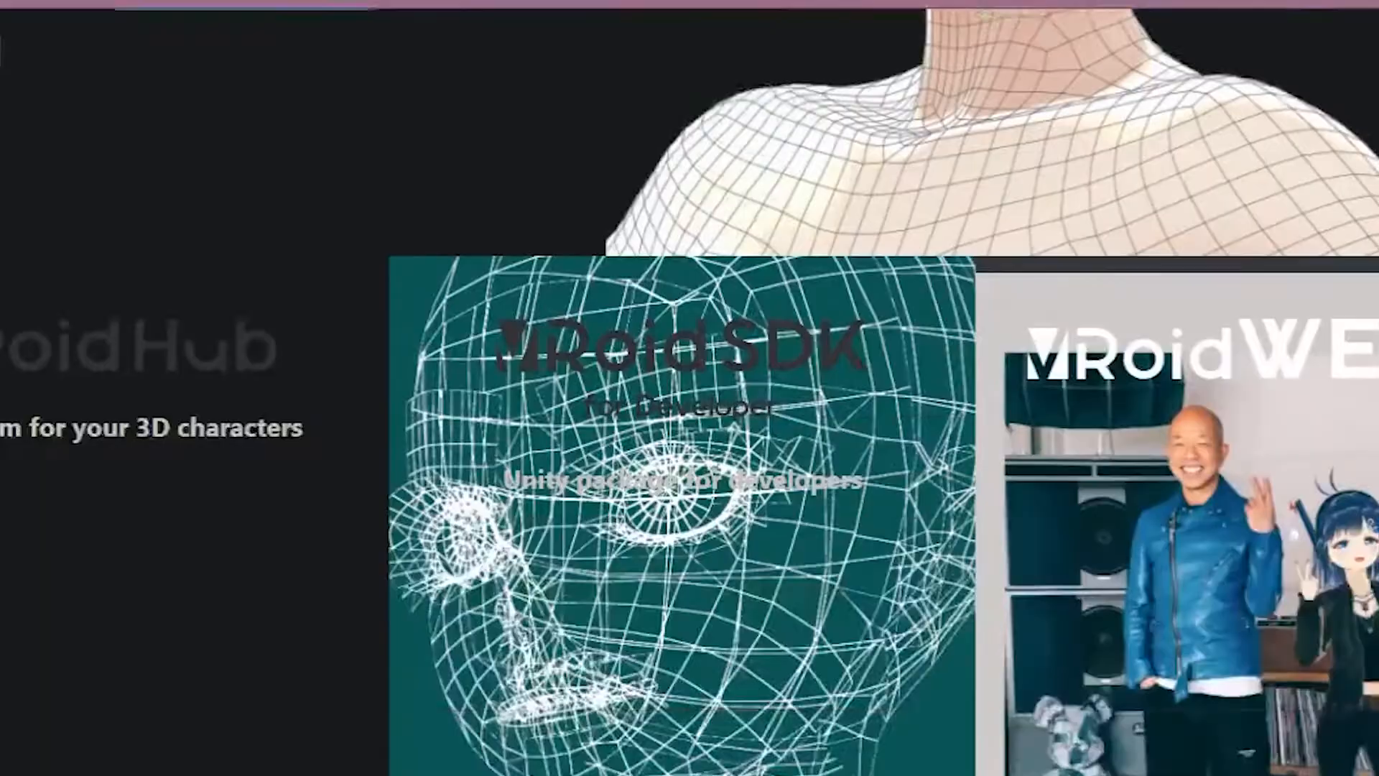
{"action": "scroll", "scroll_direction": "down", "scroll_amount": 3}
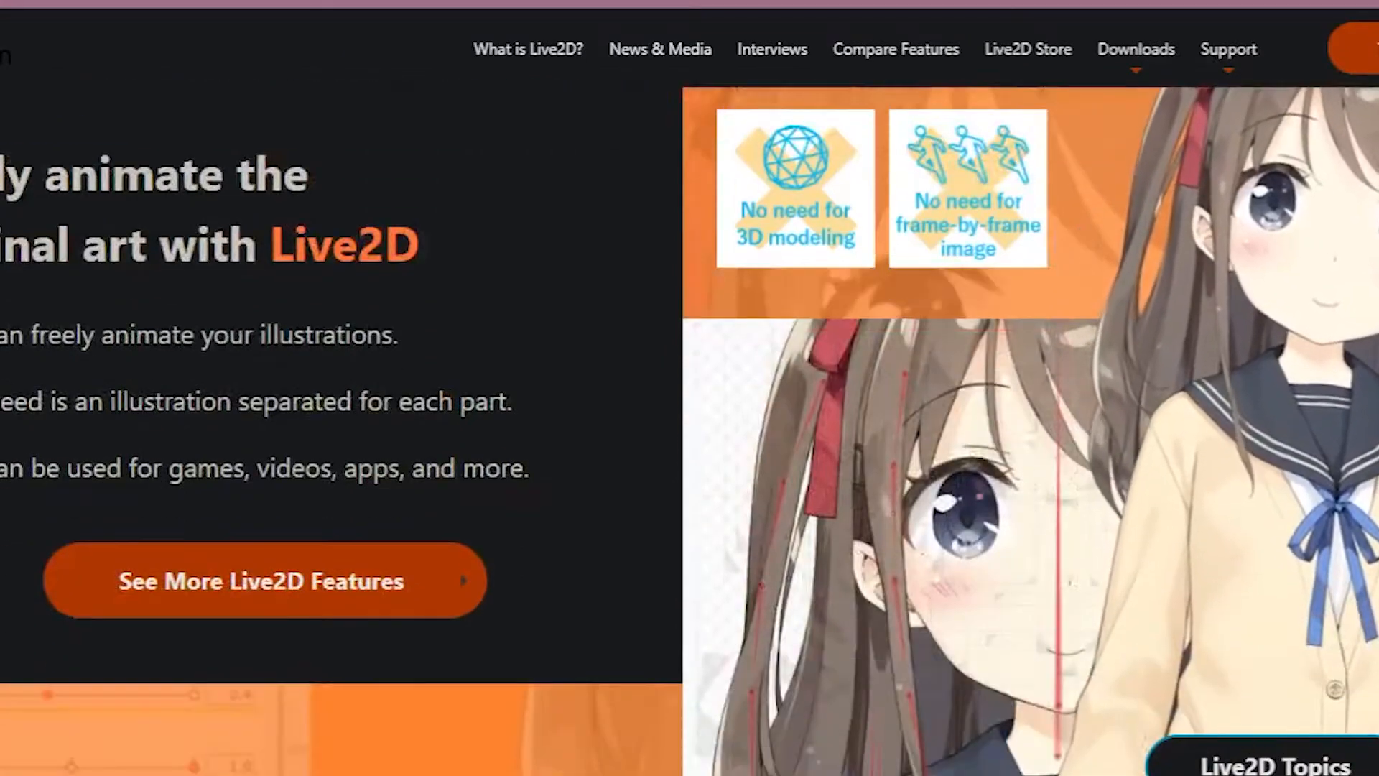
Scroll past the Cubism features and trial download to the 'Choose Annual Plan' pricing chart.
{"action": "scroll", "scroll_direction": "down", "scroll_amount": 3}
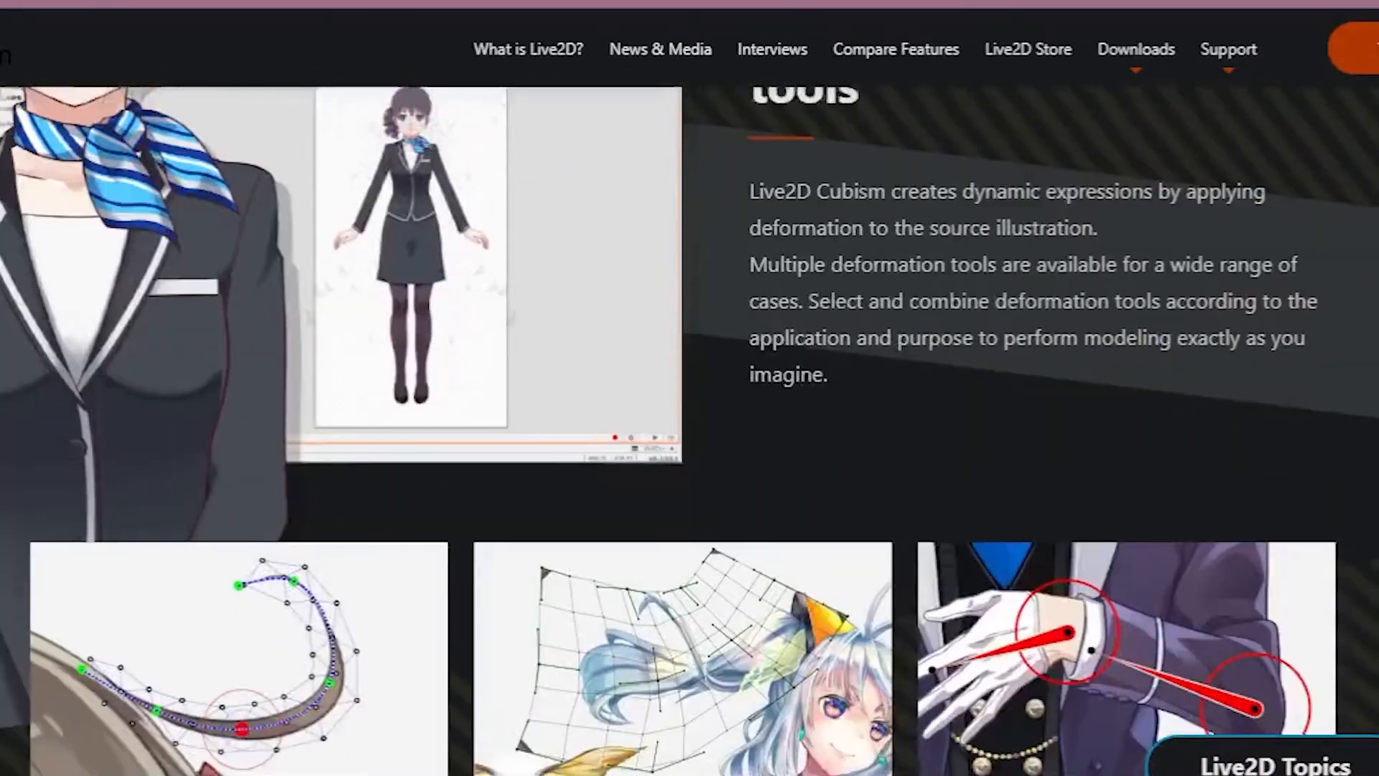
{"action": "scroll", "scroll_direction": "down", "scroll_amount": 3}
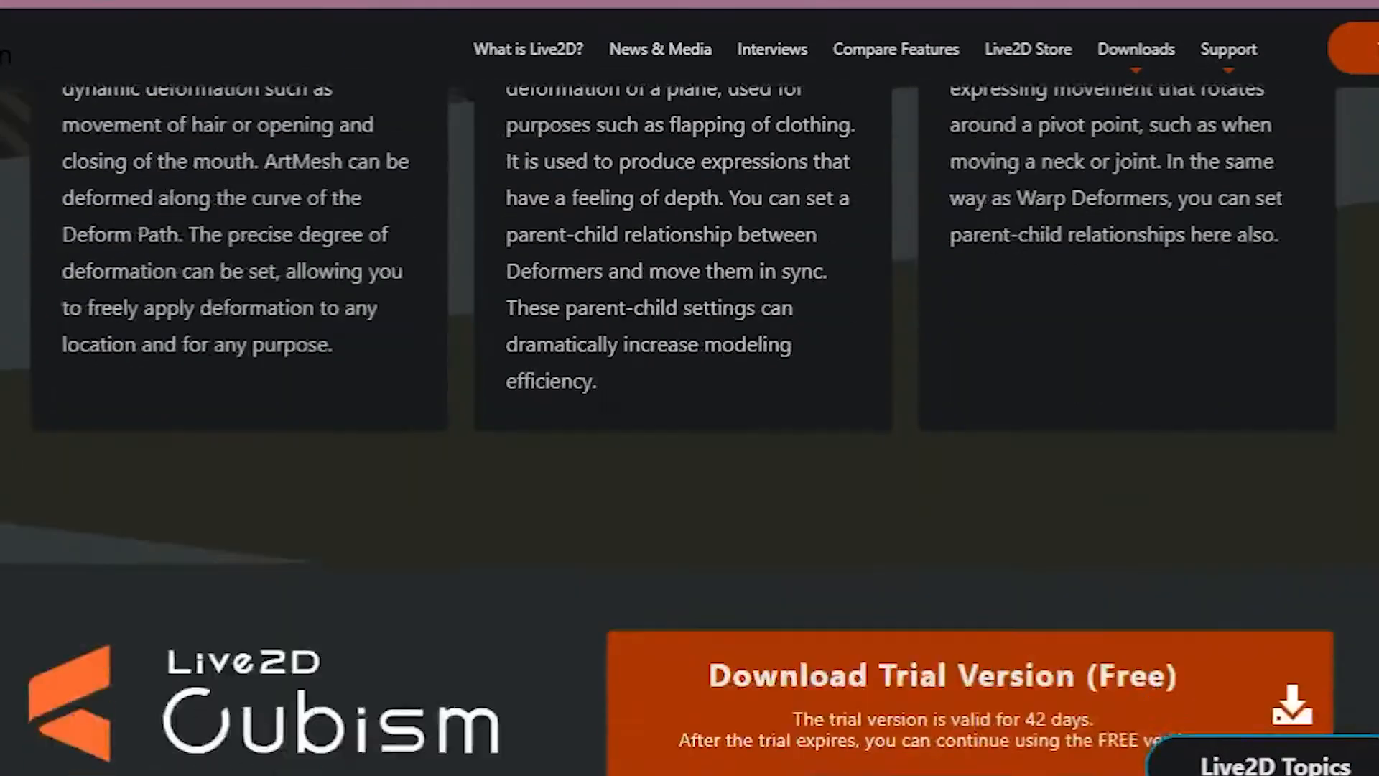
{"action": "scroll", "scroll_direction": "down", "scroll_amount": 3}
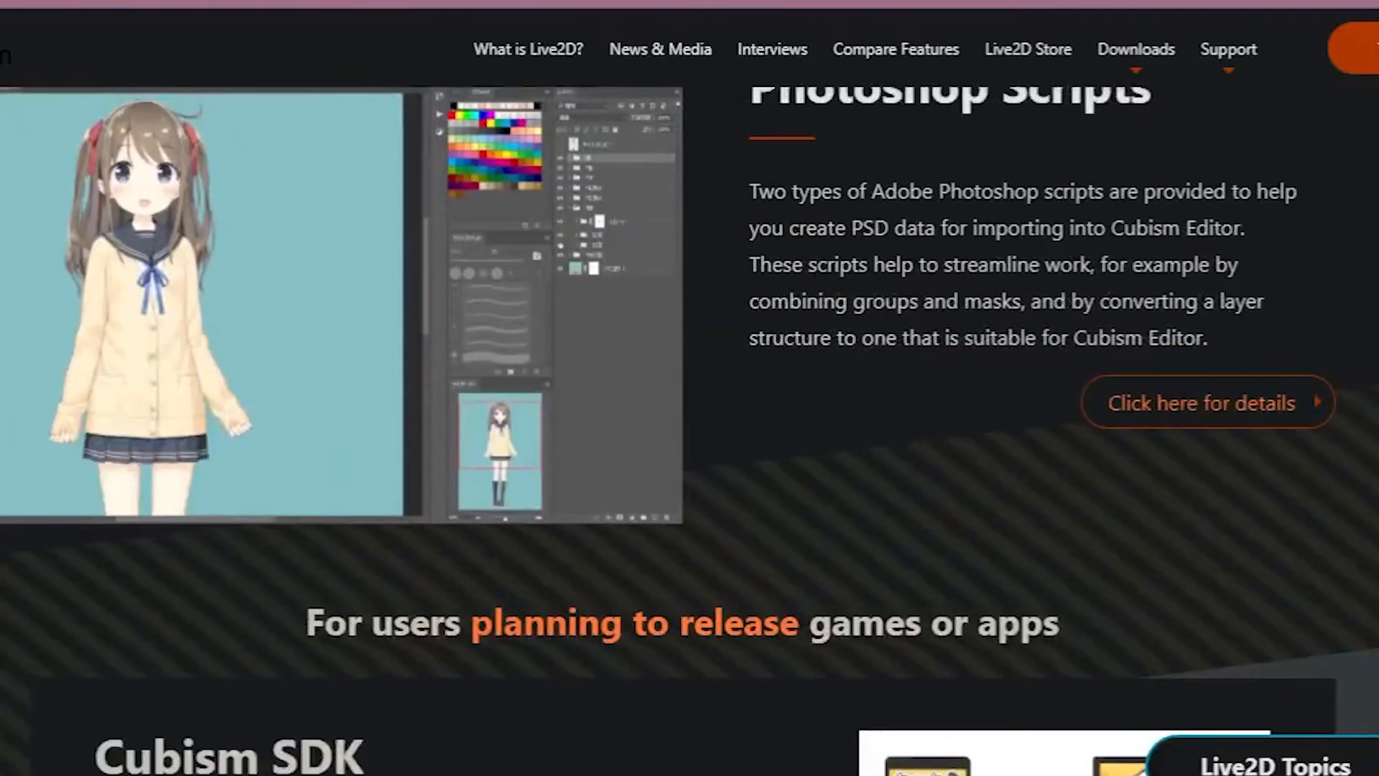
{"action": "scroll", "scroll_direction": "down", "scroll_amount": 3}
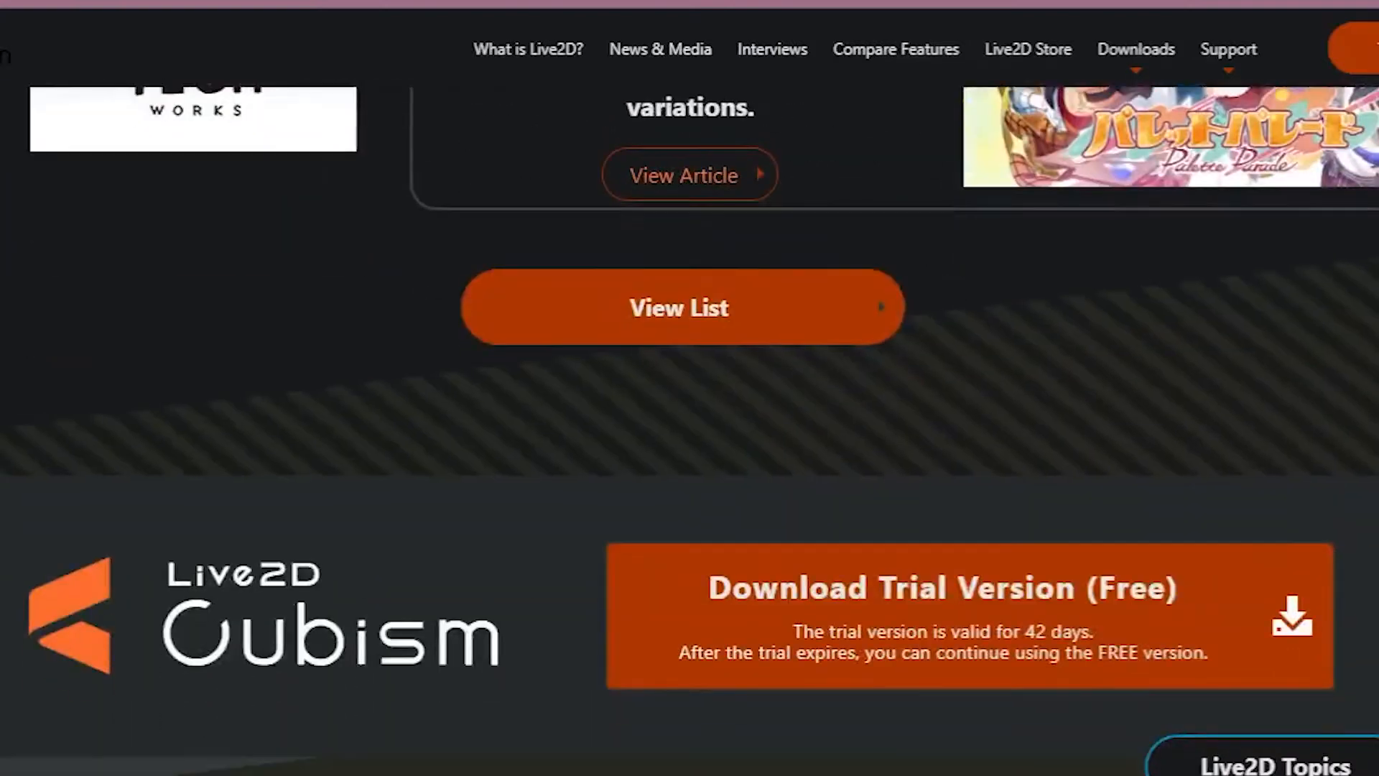
{"action": "scroll", "scroll_direction": "down", "scroll_amount": 3}
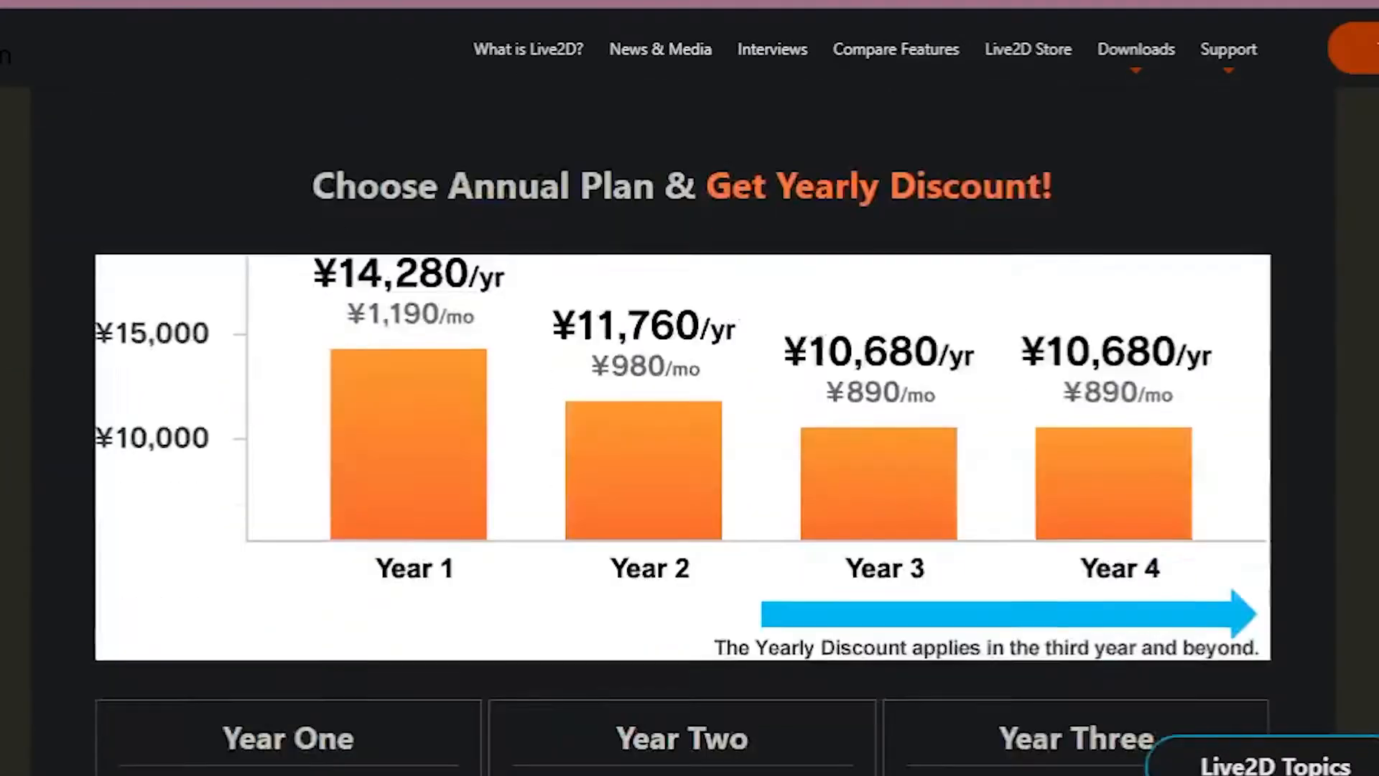
{"action": "scroll", "scroll_direction": "down", "scroll_amount": 3}
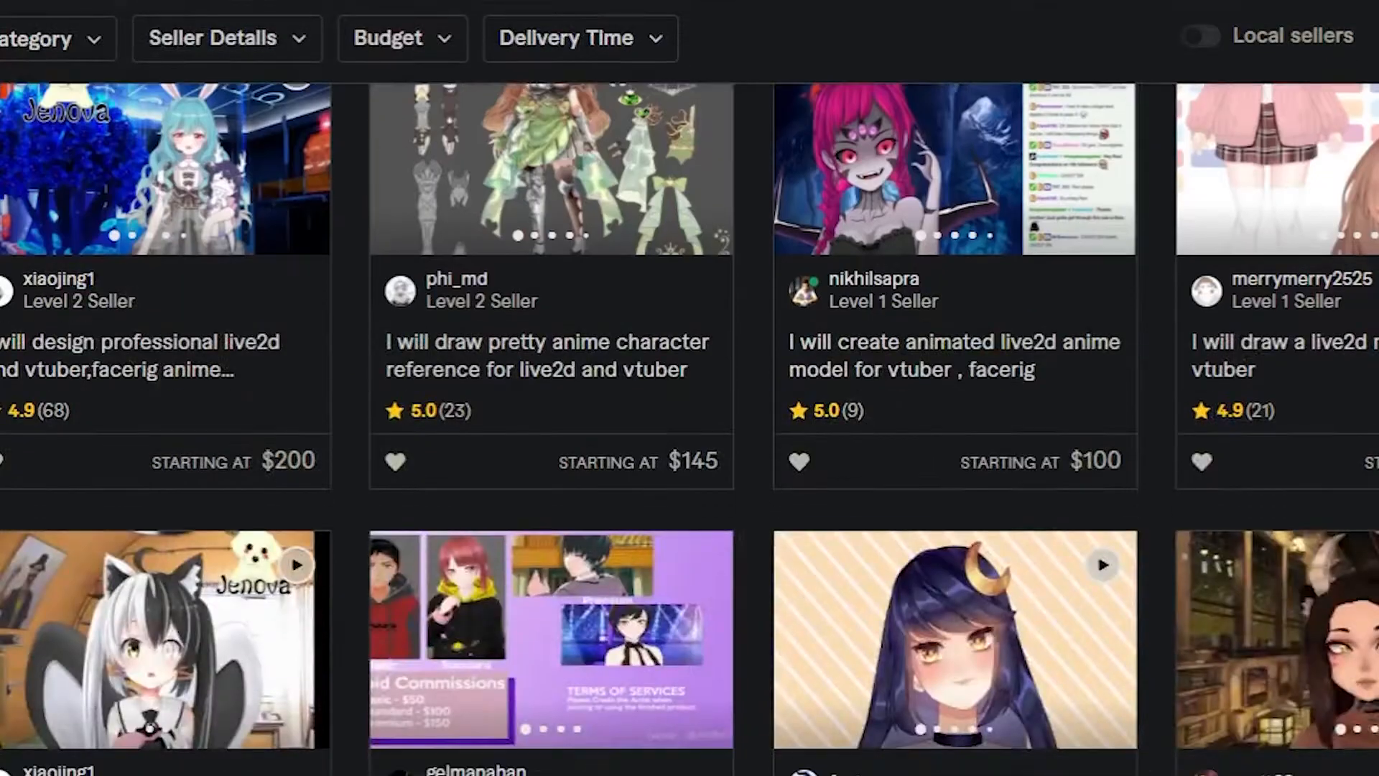
{"action": "scroll", "scroll_direction": "down", "scroll_amount": 3}
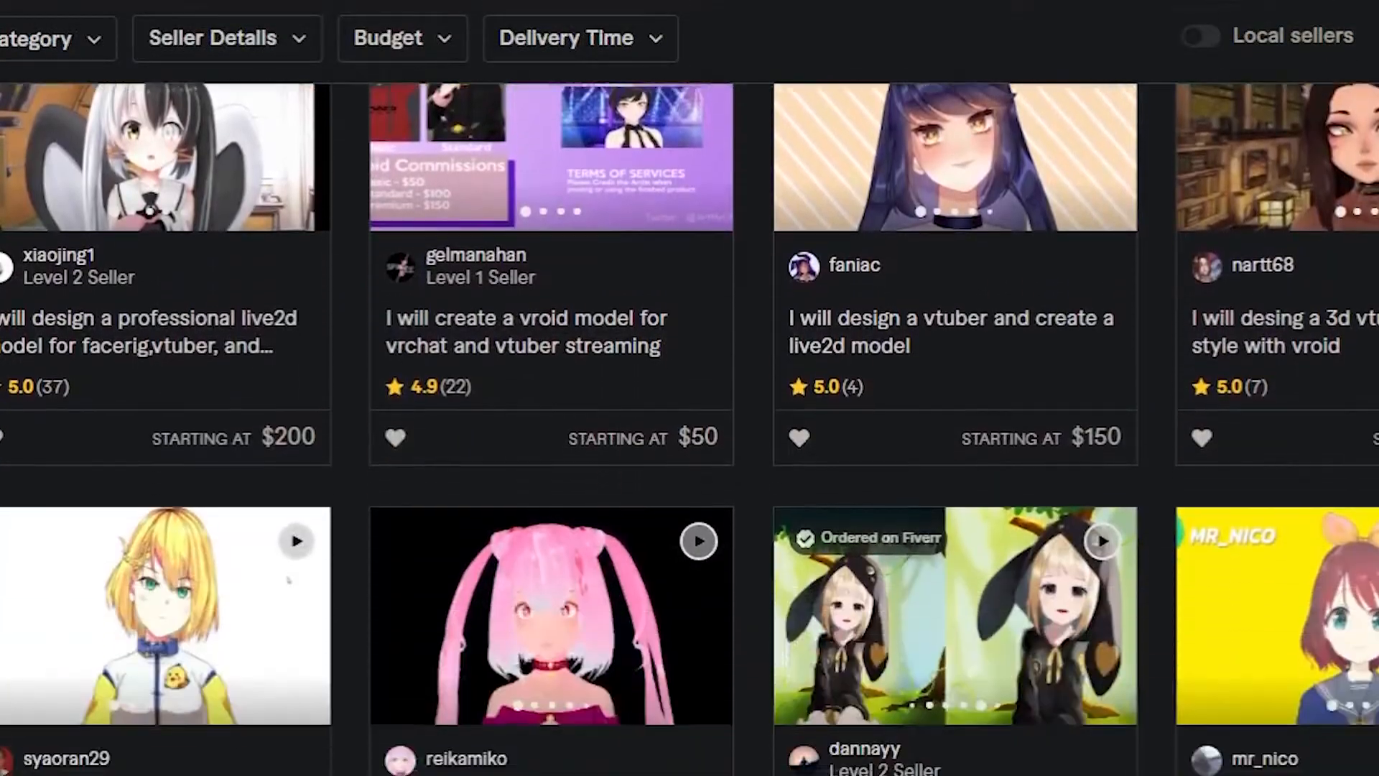
{"action": "scroll", "scroll_direction": "down", "scroll_amount": 3}
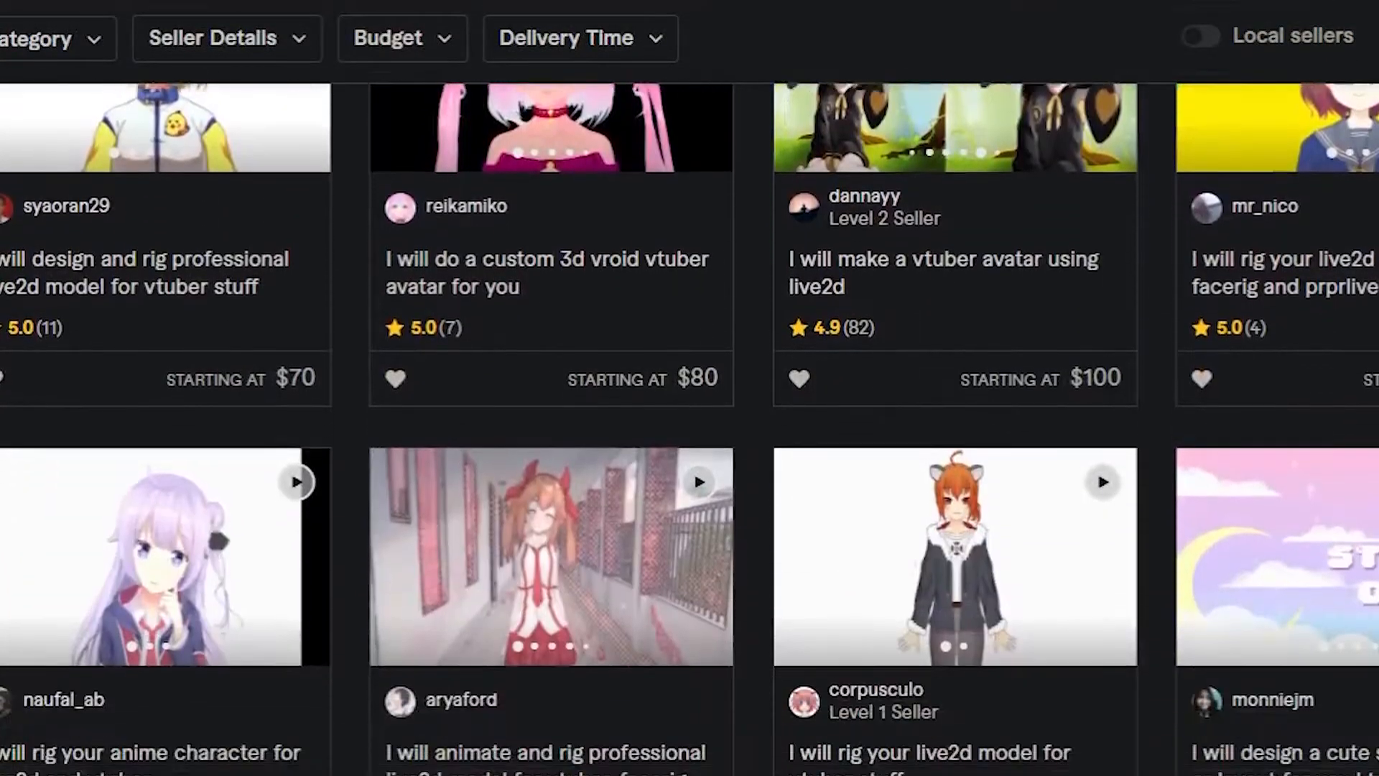
{"action": "scroll", "scroll_direction": "down", "scroll_amount": 3}
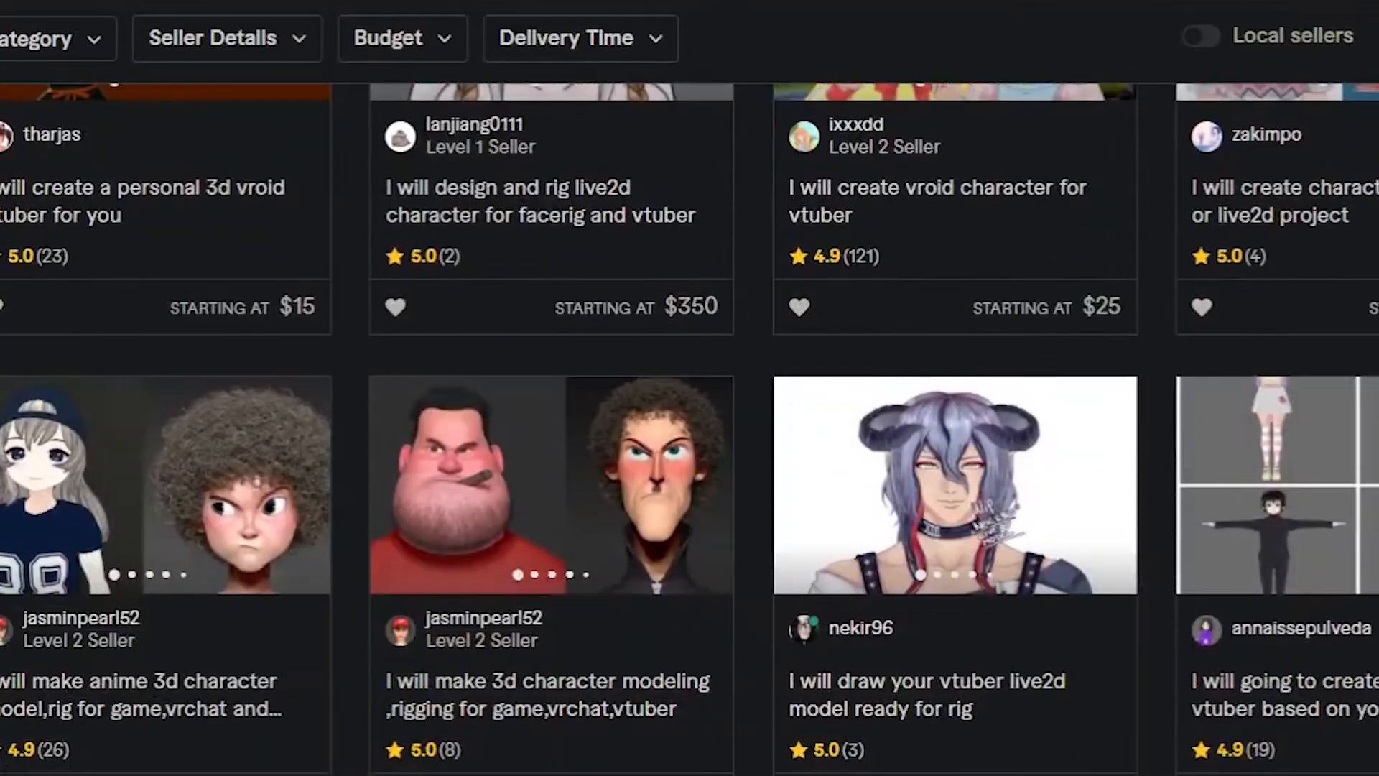
{"action": "scroll", "scroll_direction": "down", "scroll_amount": 3}
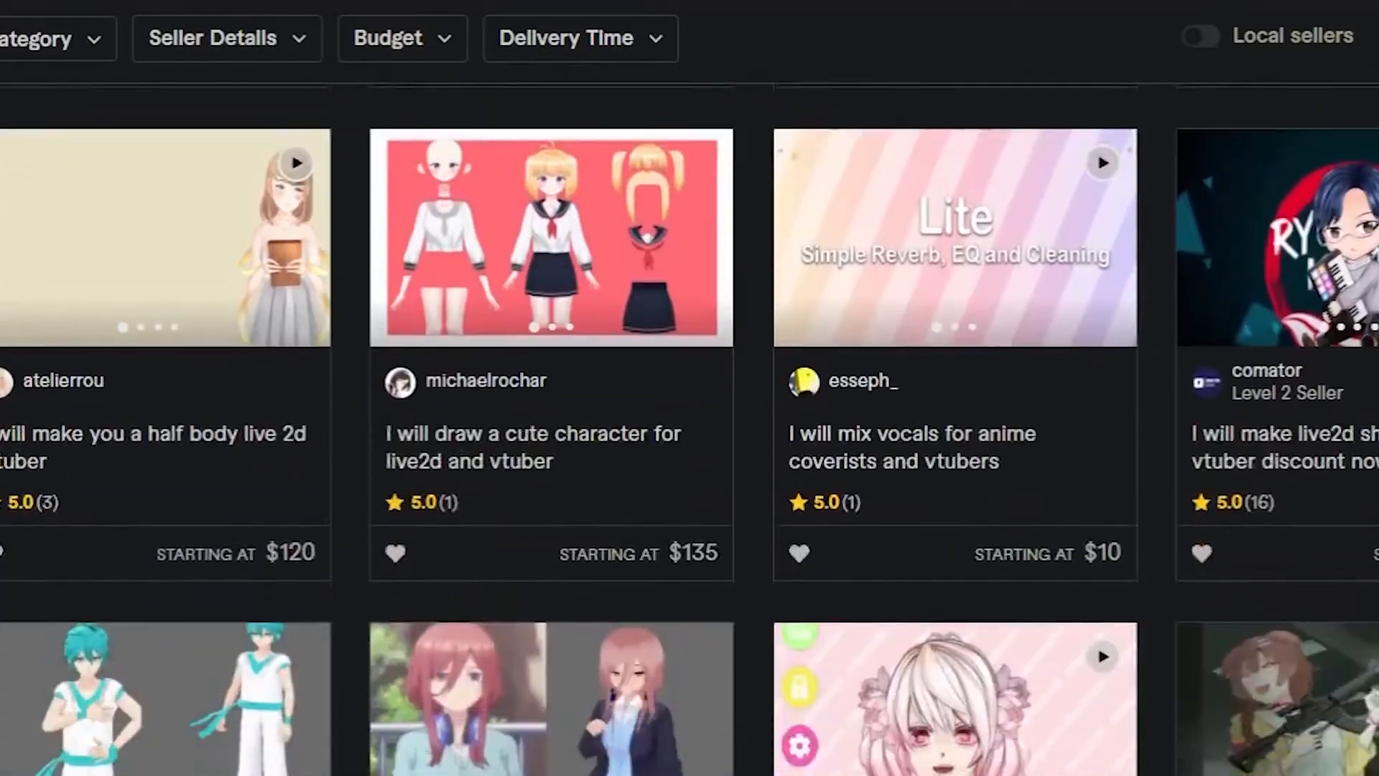
{"action": "scroll", "scroll_direction": "down", "scroll_amount": 3}
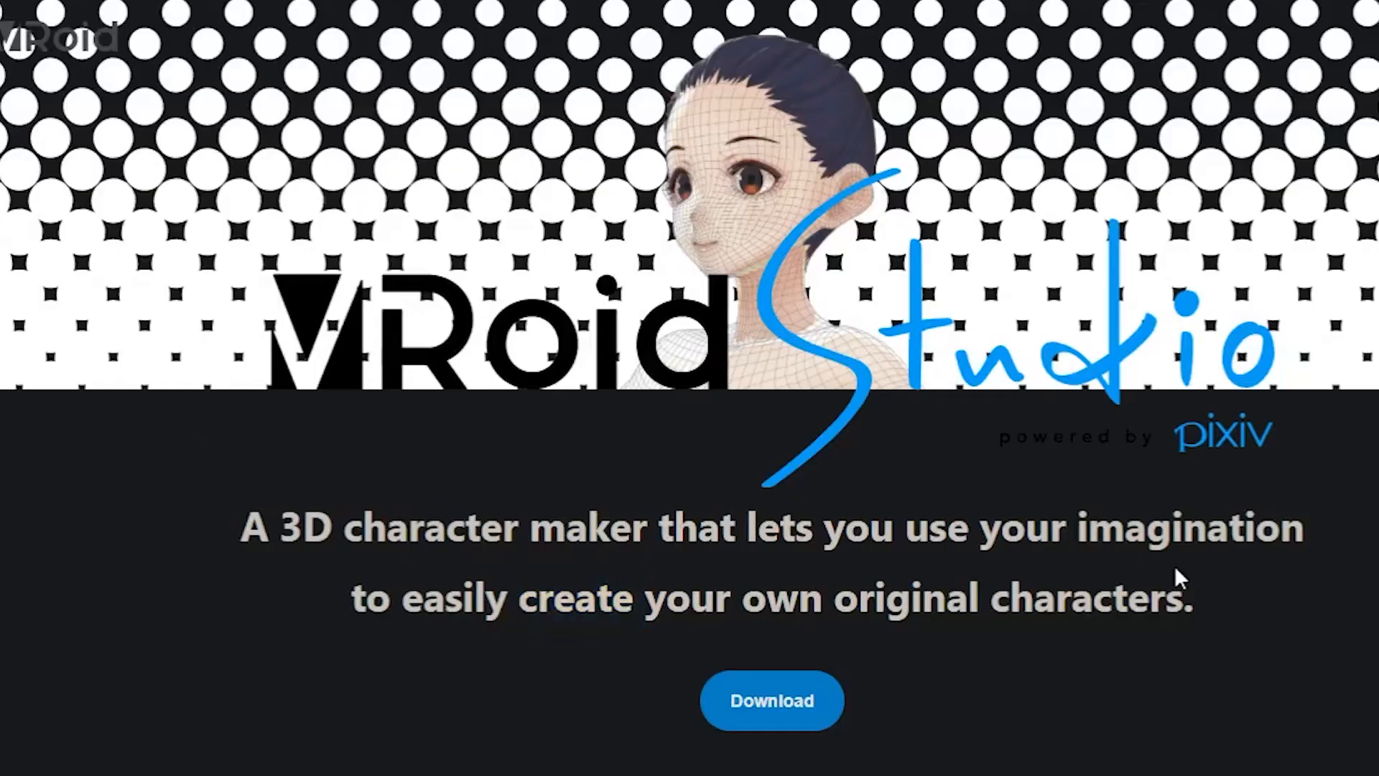
Scroll from the Download banner to the hair modelling, texture painting and face slider sections.
{"action": "scroll", "scroll_direction": "down", "scroll_amount": 3}
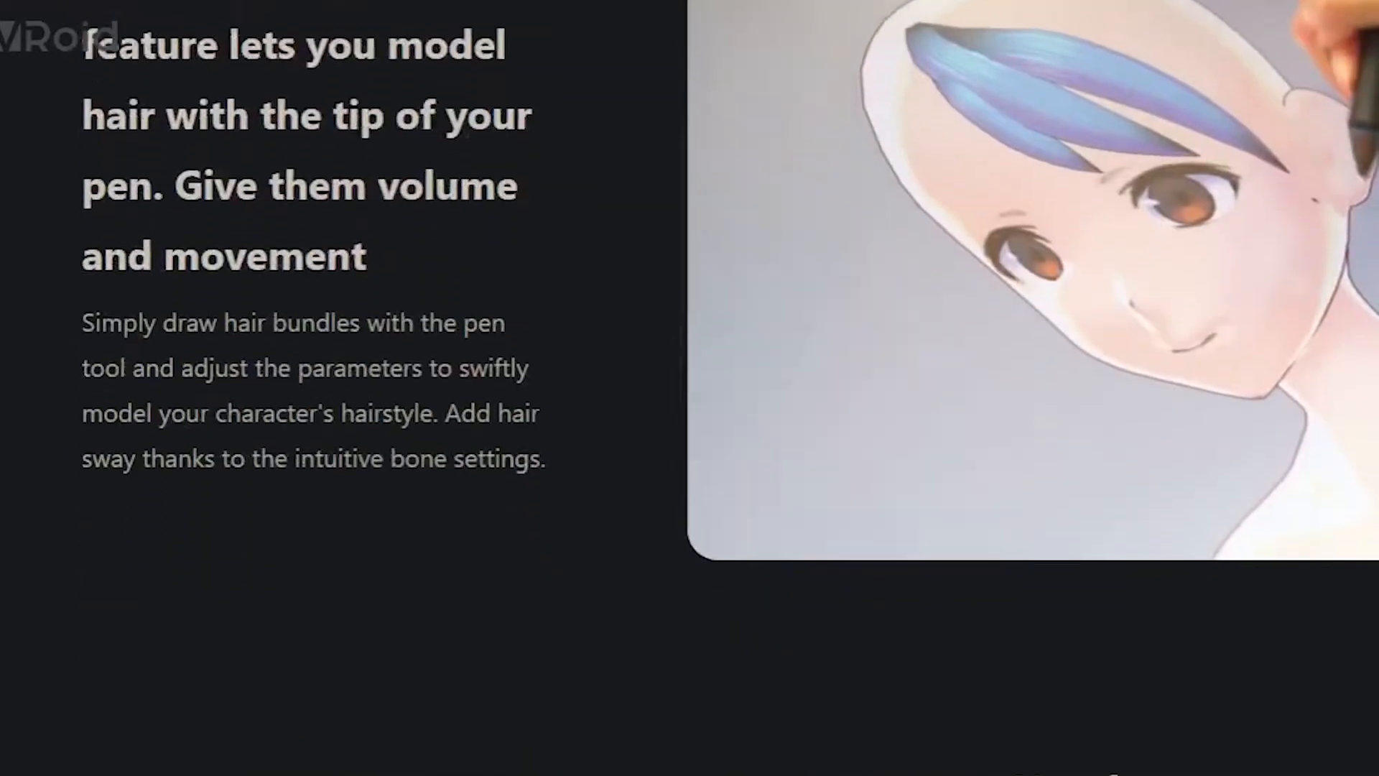
{"action": "scroll", "scroll_direction": "down", "scroll_amount": 3}
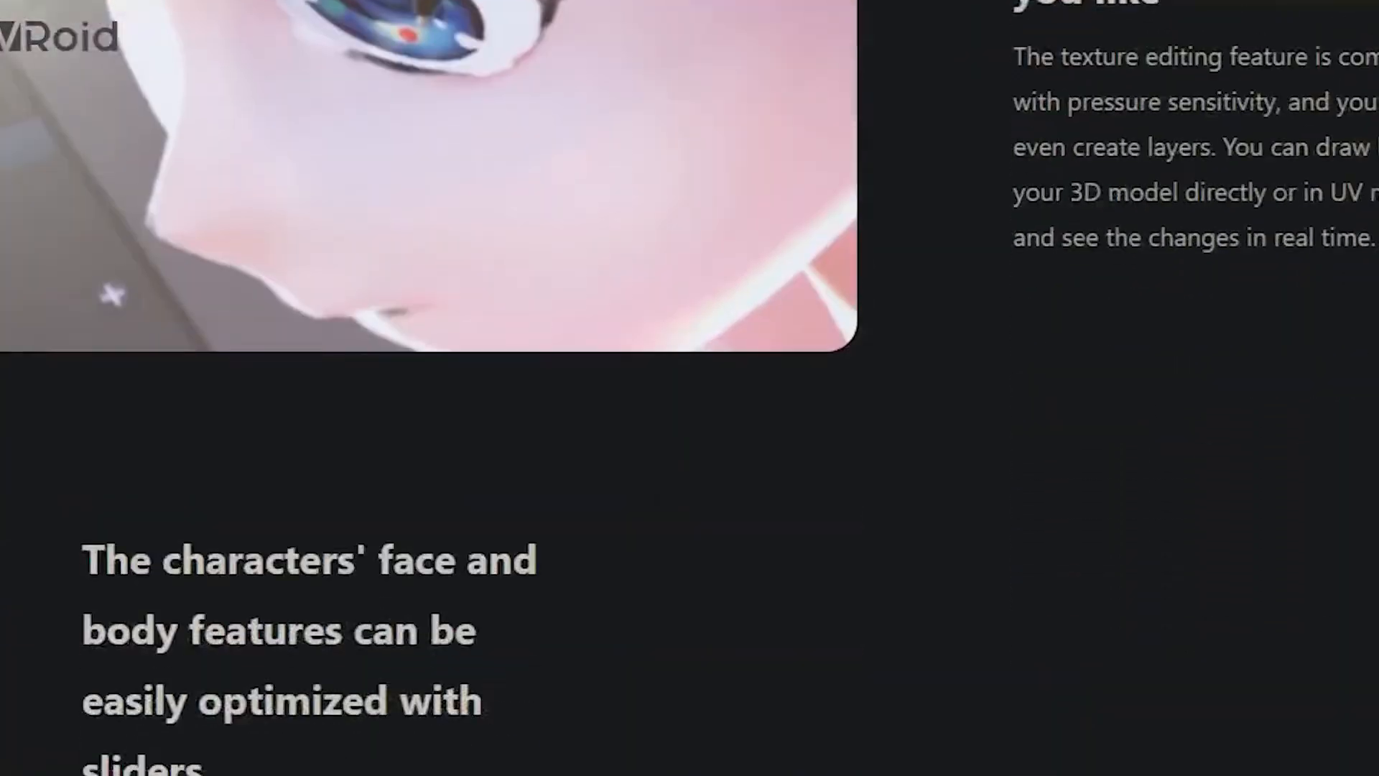
{"action": "scroll", "scroll_direction": "down", "scroll_amount": 3}
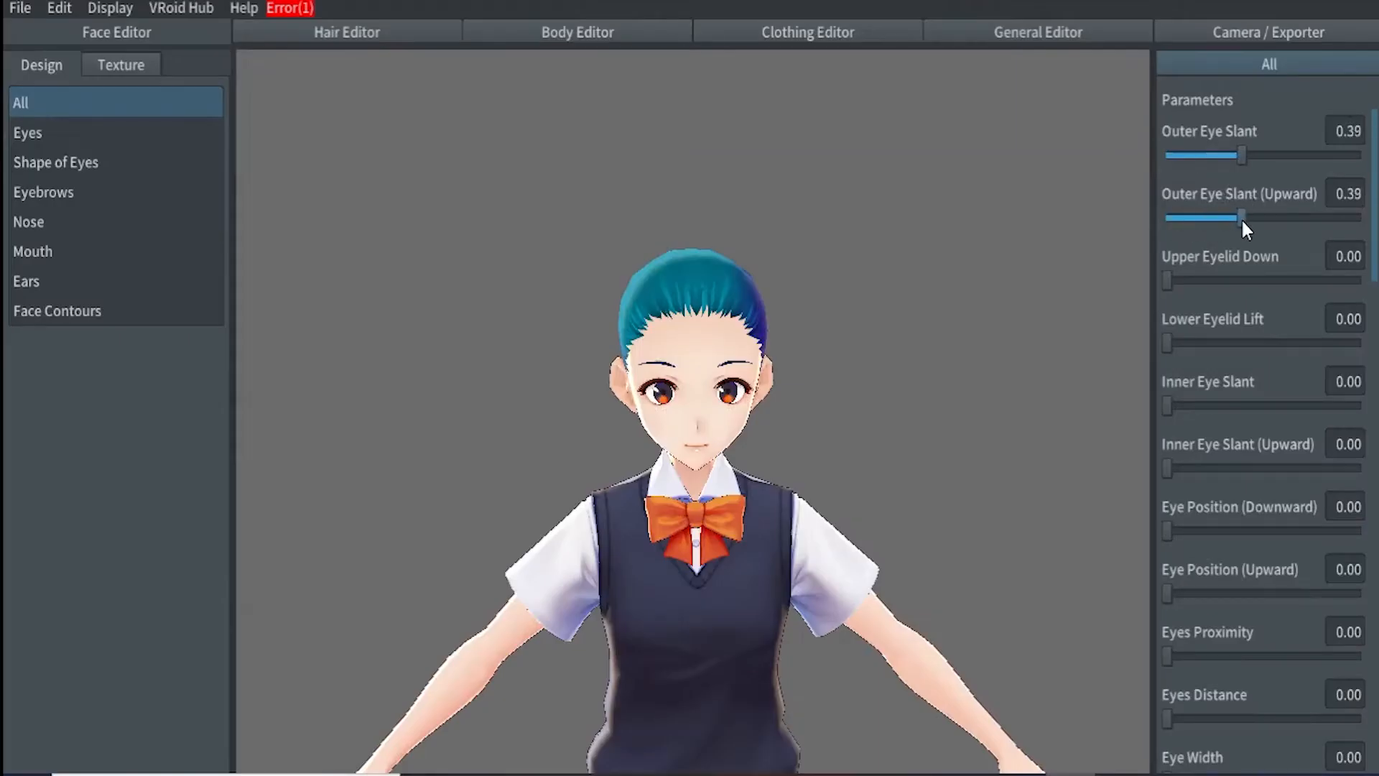
Tweak the outer eye slant, then set Tallness to 0.55 and Head Size (Upward) to 0.05.
{"action": "left_click_drag", "start_coordinate": [1167, 279], "coordinate": [1214, 280]}
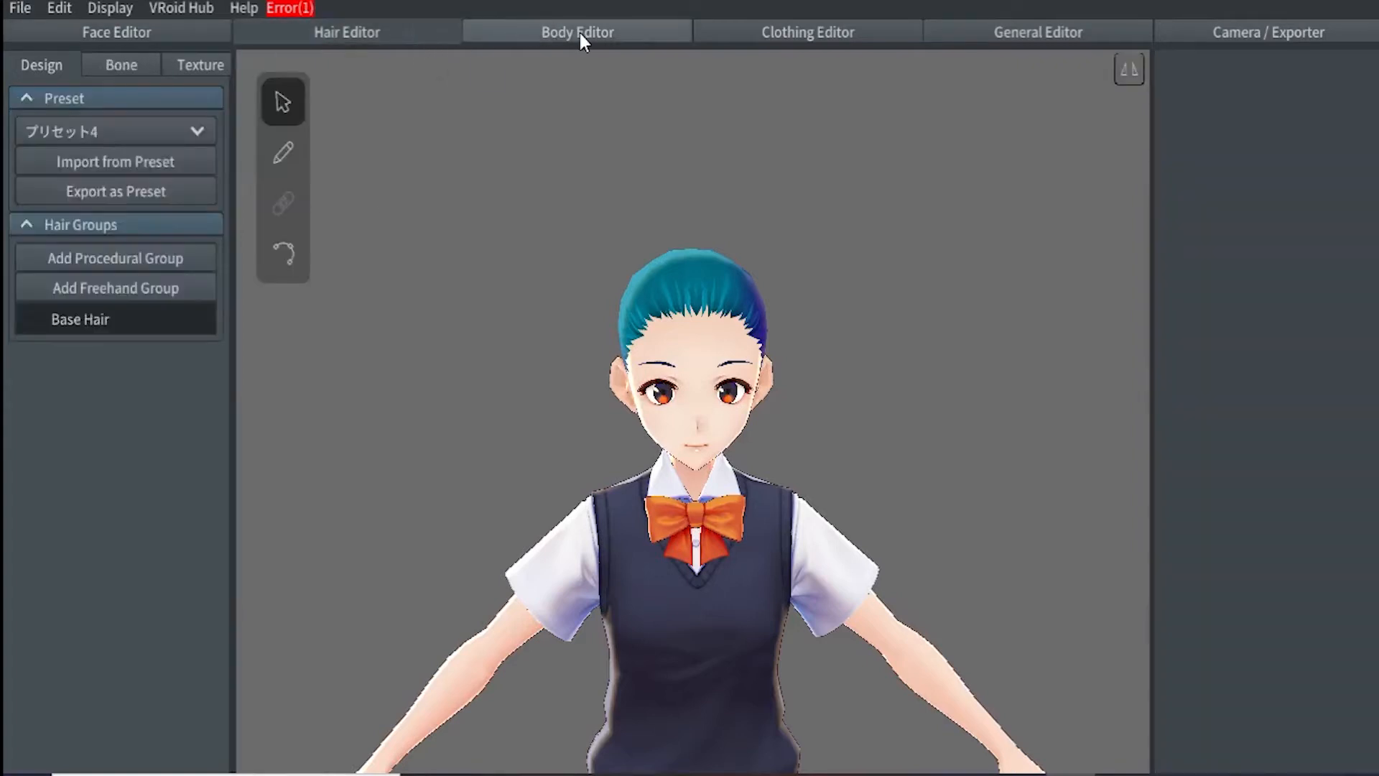
{"action": "left_click", "coordinate": [576, 32]}
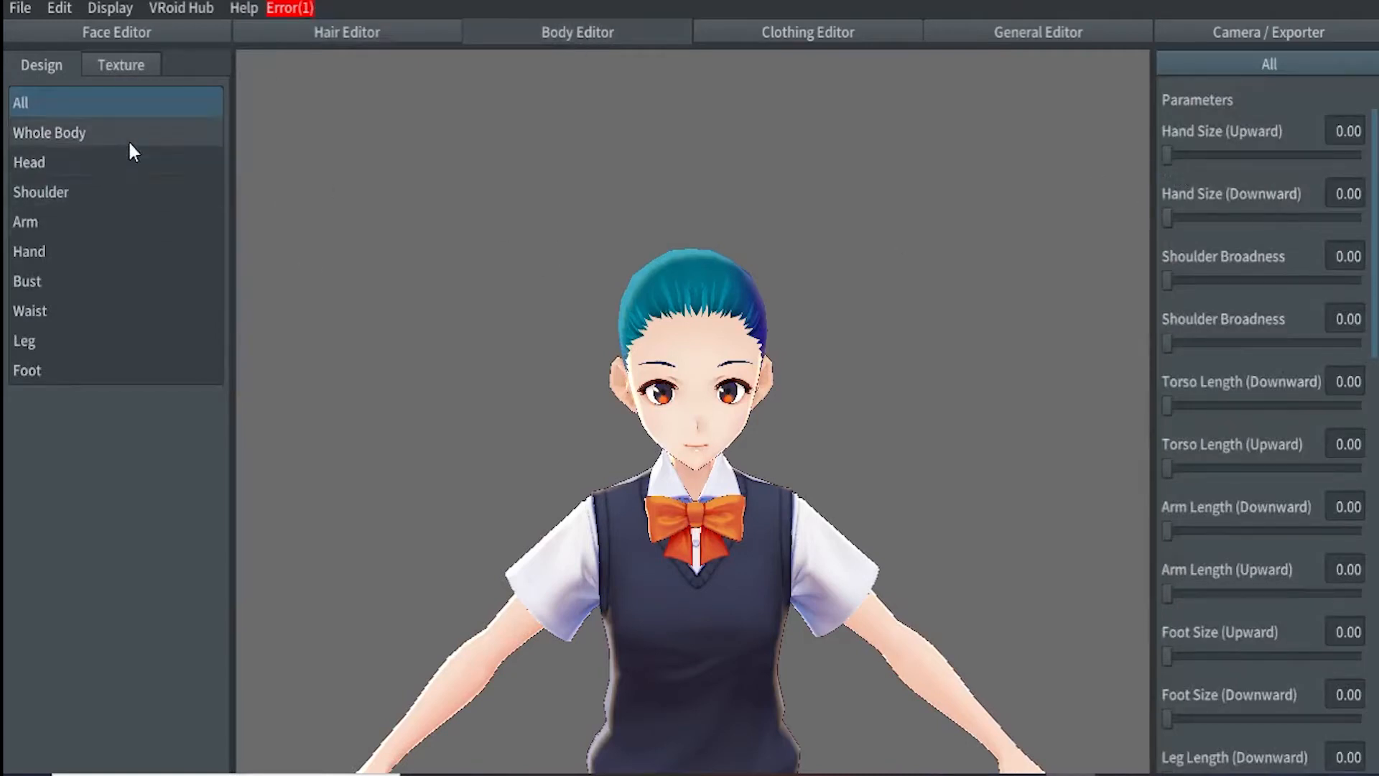
{"action": "left_click", "coordinate": [50, 132]}
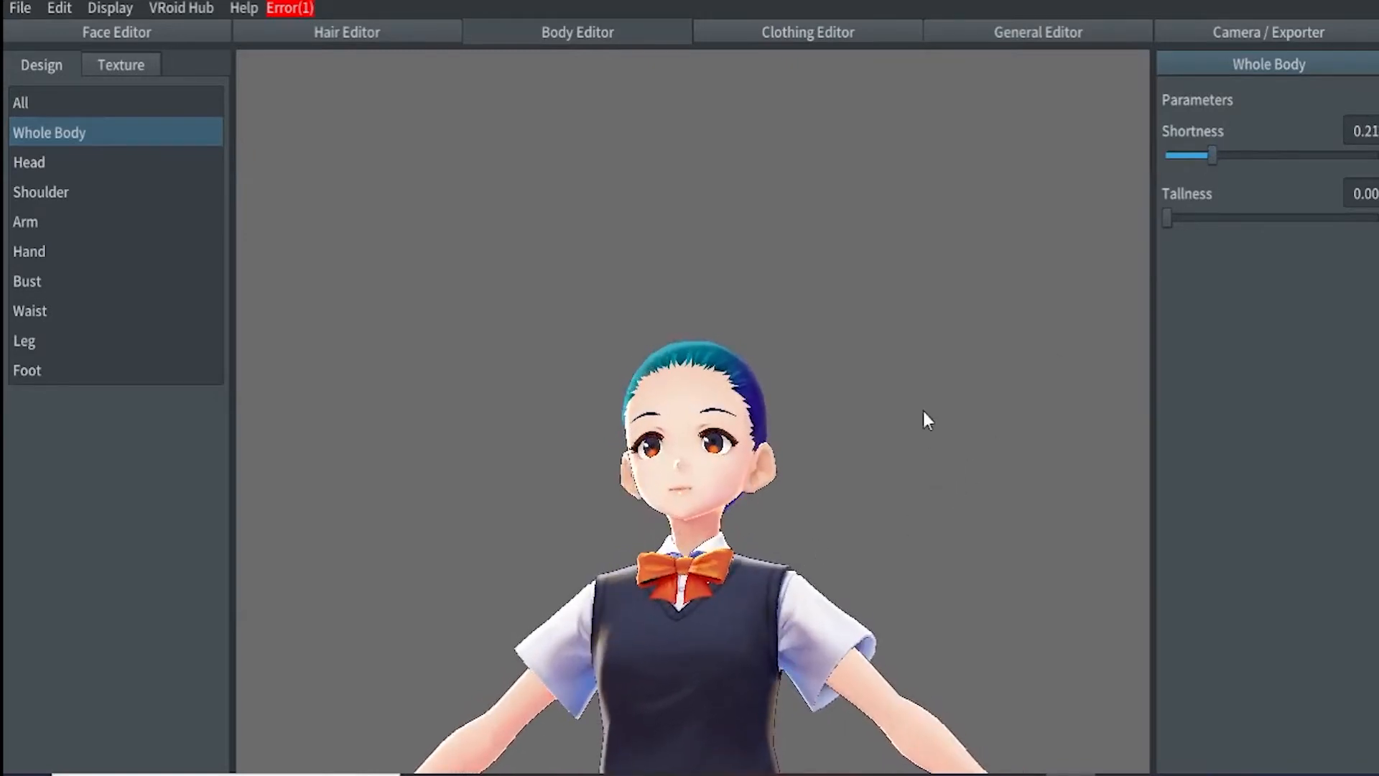
{"action": "left_click_drag", "start_coordinate": [1170, 217], "coordinate": [1280, 217]}
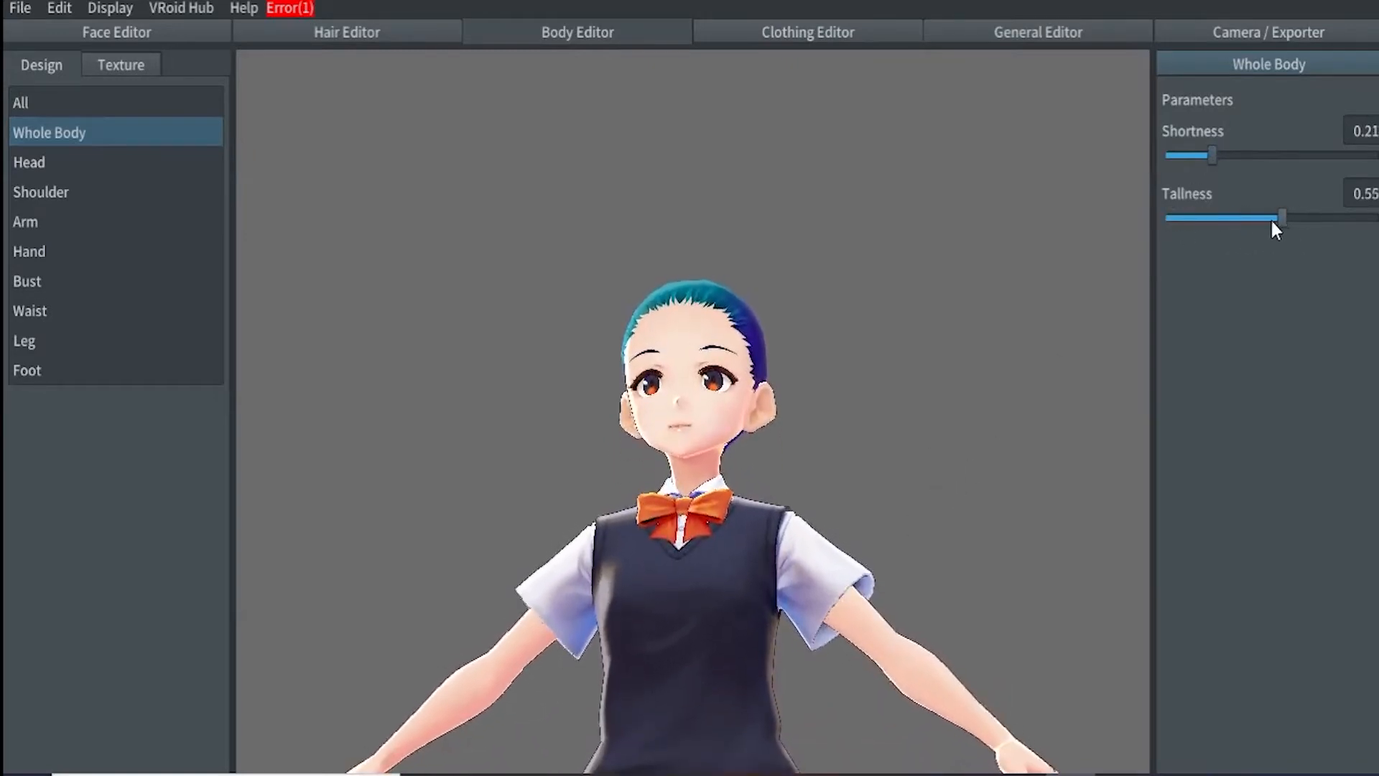
{"action": "left_click", "coordinate": [29, 162]}
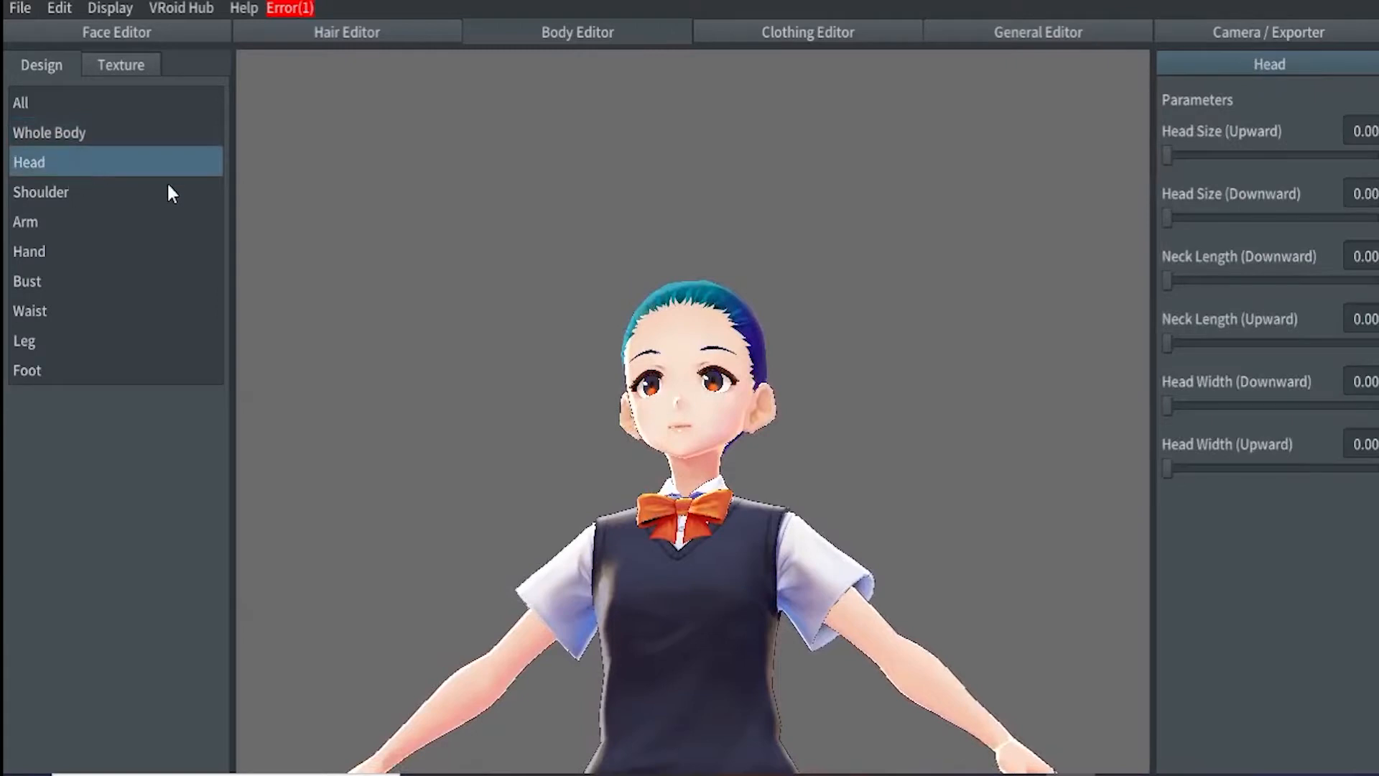
{"action": "left_click_drag", "start_coordinate": [1167, 155], "coordinate": [1178, 156]}
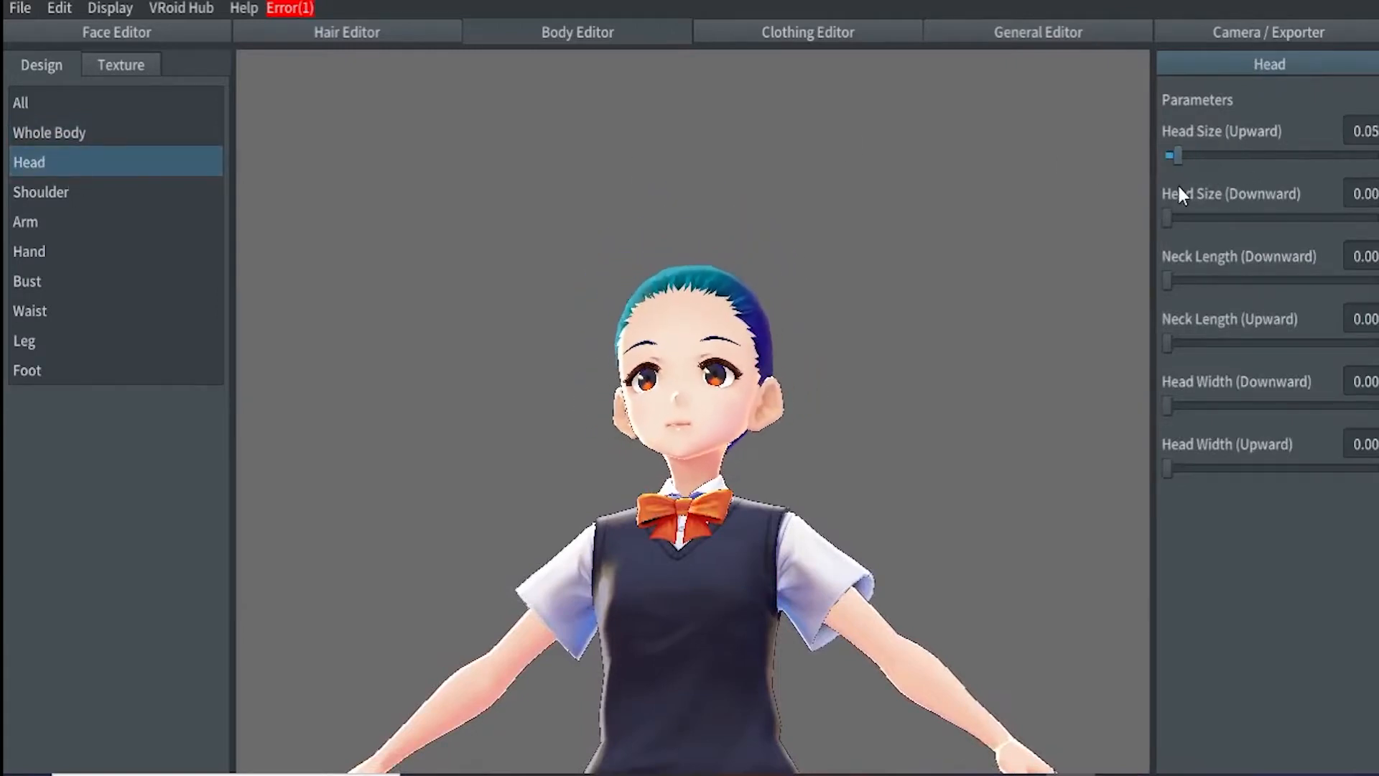
{"action": "left_click", "coordinate": [26, 220]}
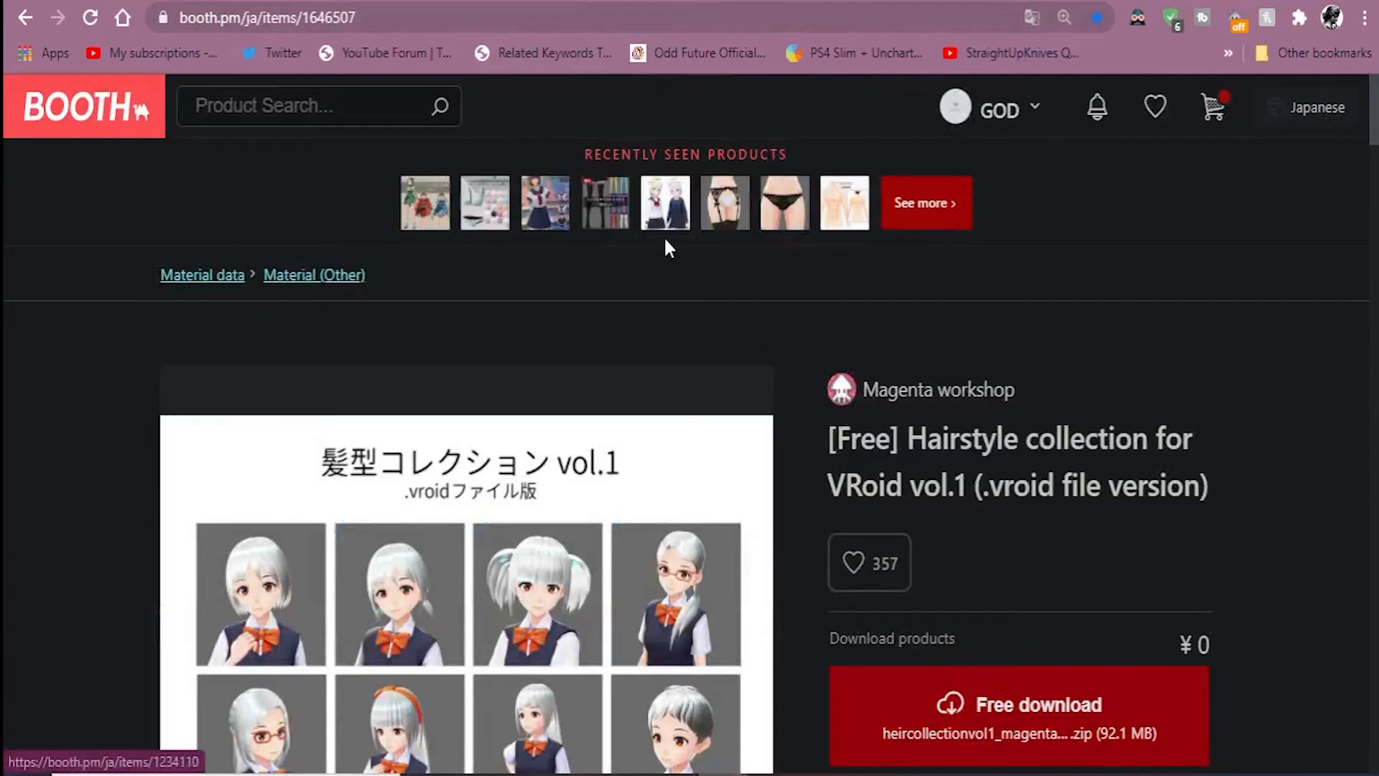
Browse the related VRoid products on the BOOTH item page.
{"action": "scroll", "scroll_direction": "down", "scroll_amount": 3}
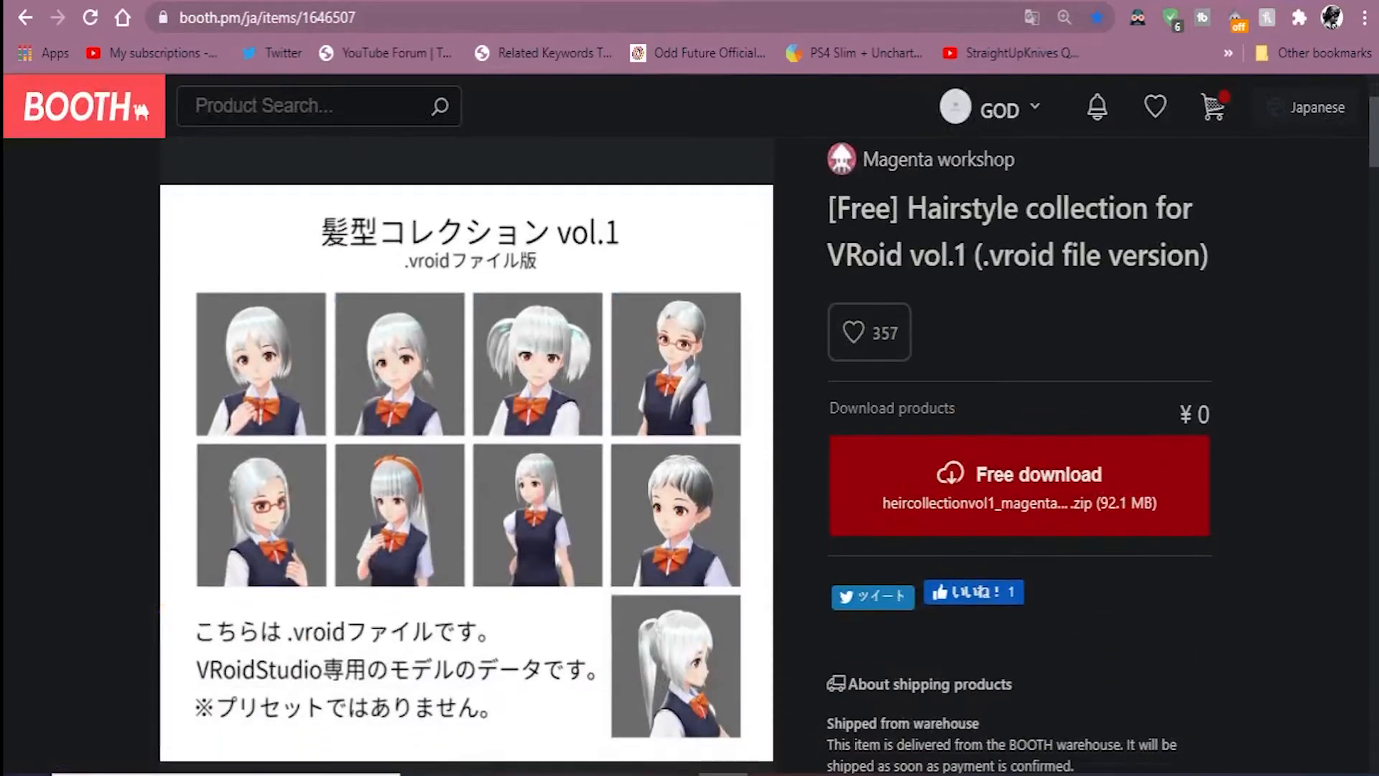
{"action": "scroll", "scroll_direction": "down", "scroll_amount": 3}
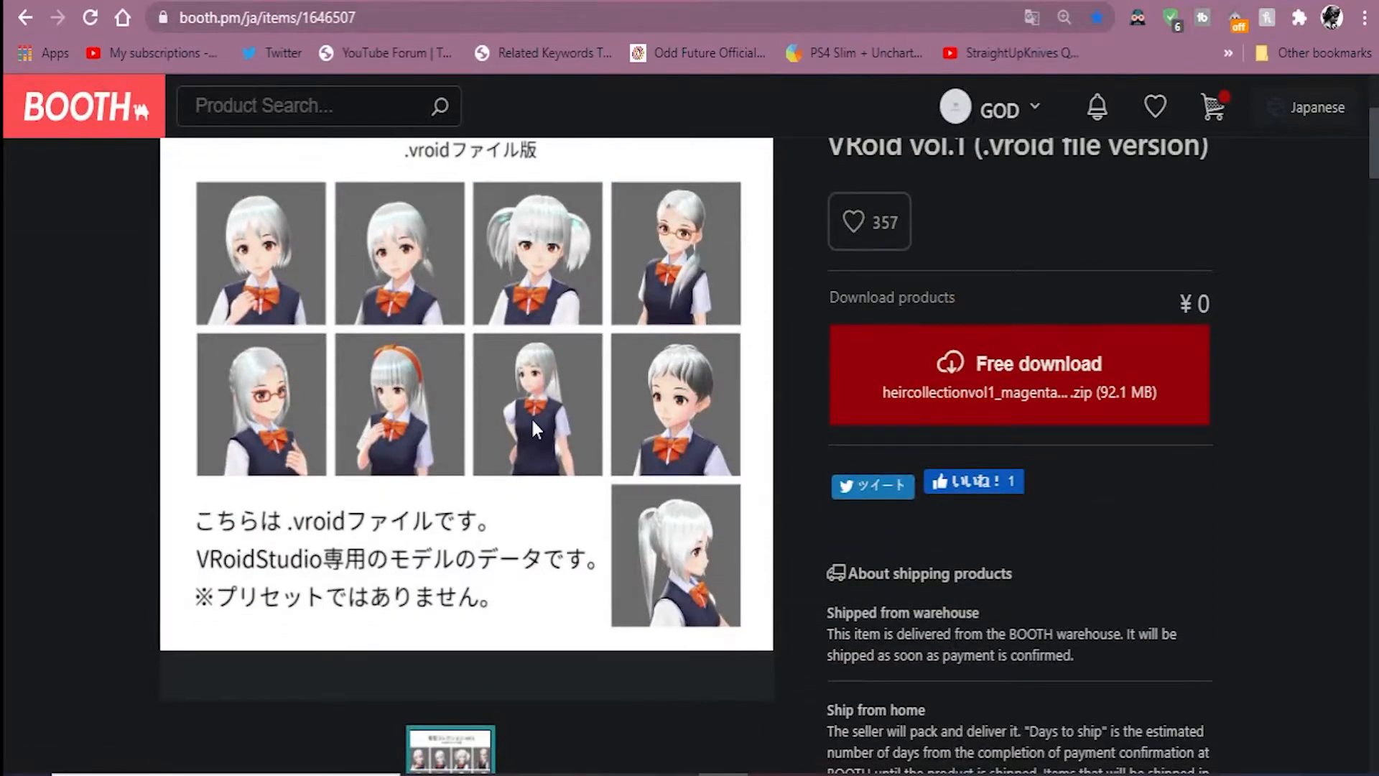
{"action": "scroll", "scroll_direction": "down", "scroll_amount": 3}
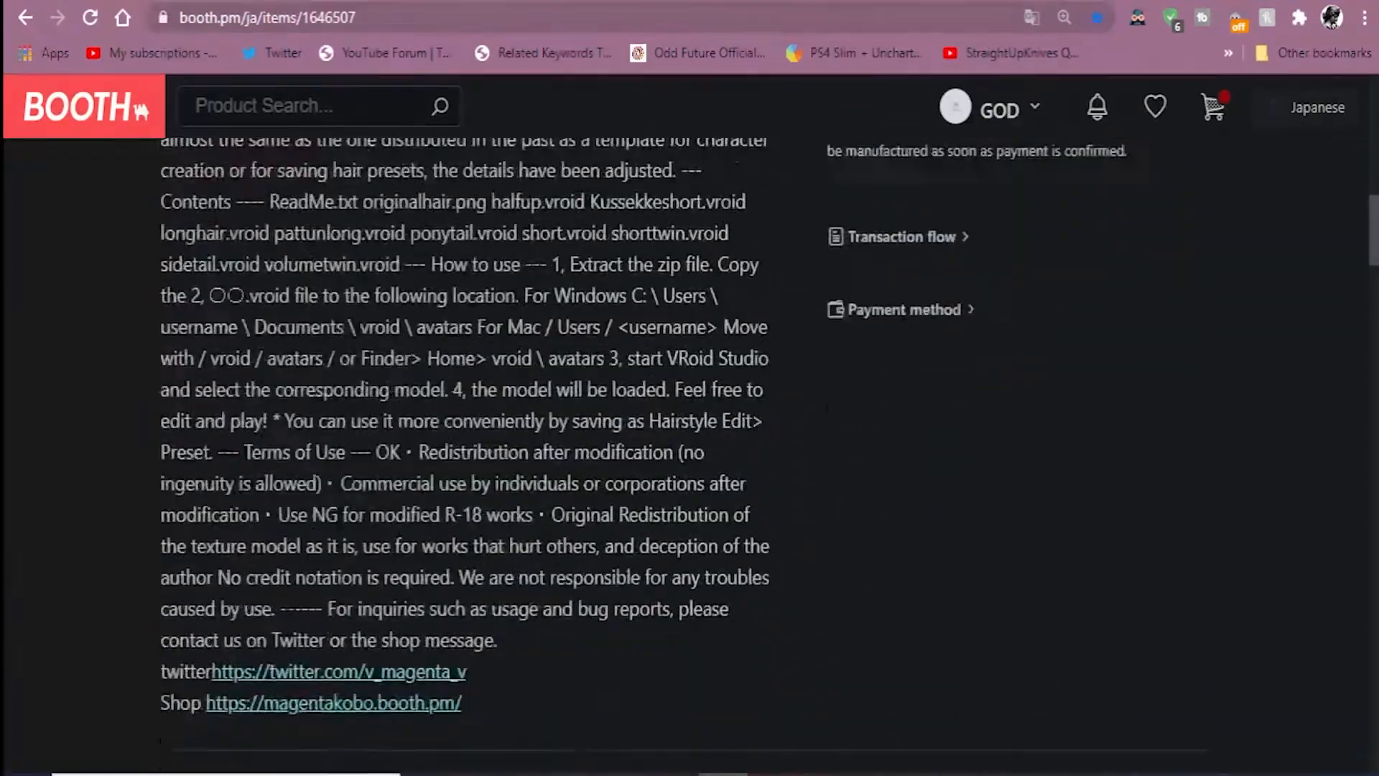
{"action": "scroll", "scroll_direction": "down", "scroll_amount": 3}
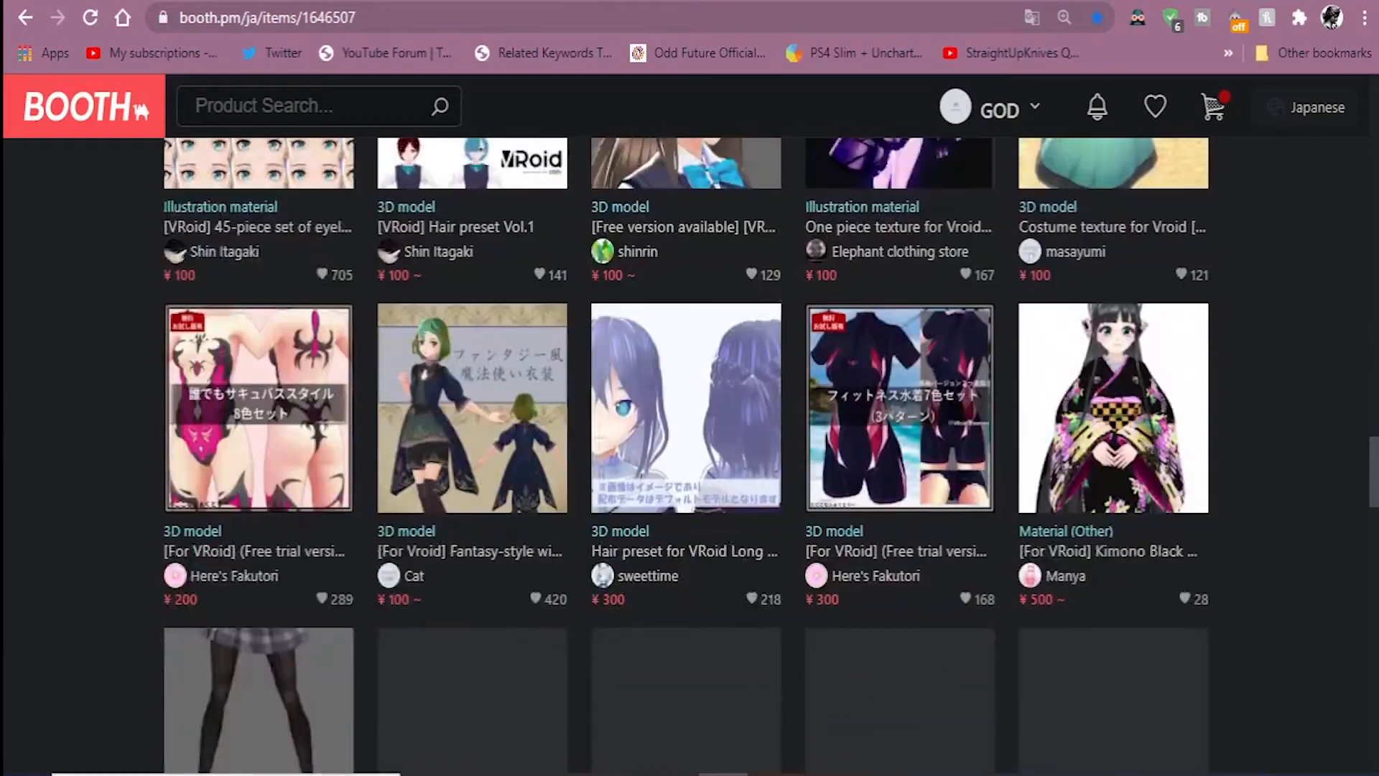
{"action": "scroll", "scroll_direction": "down", "scroll_amount": 3}
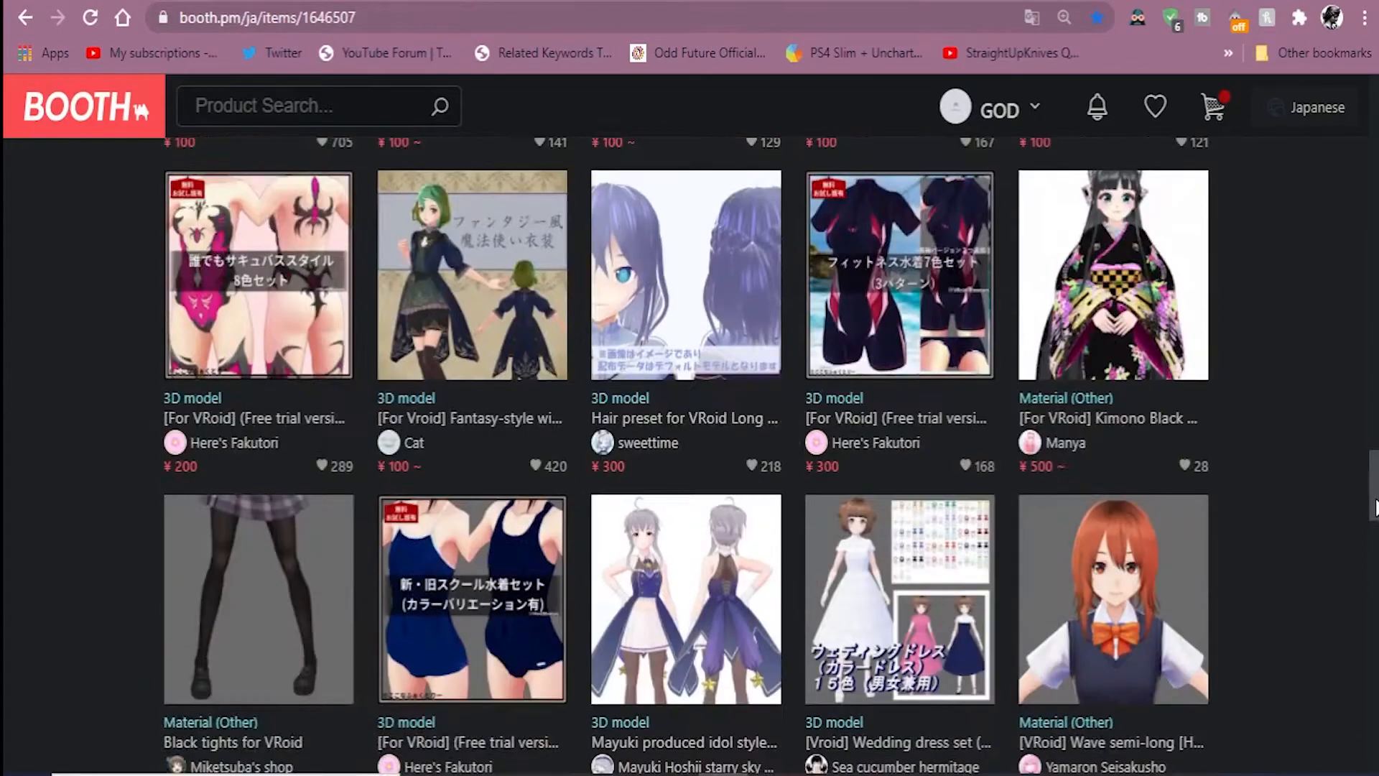
{"action": "scroll", "scroll_direction": "down", "scroll_amount": 3}
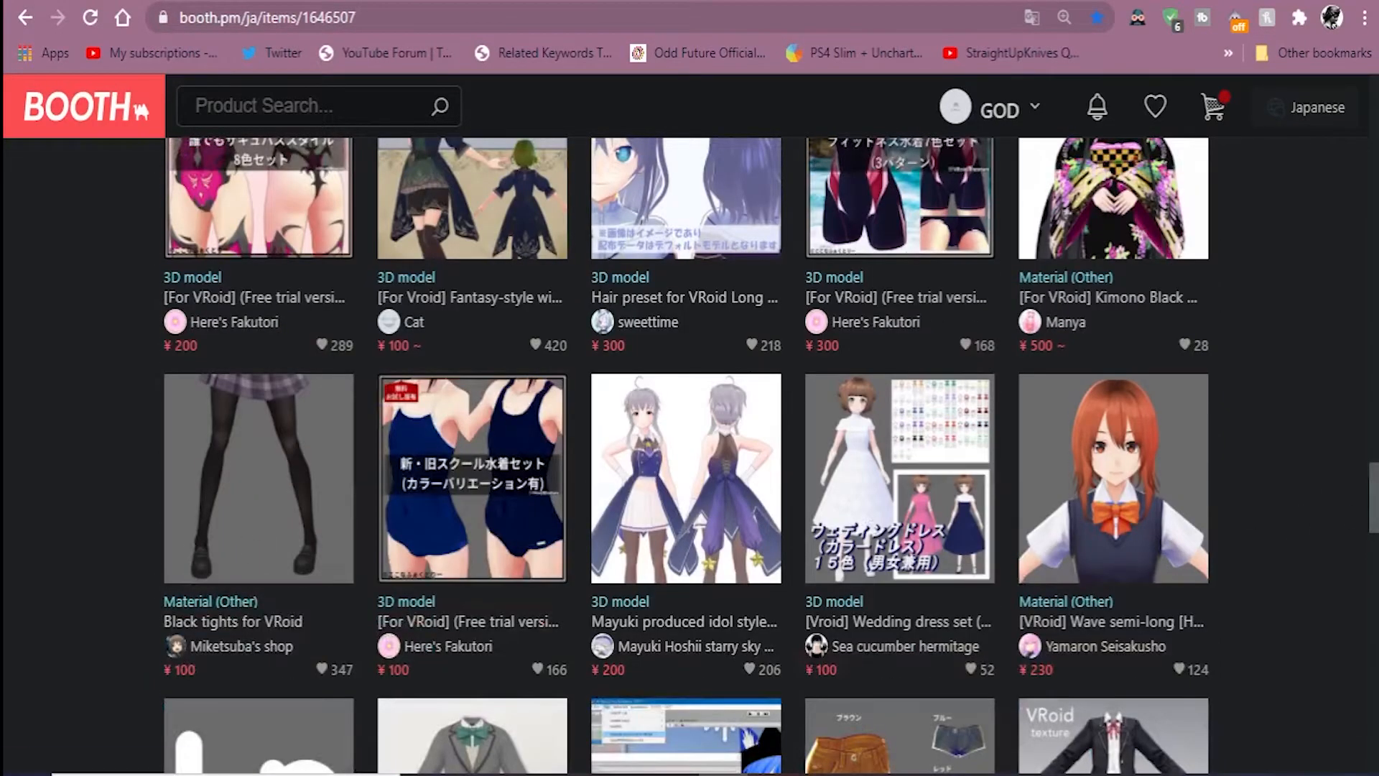
{"action": "scroll", "scroll_direction": "down", "scroll_amount": 3}
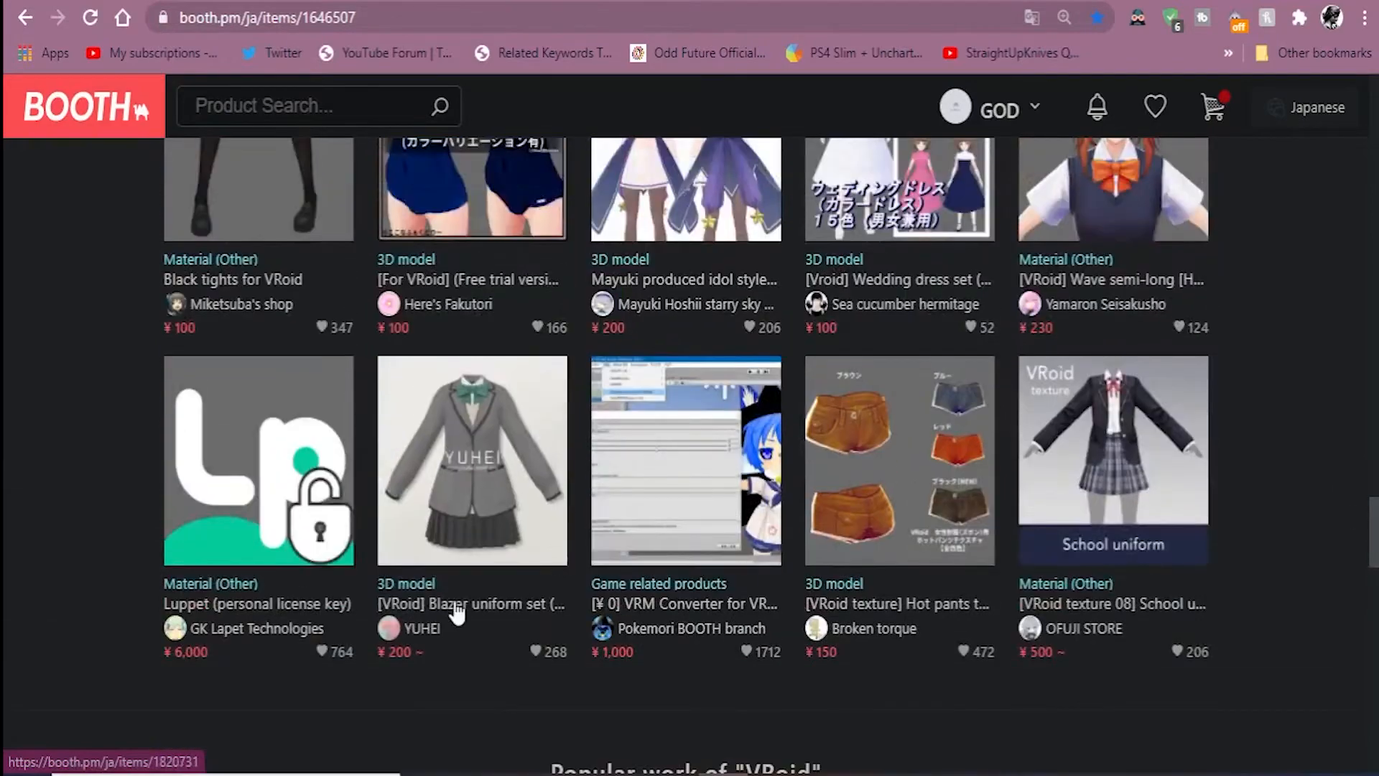
{"action": "scroll", "scroll_direction": "down", "scroll_amount": 3}
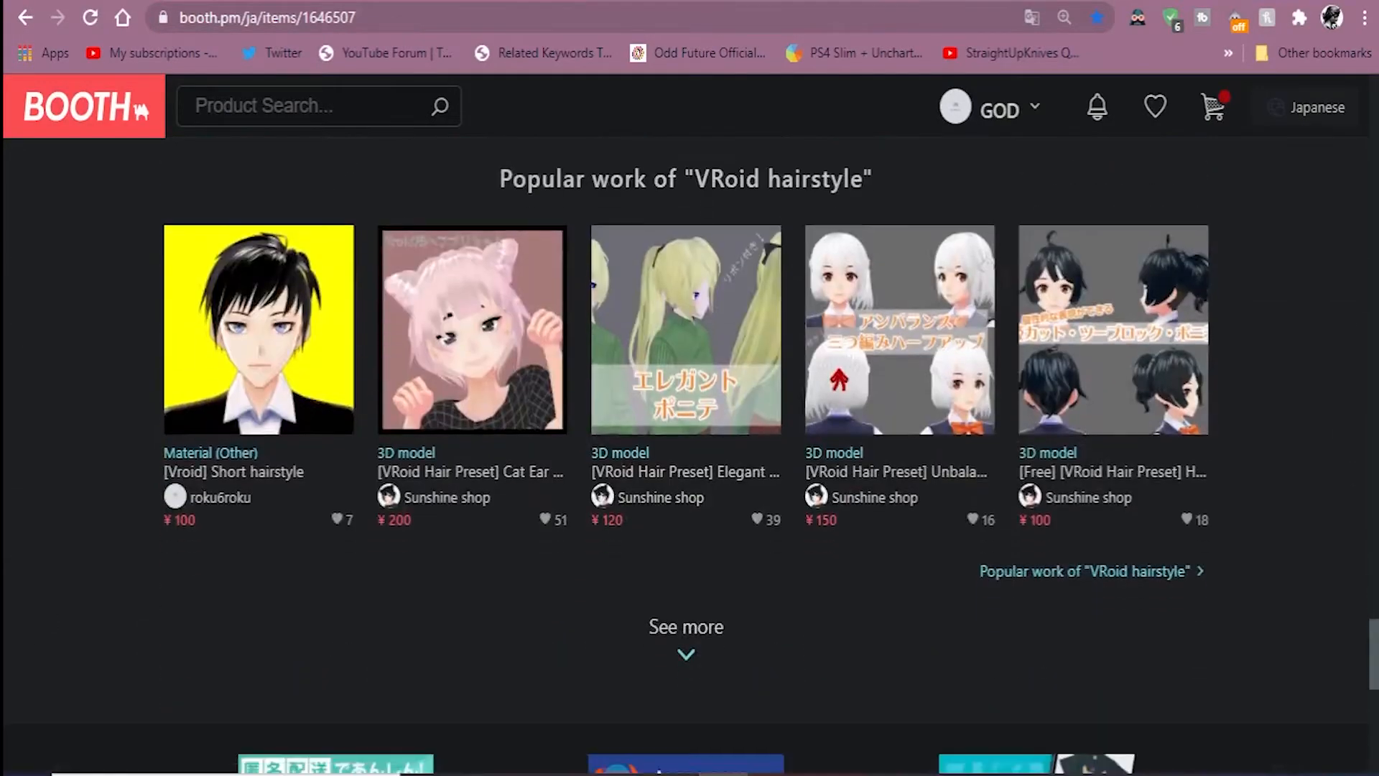
{"action": "scroll", "scroll_direction": "down", "scroll_amount": 3}
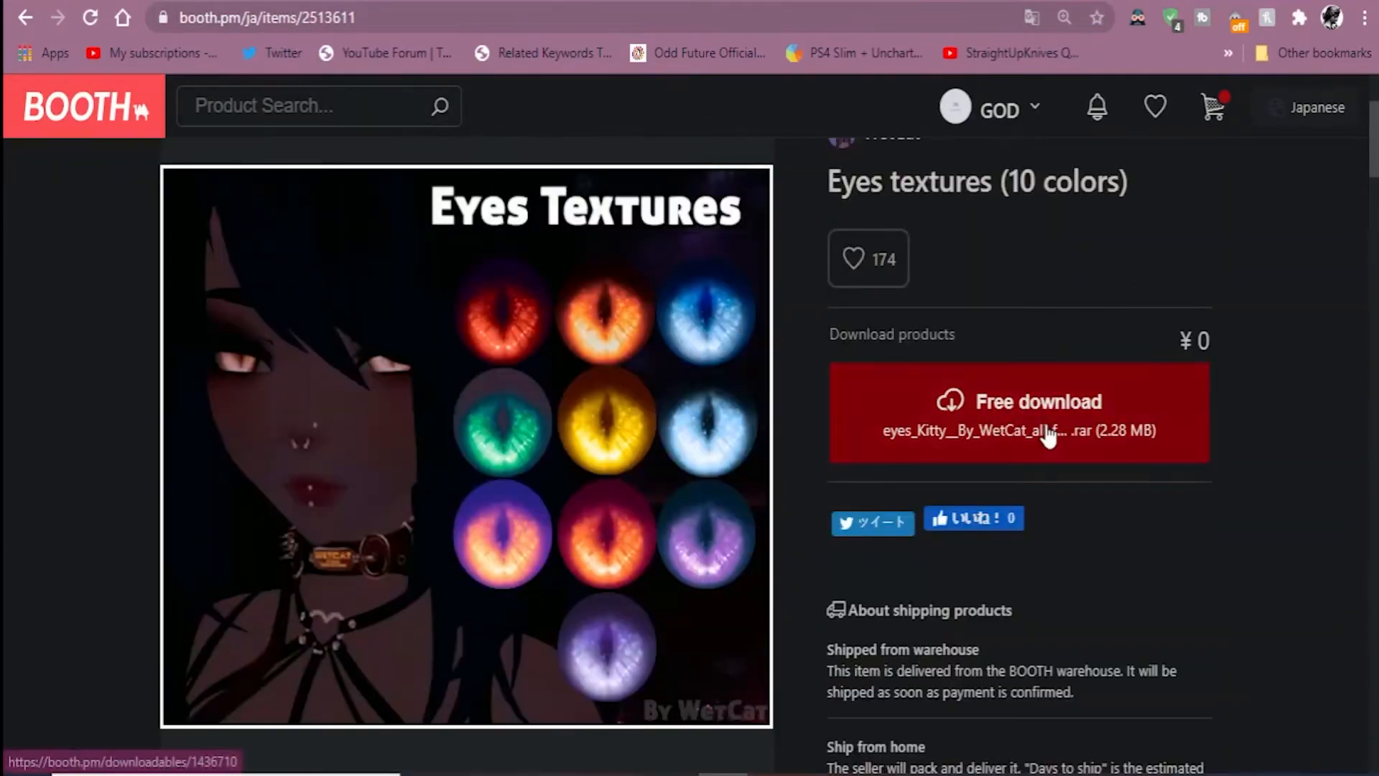
Download the free Eyes textures (10 colors) pack.
{"action": "left_click", "coordinate": [1018, 411]}
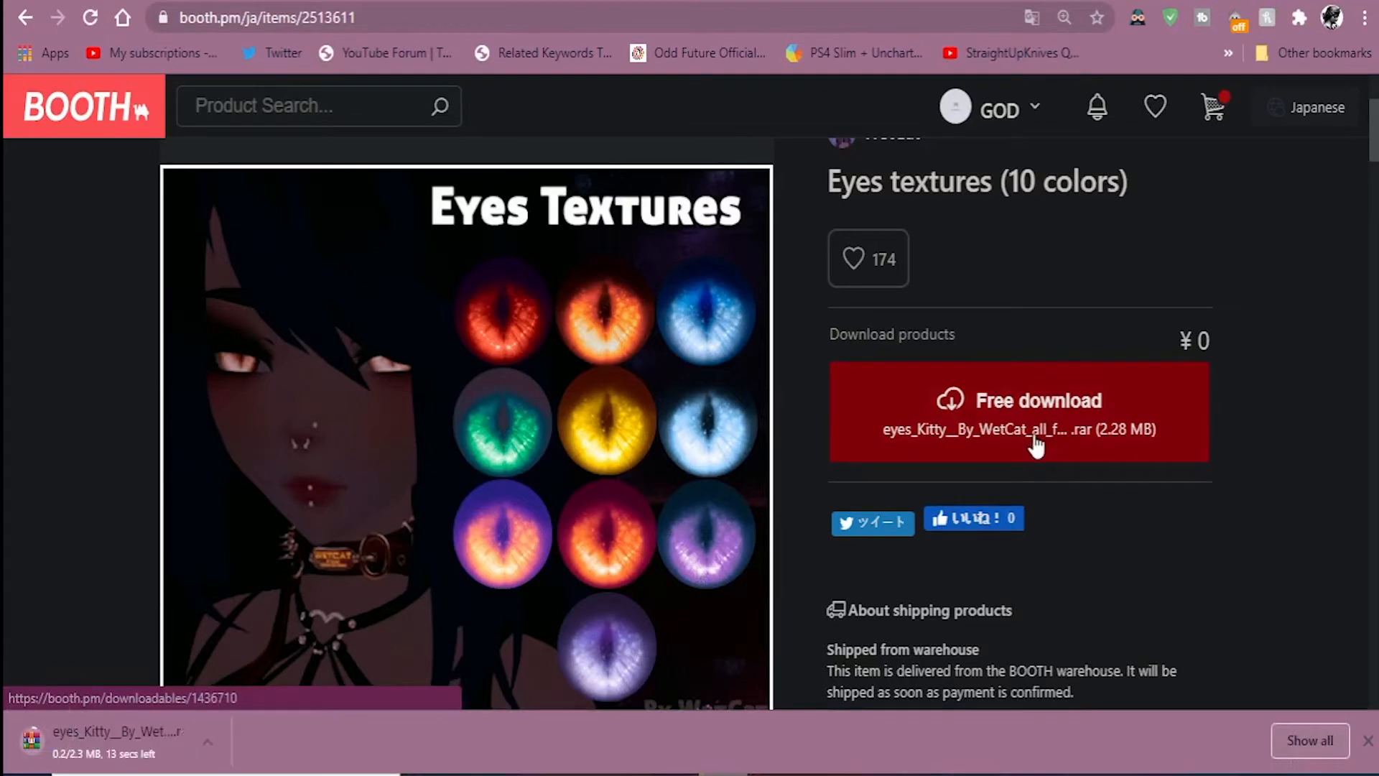
{"action": "scroll", "scroll_direction": "down", "scroll_amount": 3}
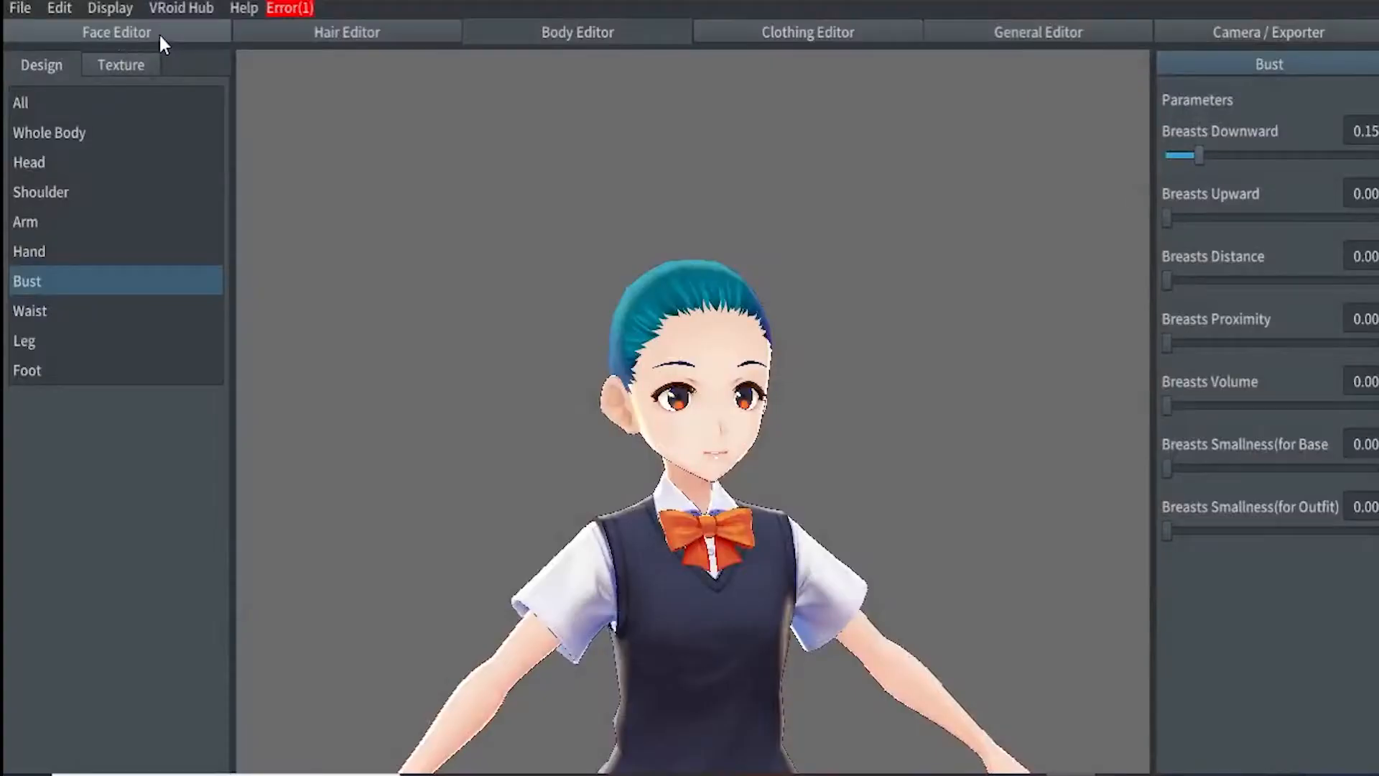
{"action": "left_click", "coordinate": [121, 64]}
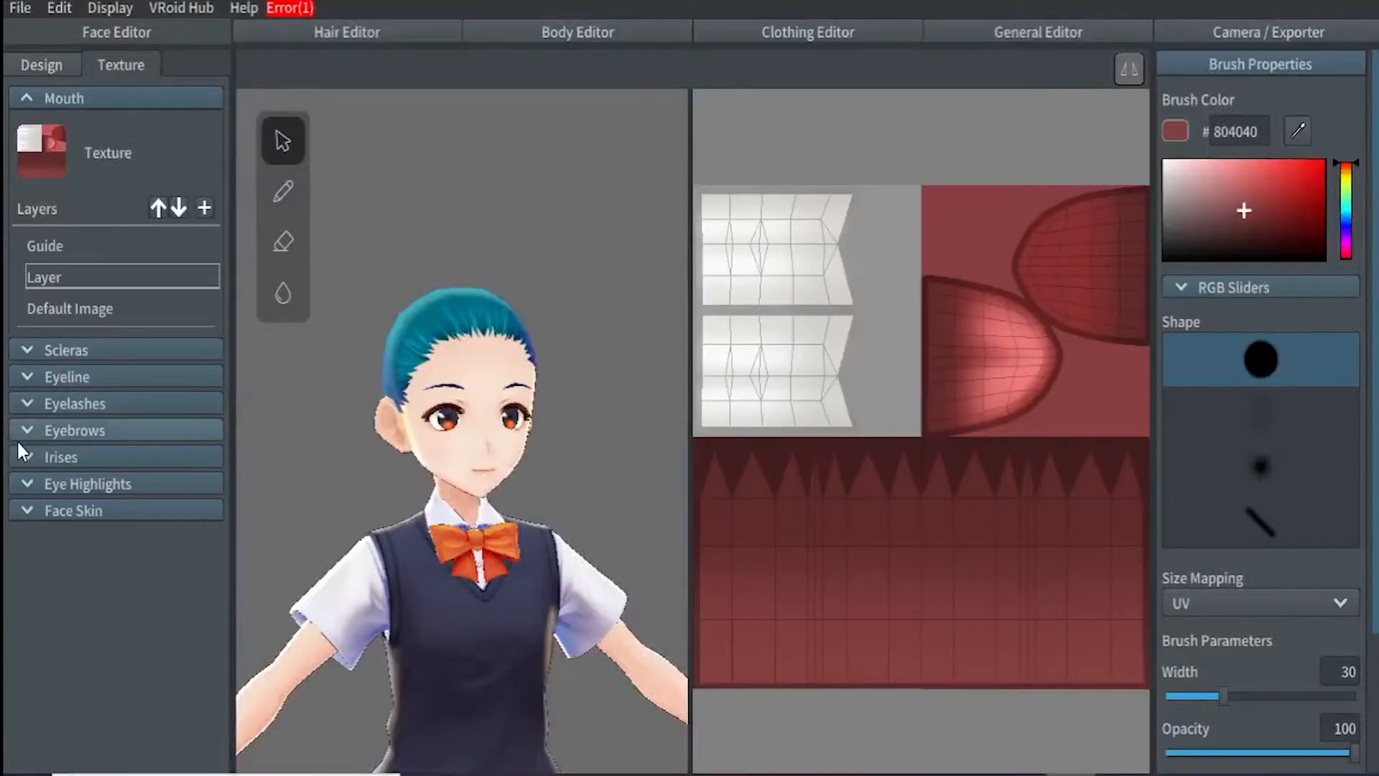
Import the Red eye texture into a new Irises layer, then browse Skin Colors (Female).
{"action": "left_click", "coordinate": [61, 456]}
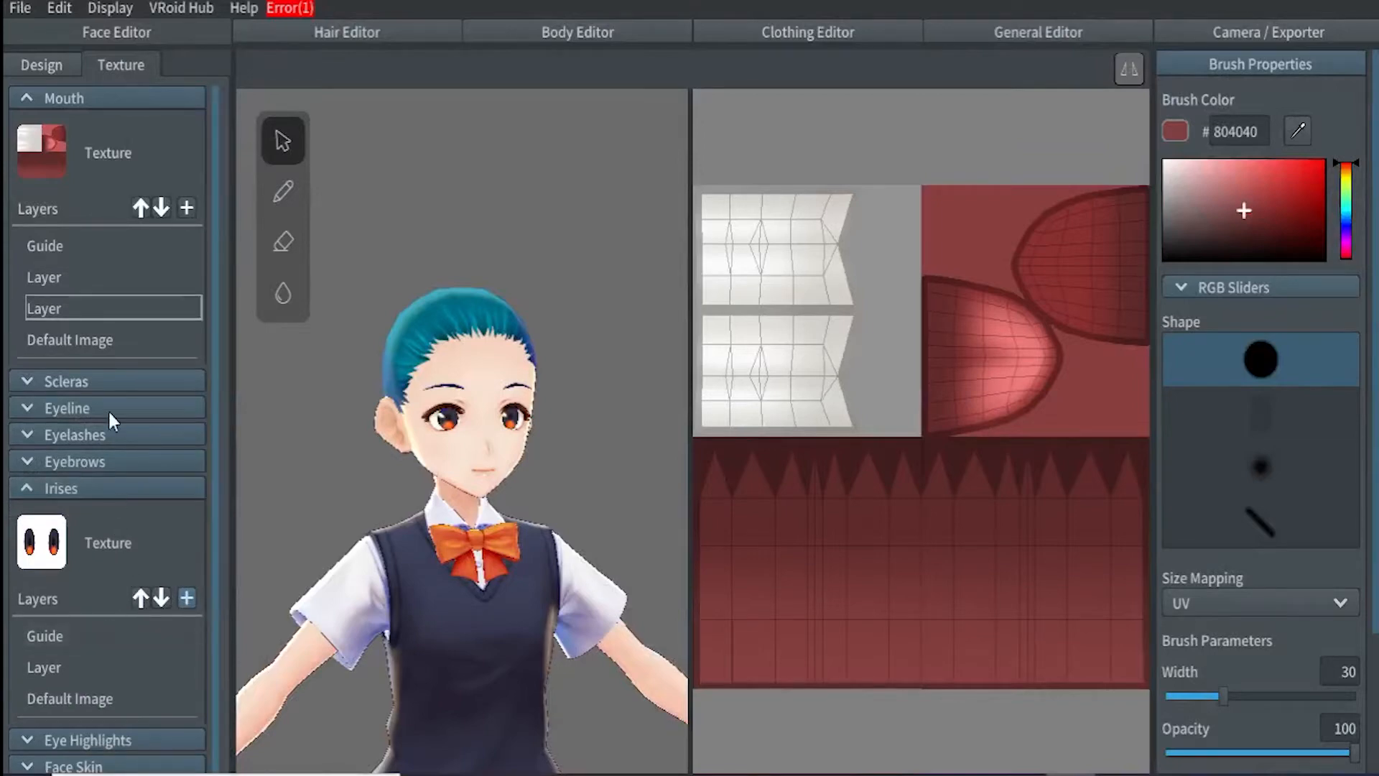
{"action": "left_click", "coordinate": [186, 598]}
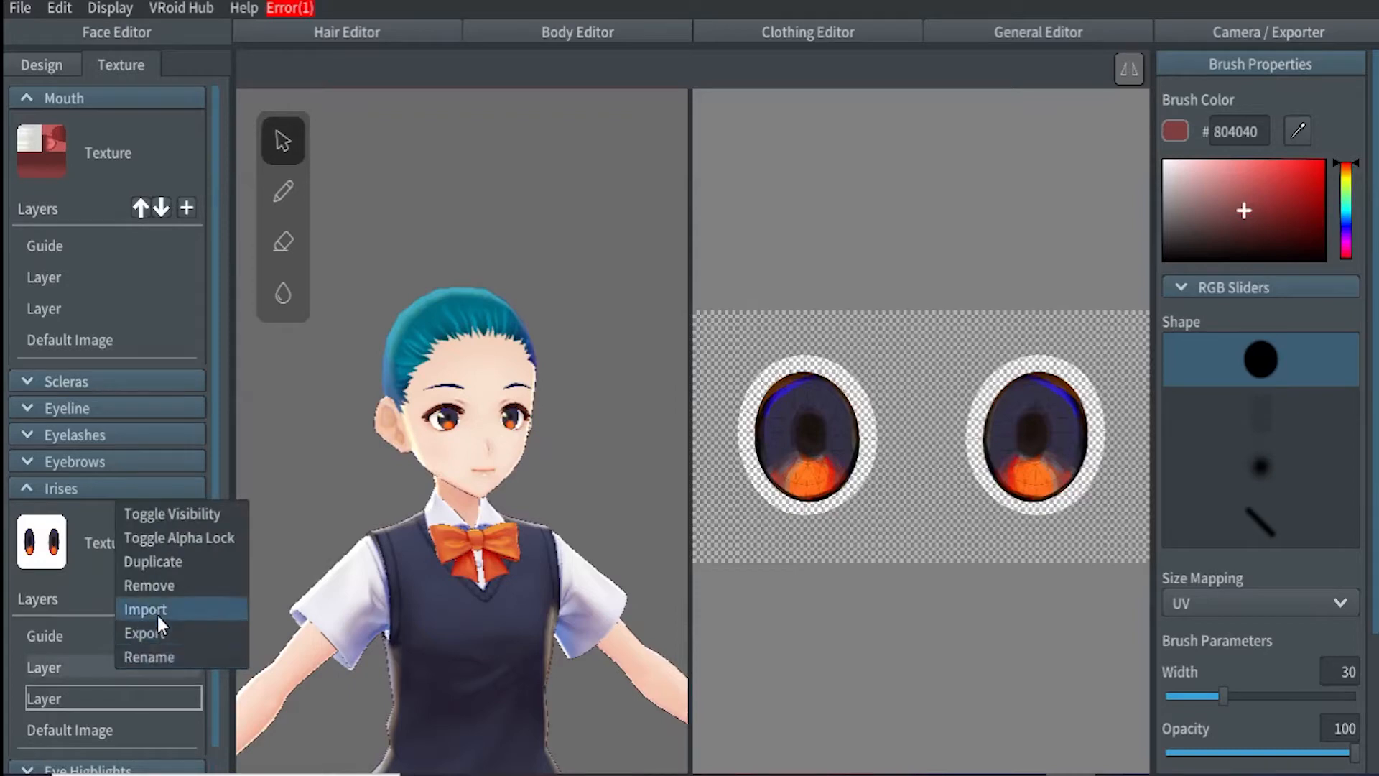
{"action": "left_click", "coordinate": [145, 608]}
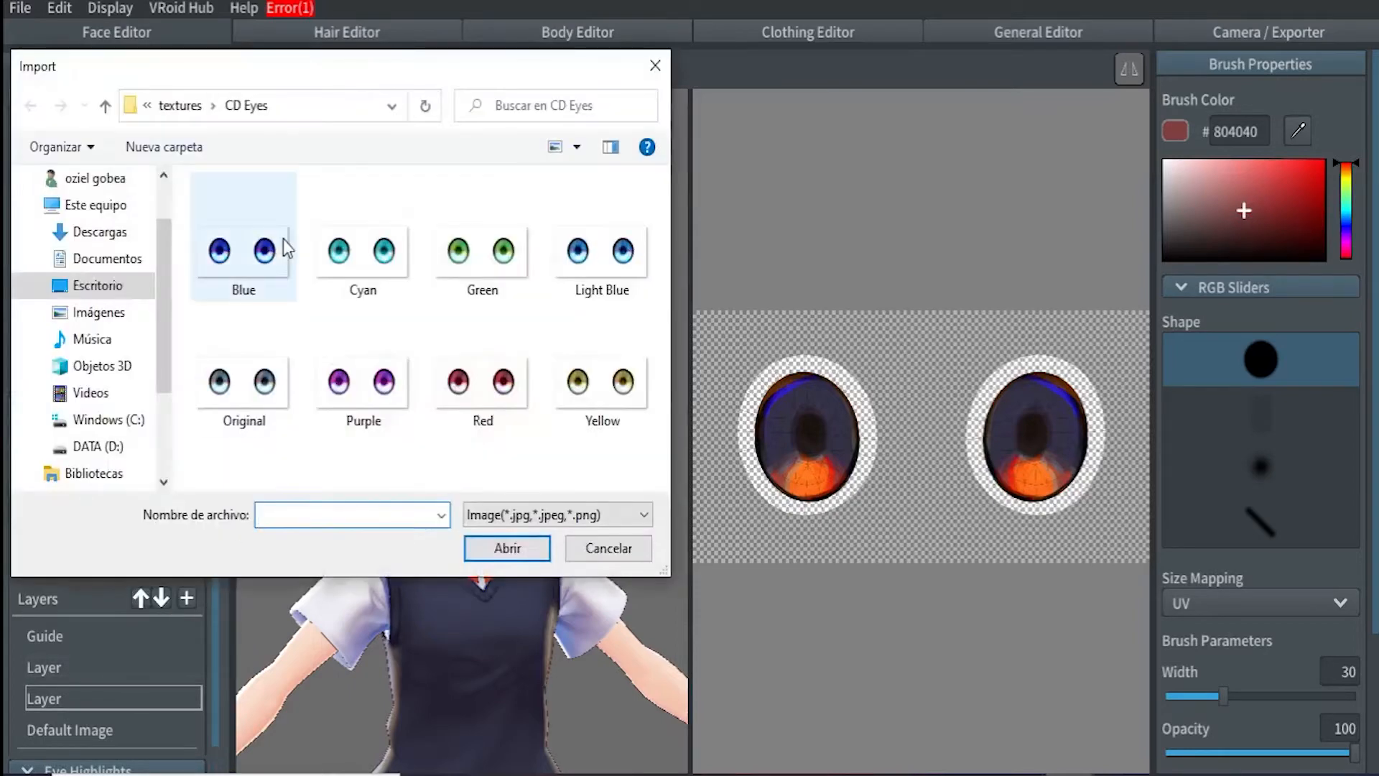
{"action": "left_click", "coordinate": [363, 380]}
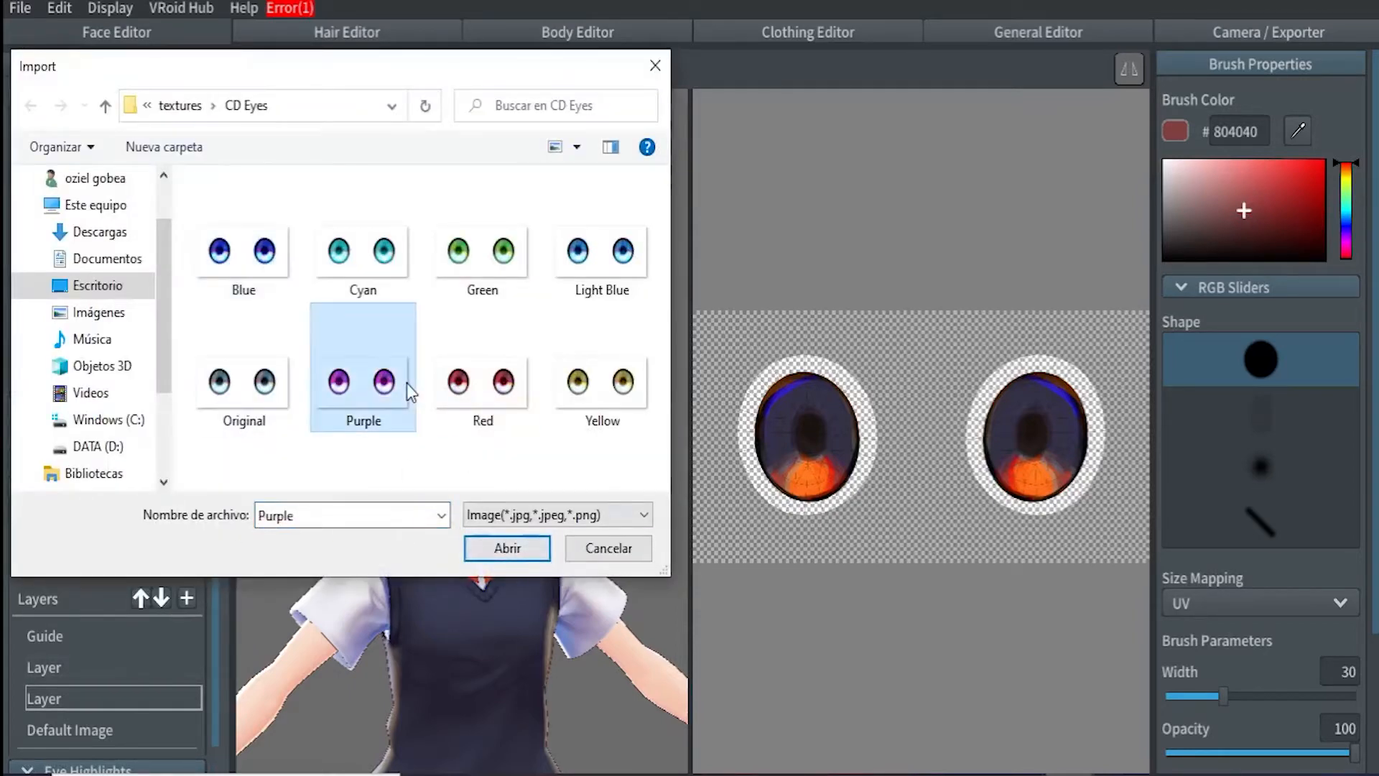
{"action": "left_click", "coordinate": [482, 383]}
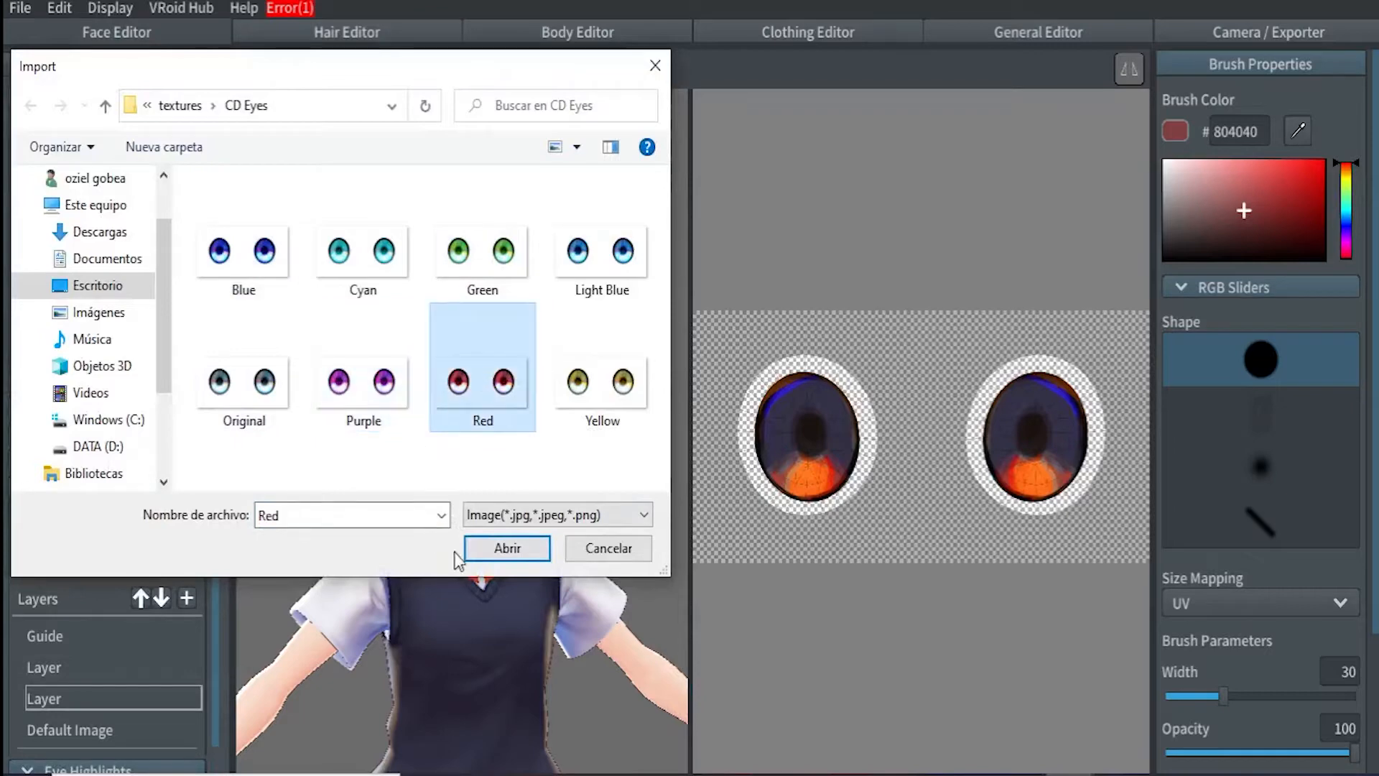
{"action": "left_click", "coordinate": [506, 548]}
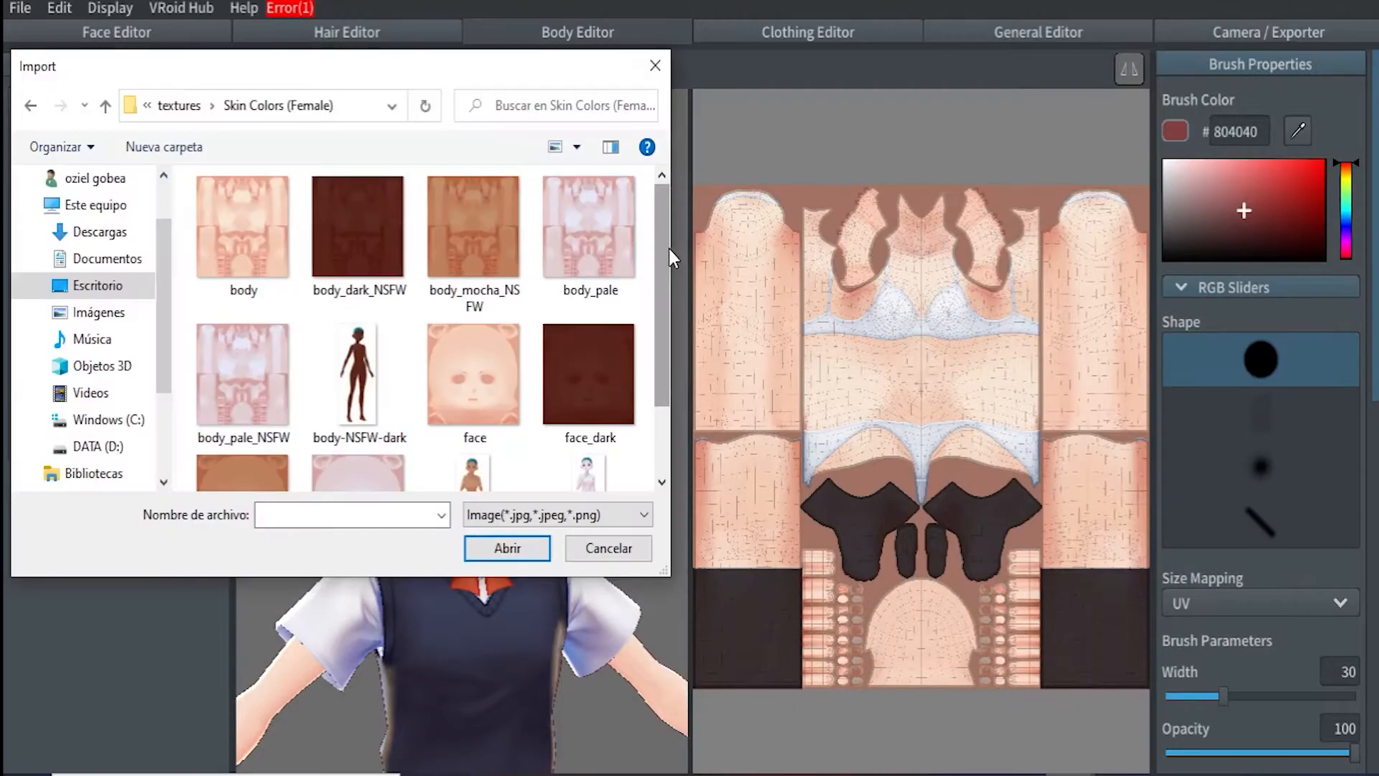
{"action": "left_click", "coordinate": [243, 226]}
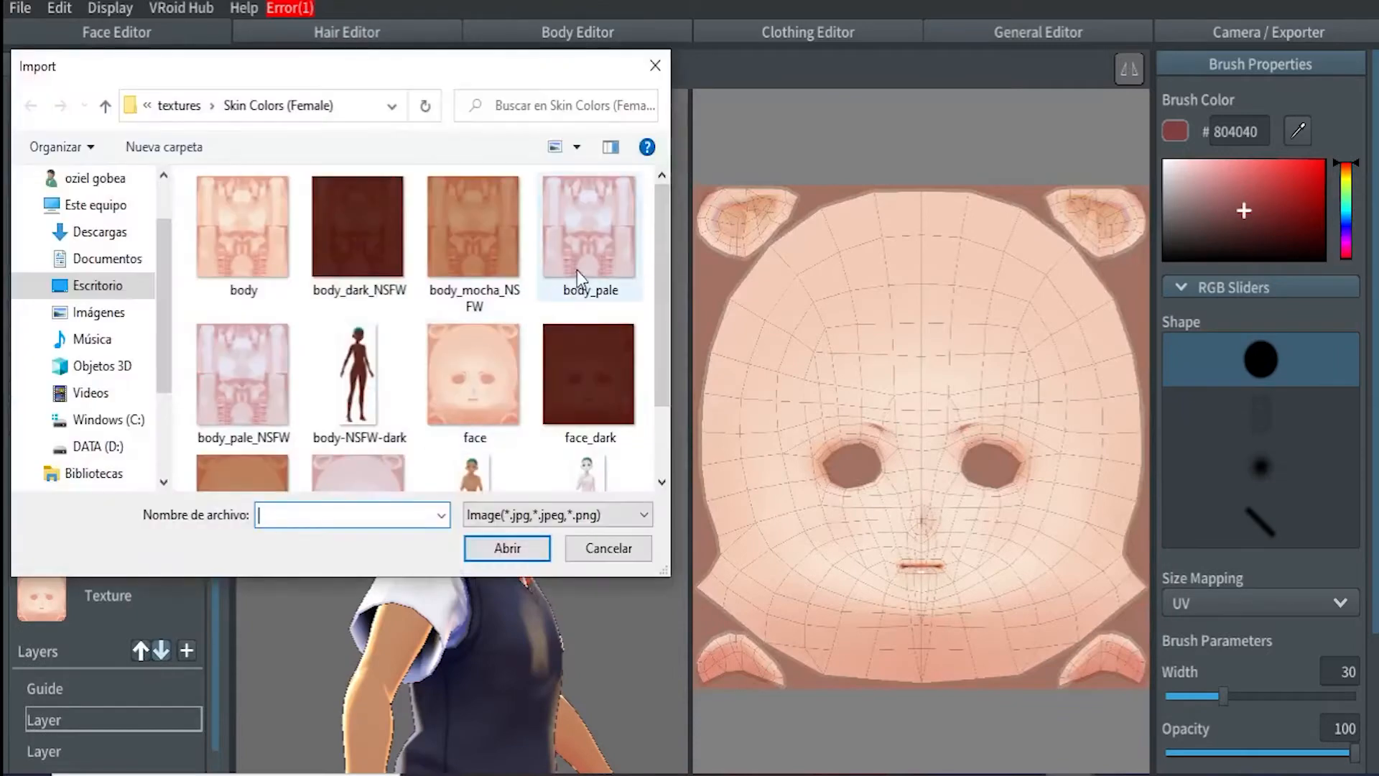
{"action": "scroll", "scroll_direction": "down", "scroll_amount": 3}
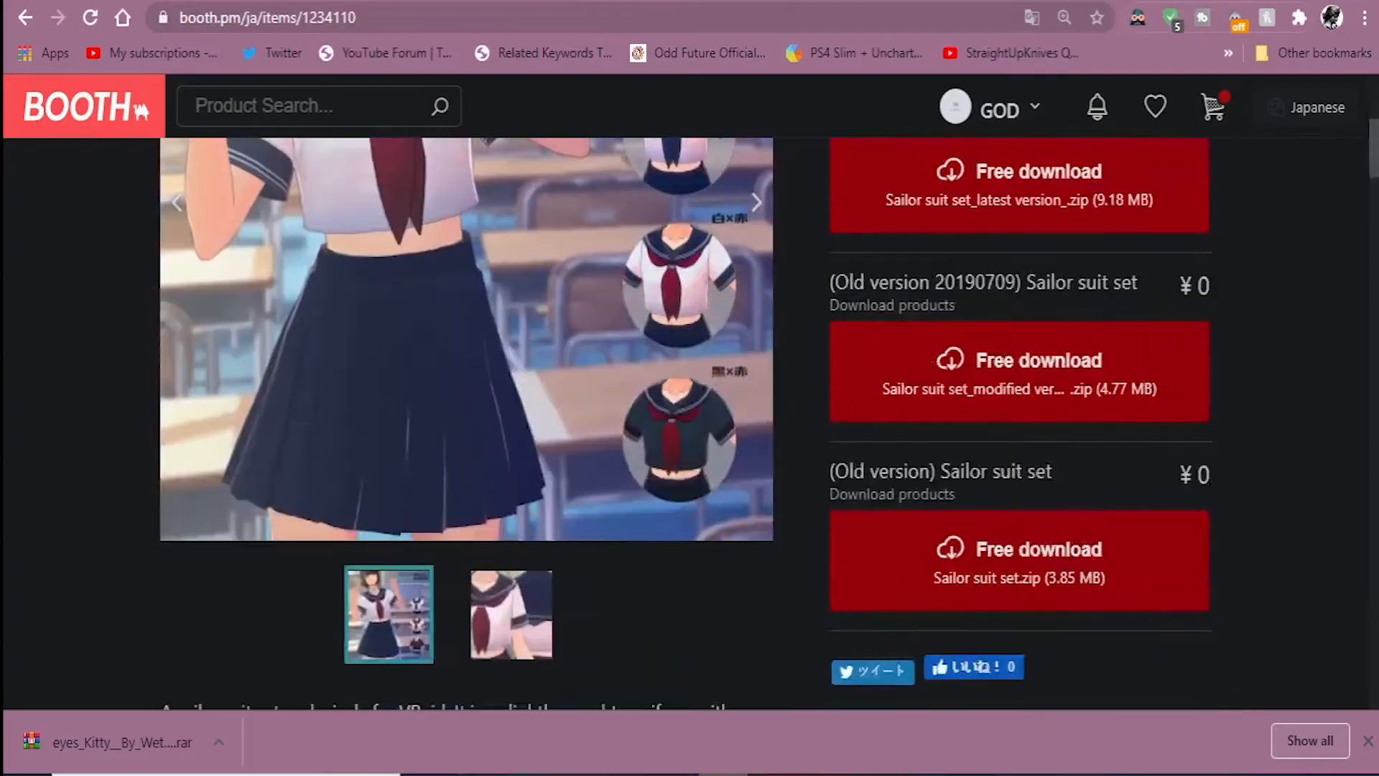
Scroll through the Sailor suit set item description on BOOTH.
{"action": "scroll", "scroll_direction": "down", "scroll_amount": 3}
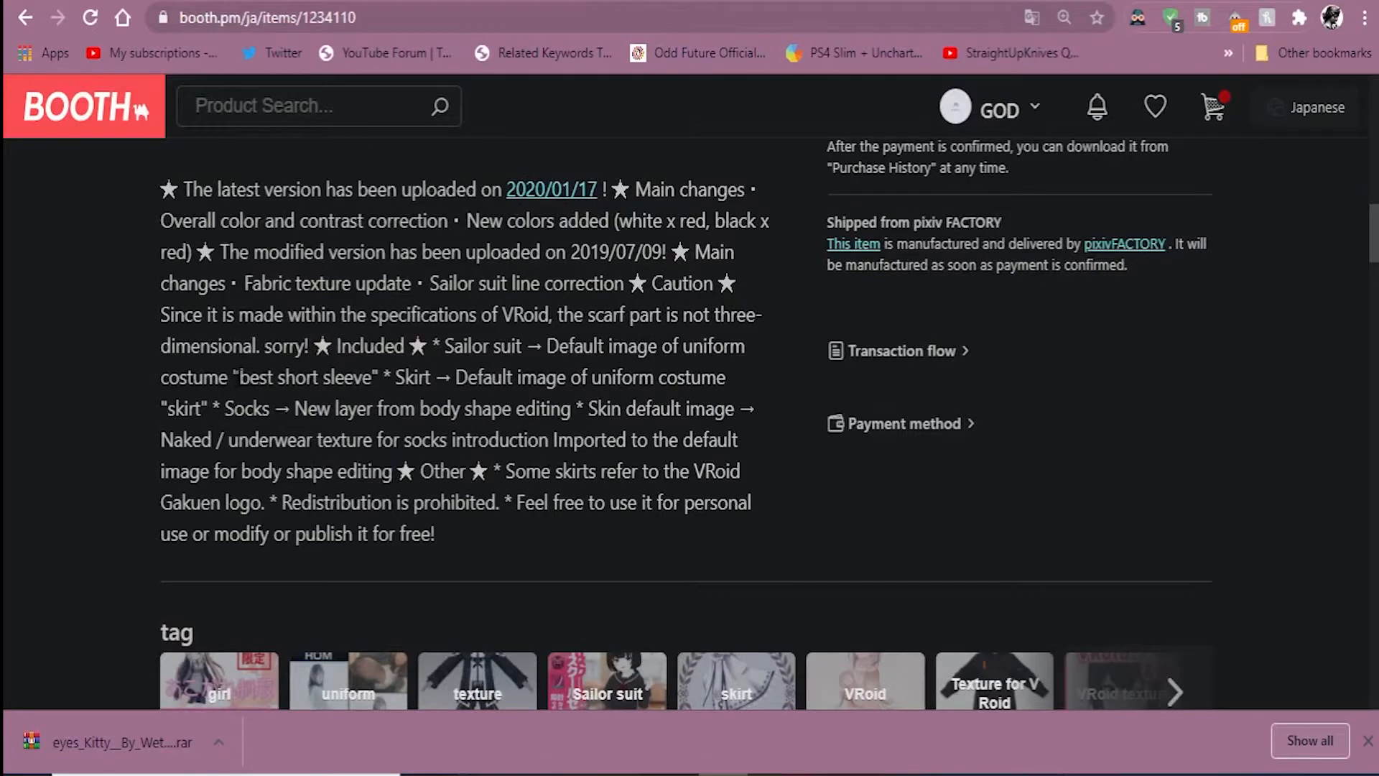
{"action": "left_click_drag", "start_coordinate": [236, 376], "coordinate": [434, 533]}
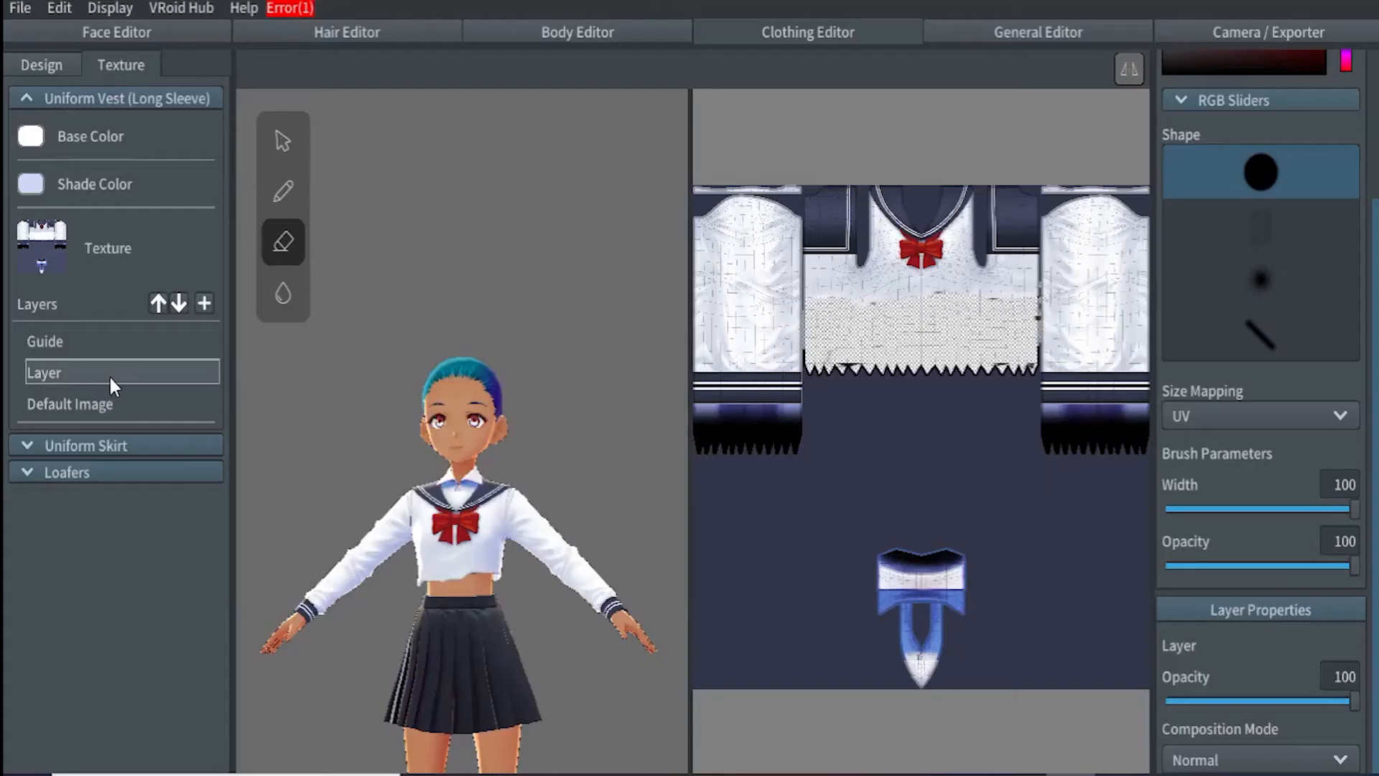
{"action": "mouse_move", "coordinate": [155, 497]}
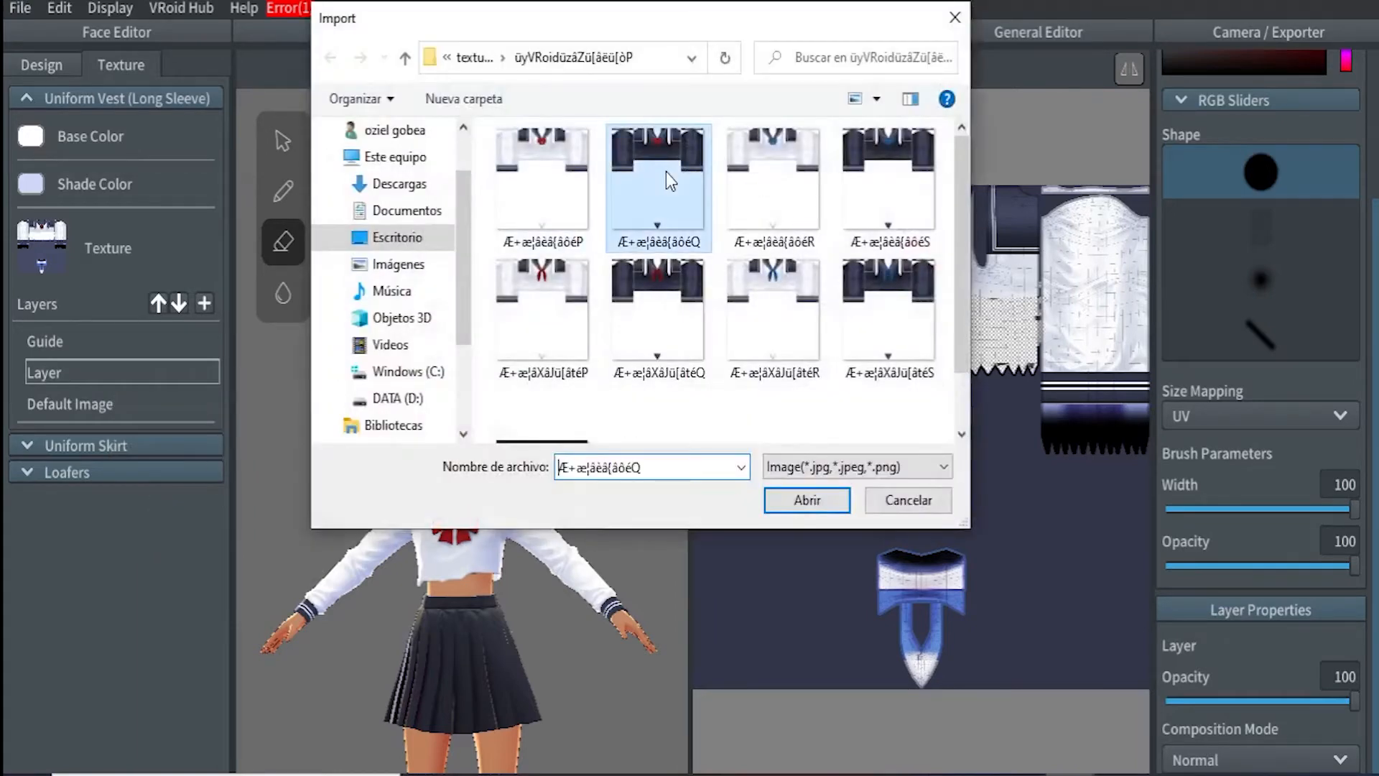
Apply the dark navy sailor top texture to the vest layer.
{"action": "left_click", "coordinate": [804, 500]}
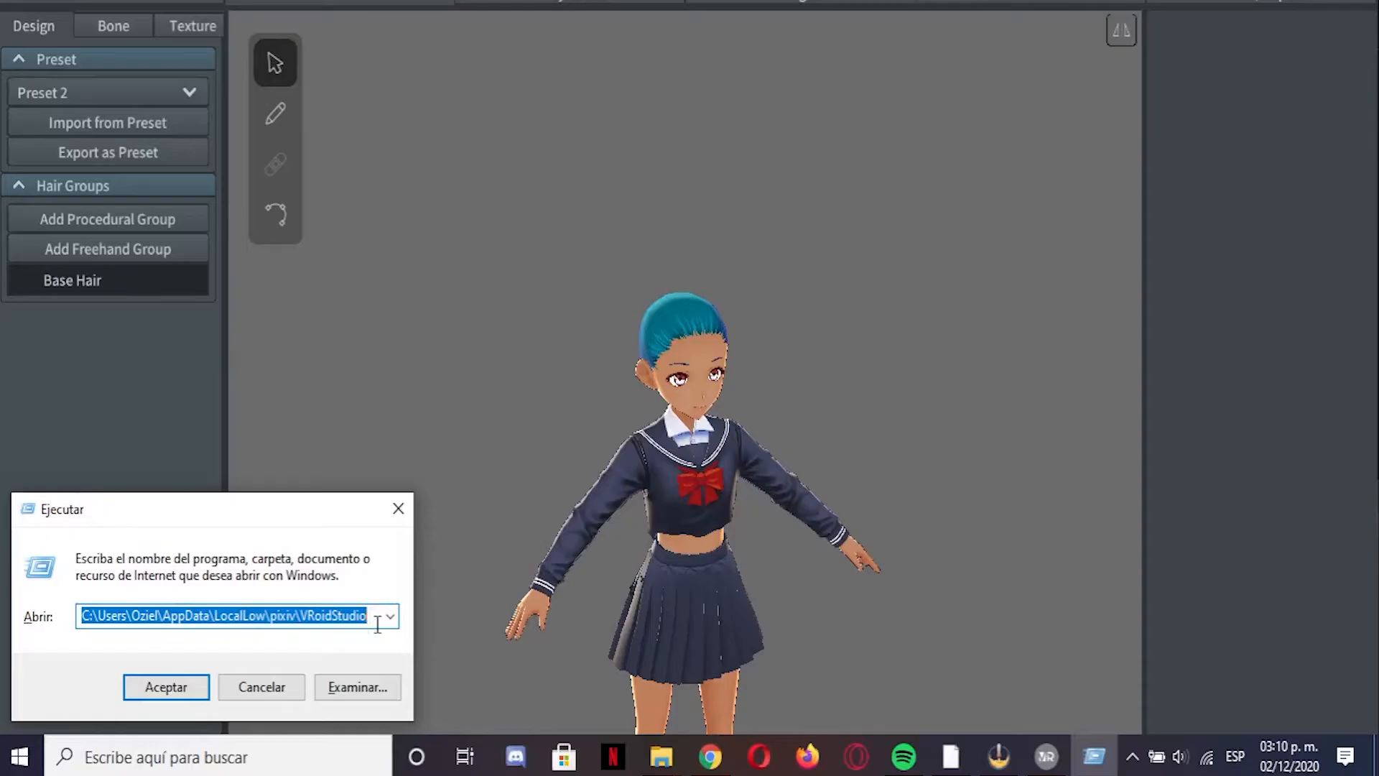
Open VRoid Studio's local data folder from Run and enter hair_presets.
{"action": "left_click", "coordinate": [165, 686]}
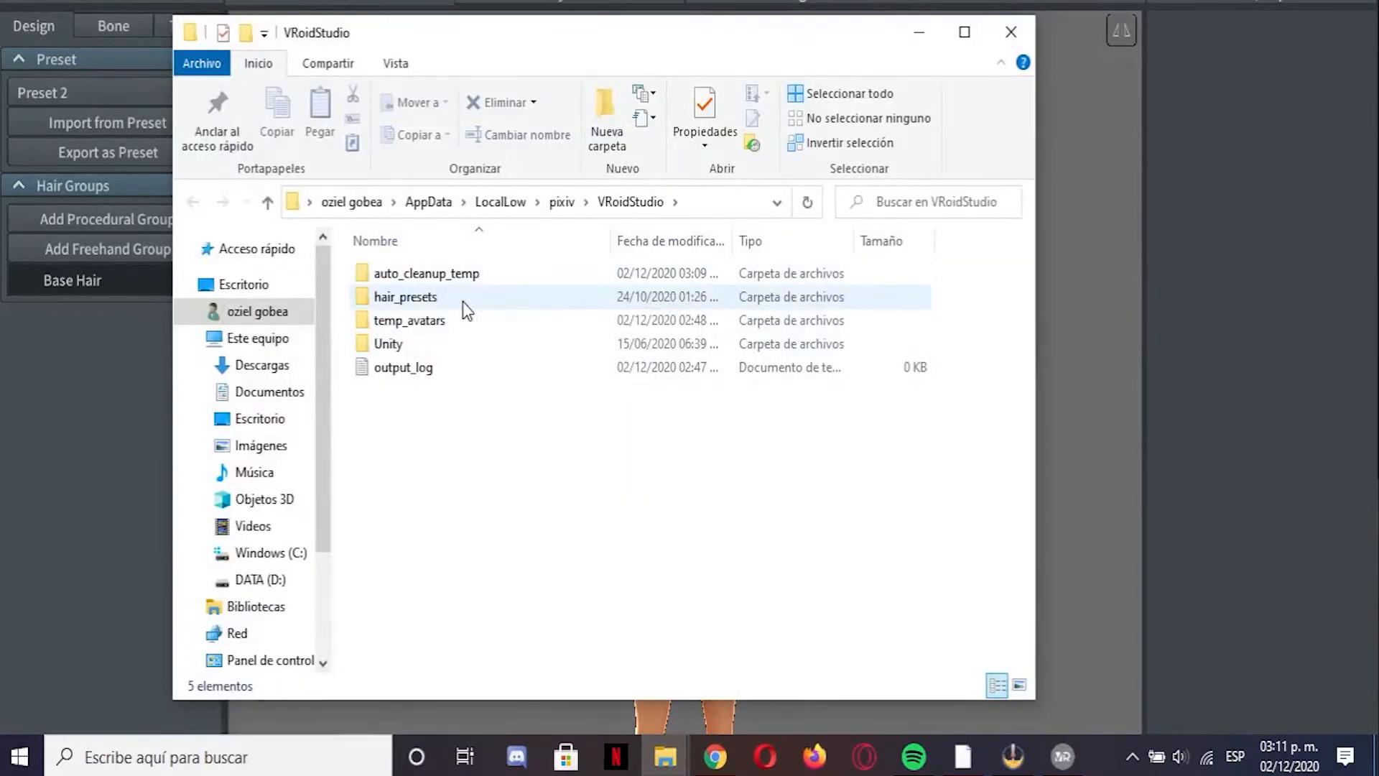
{"action": "double_click", "coordinate": [405, 296]}
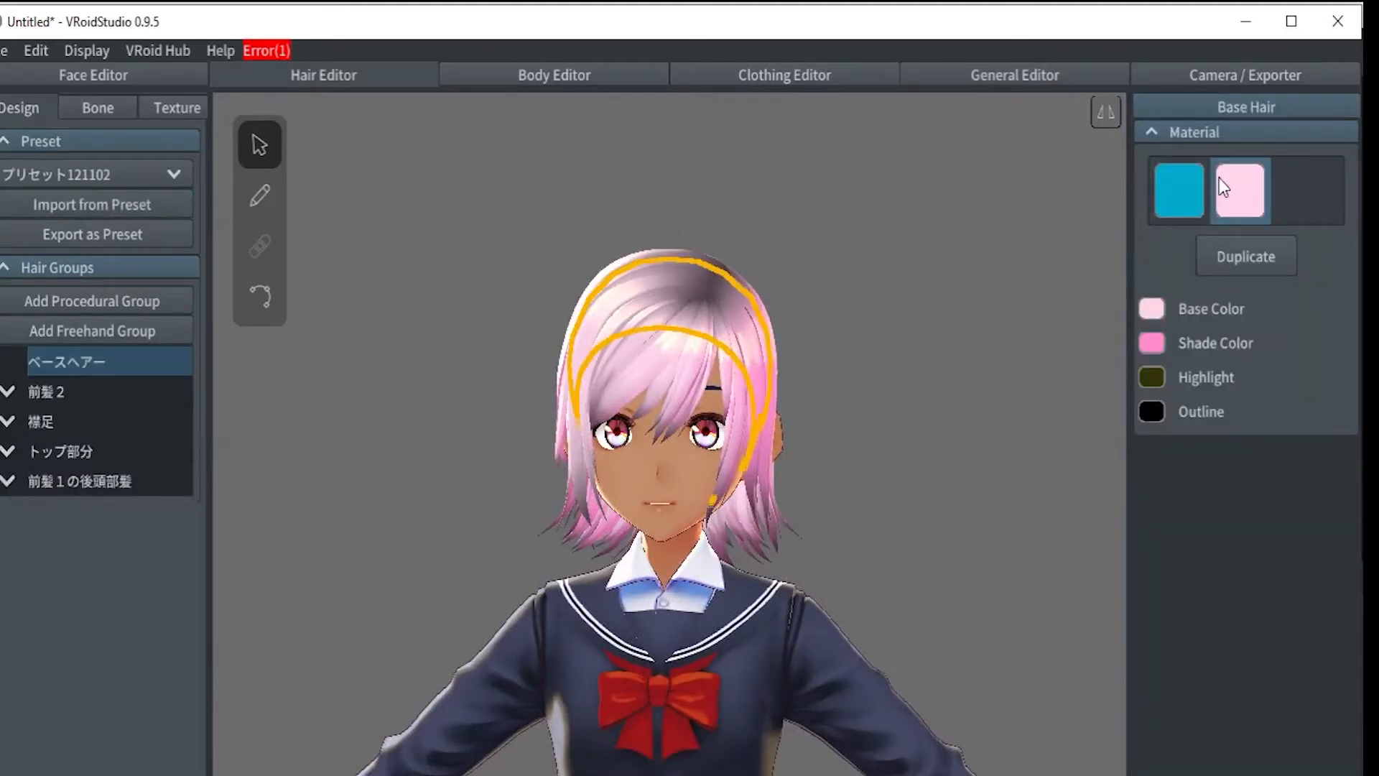
Change the pink hair material's Base Color to a bright vivid magenta.
{"action": "left_click", "coordinate": [1238, 191]}
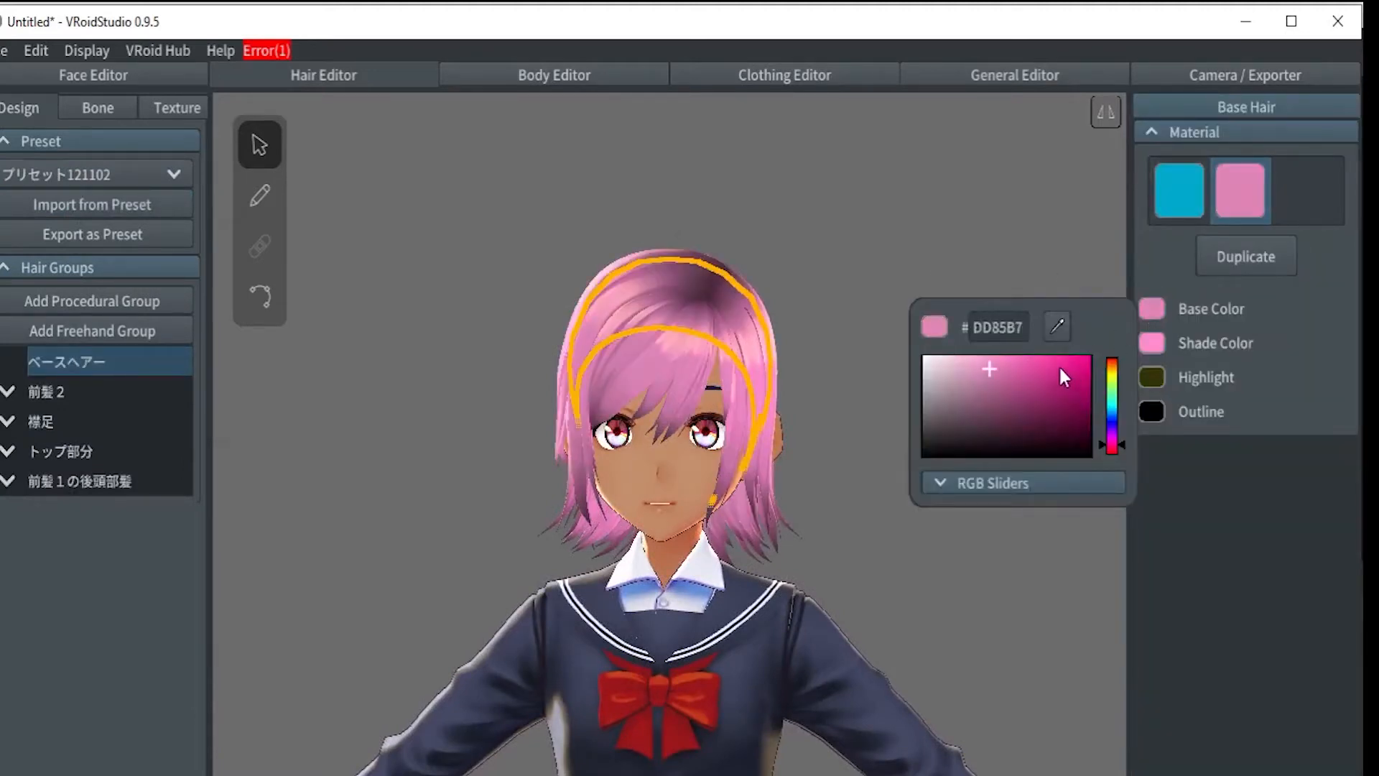
{"action": "left_click", "coordinate": [1080, 368]}
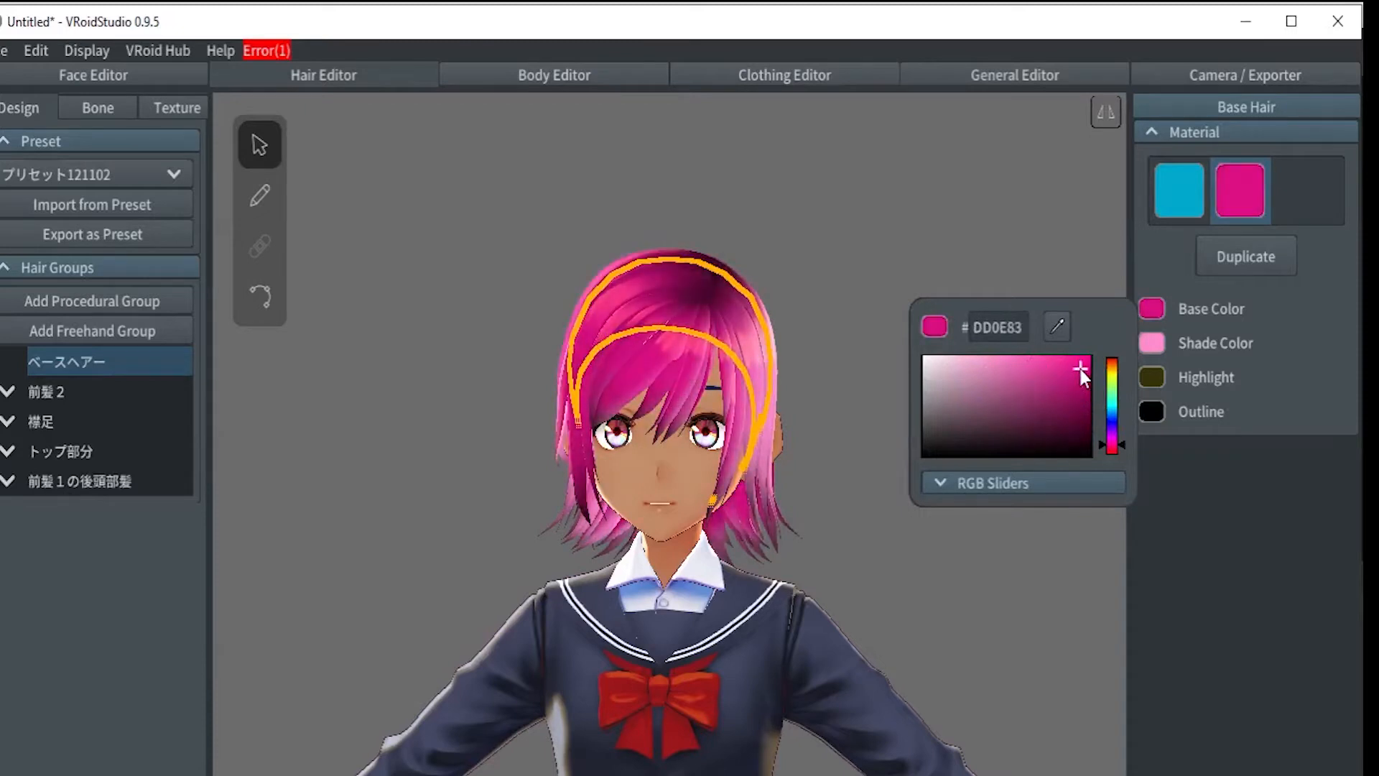
{"action": "left_click_drag", "start_coordinate": [1081, 368], "coordinate": [1109, 396]}
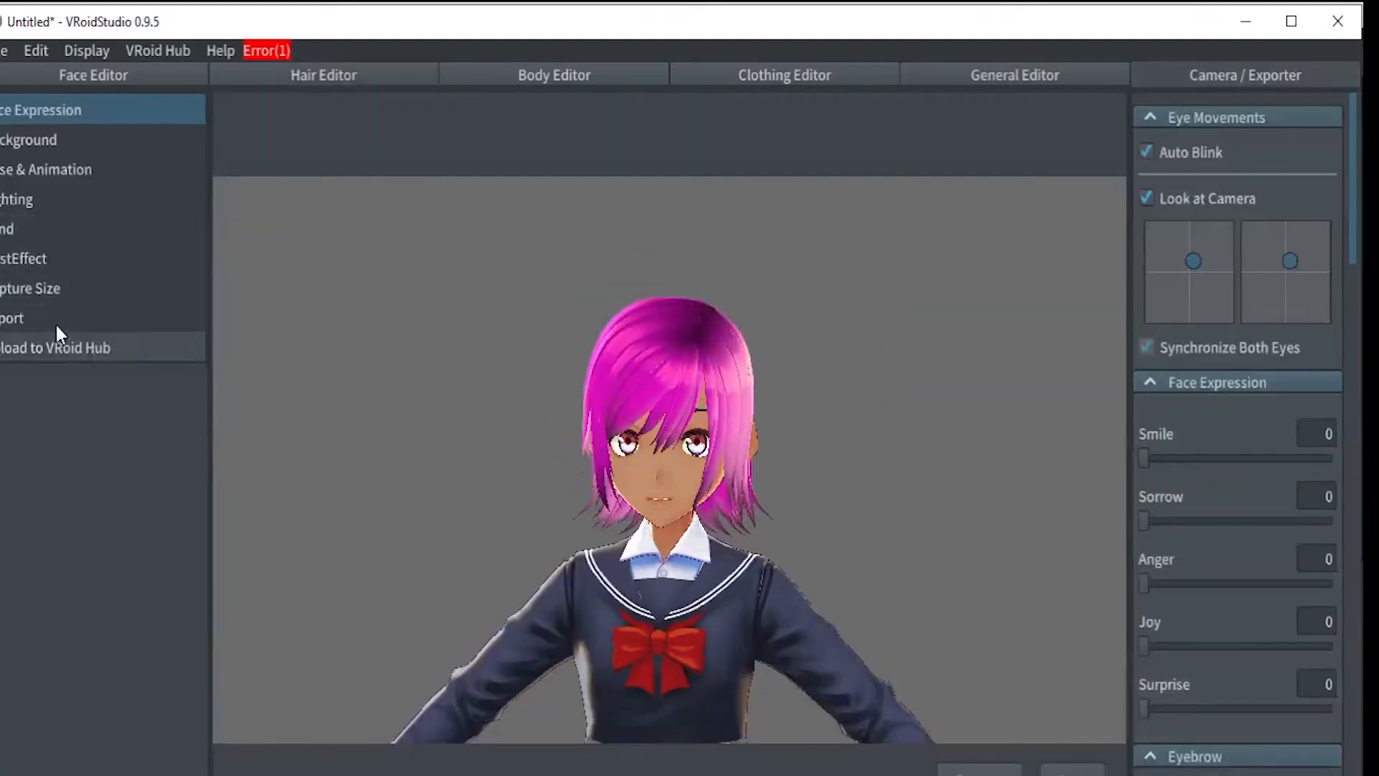
Export the pink-haired avatar to VRM, confirming the name, author and contact settings.
{"action": "left_click", "coordinate": [12, 318]}
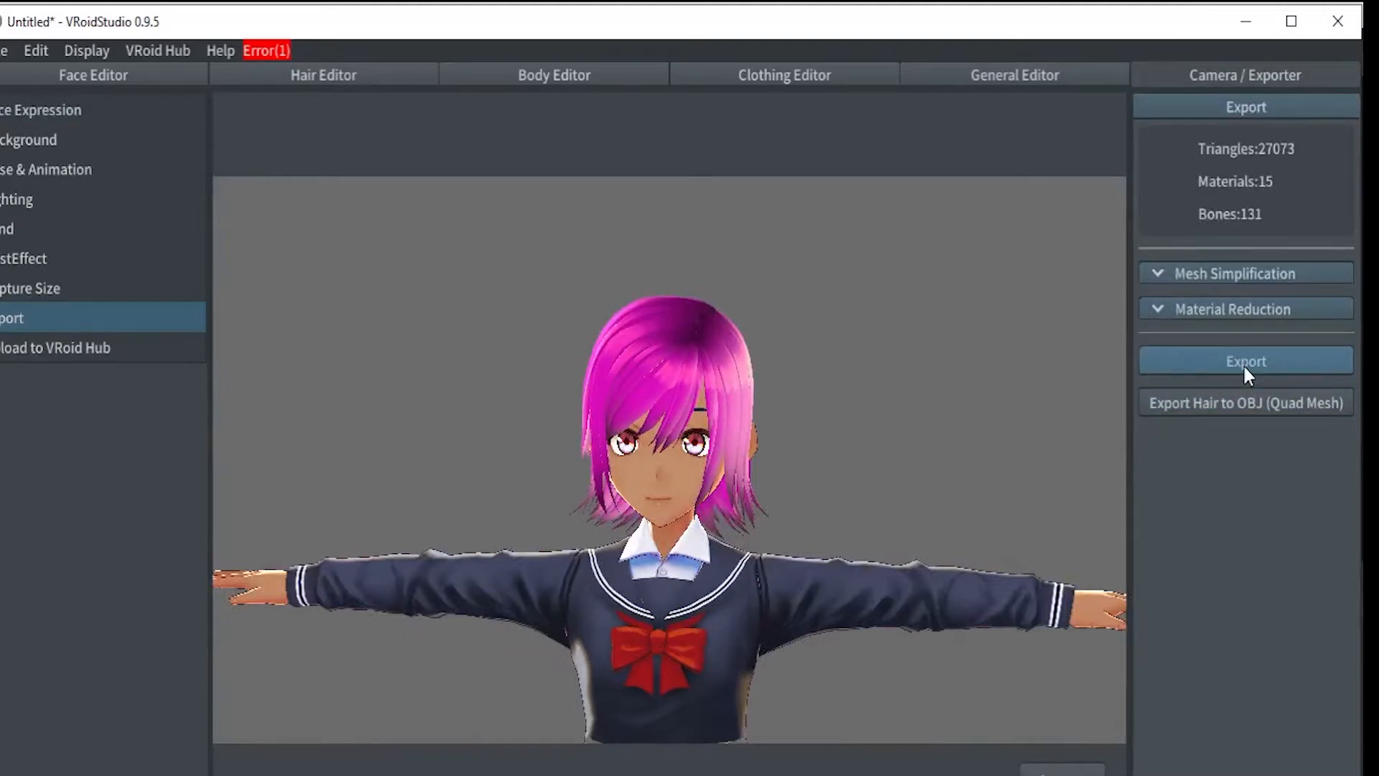
{"action": "left_click", "coordinate": [1245, 360]}
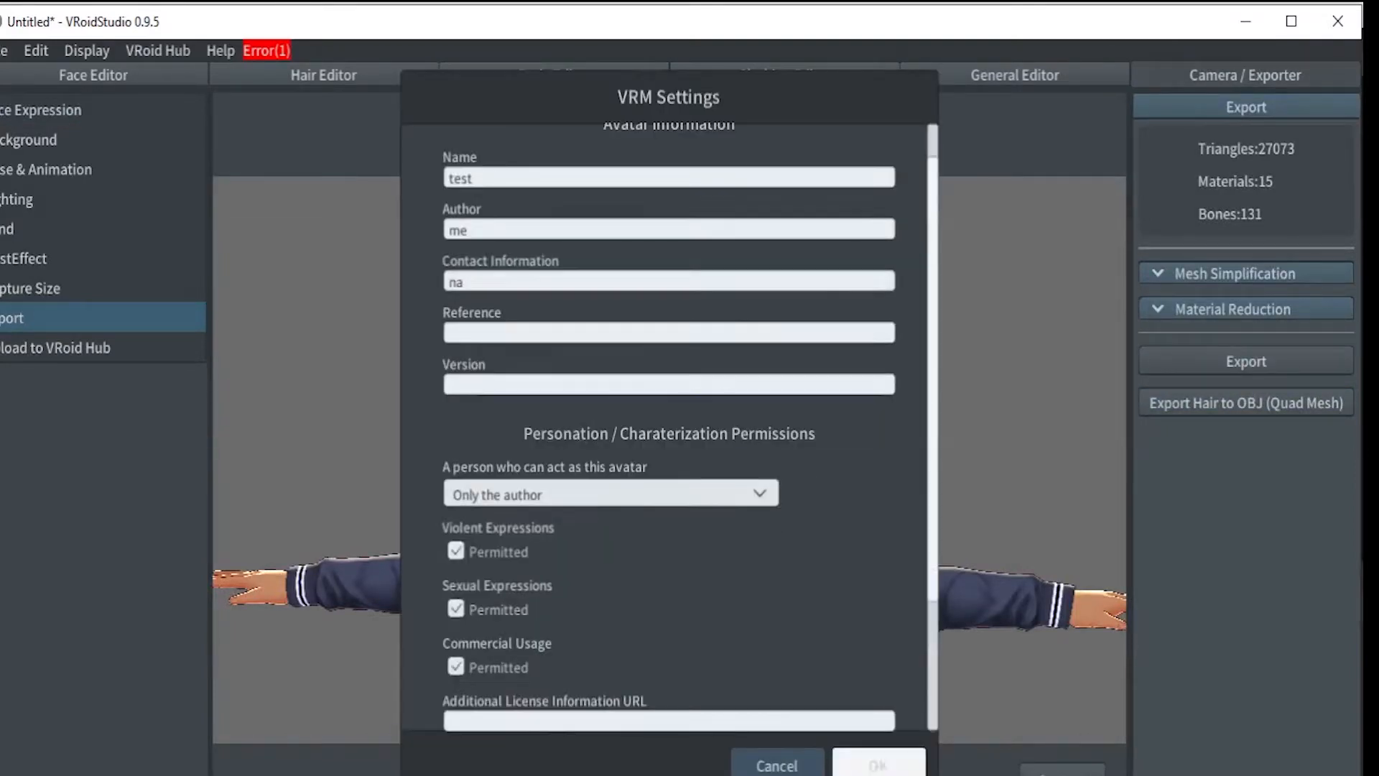
{"action": "left_click", "coordinate": [876, 764]}
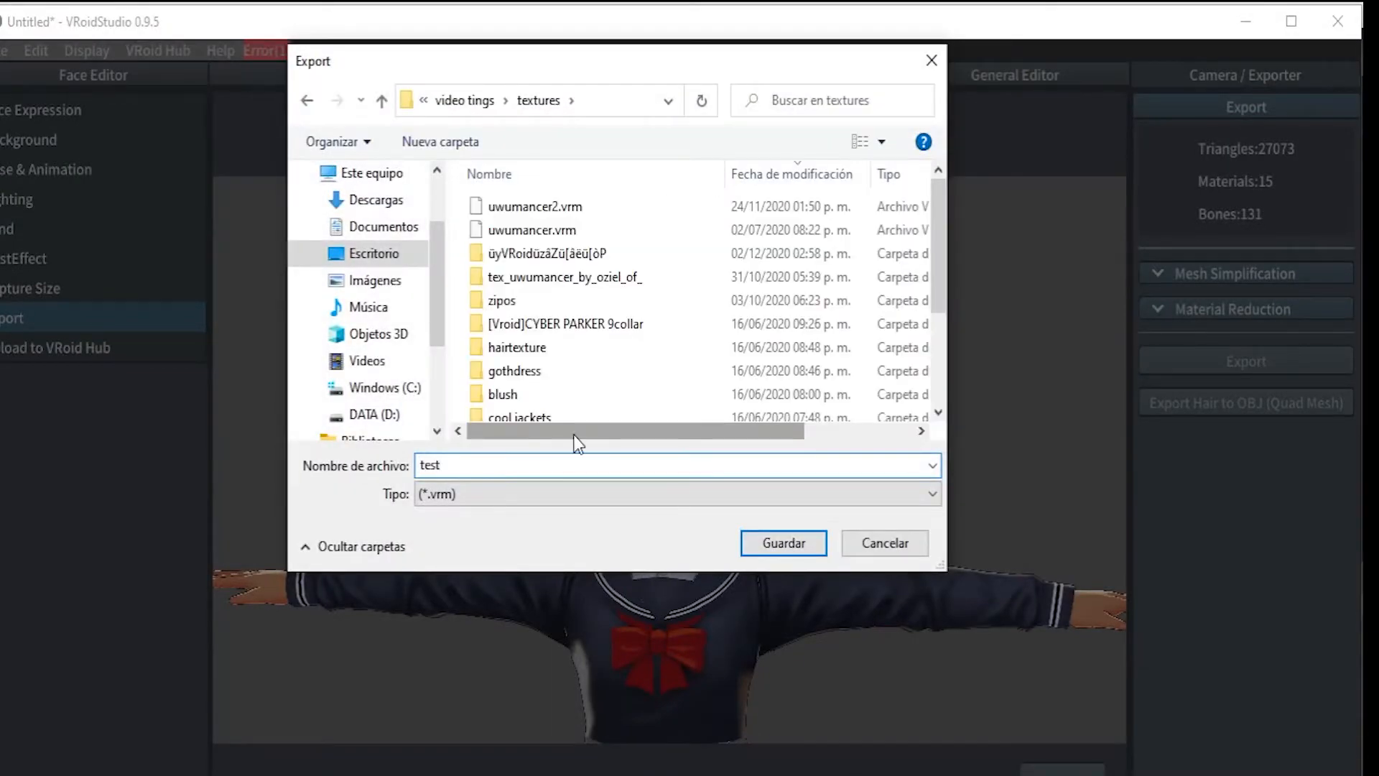
{"action": "mouse_move", "coordinate": [782, 543]}
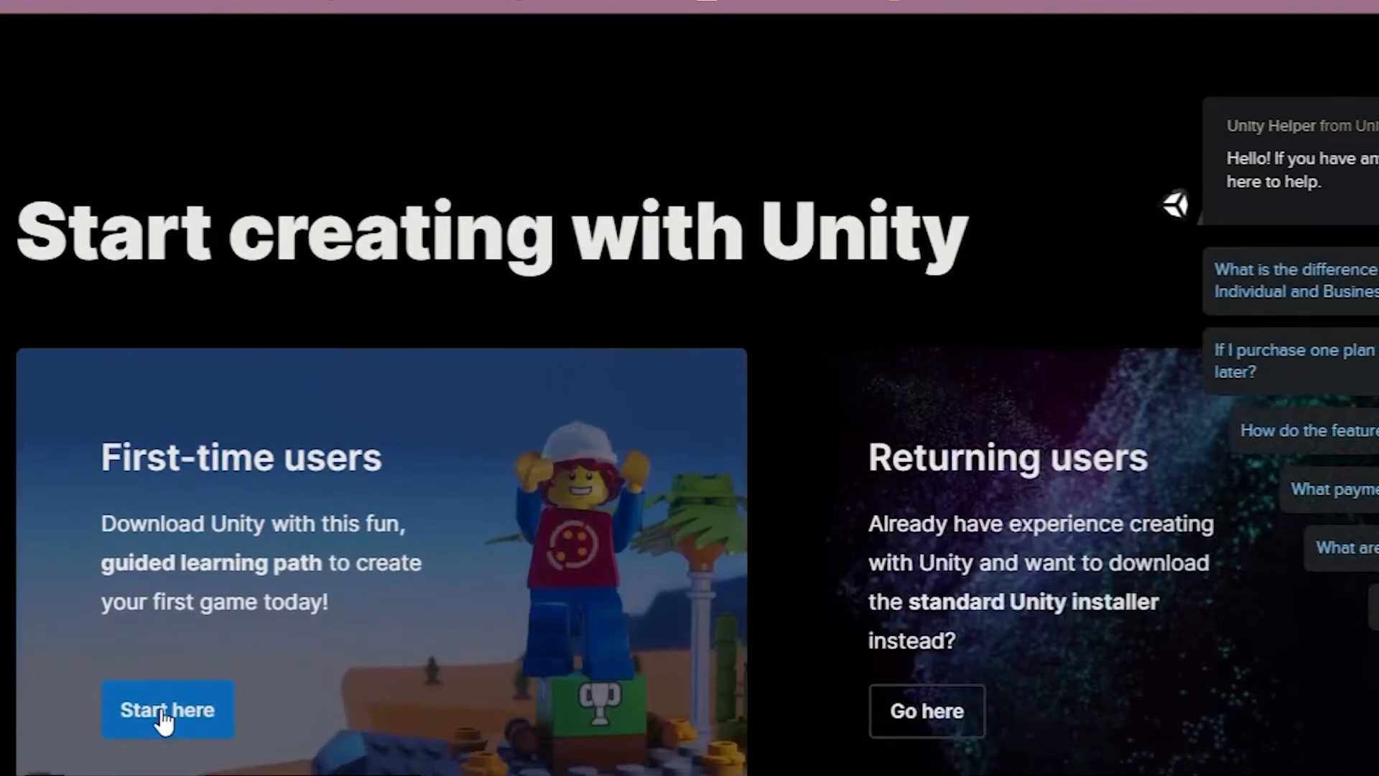
Agree to Unity's terms and start the first-time user download.
{"action": "left_click", "coordinate": [167, 708]}
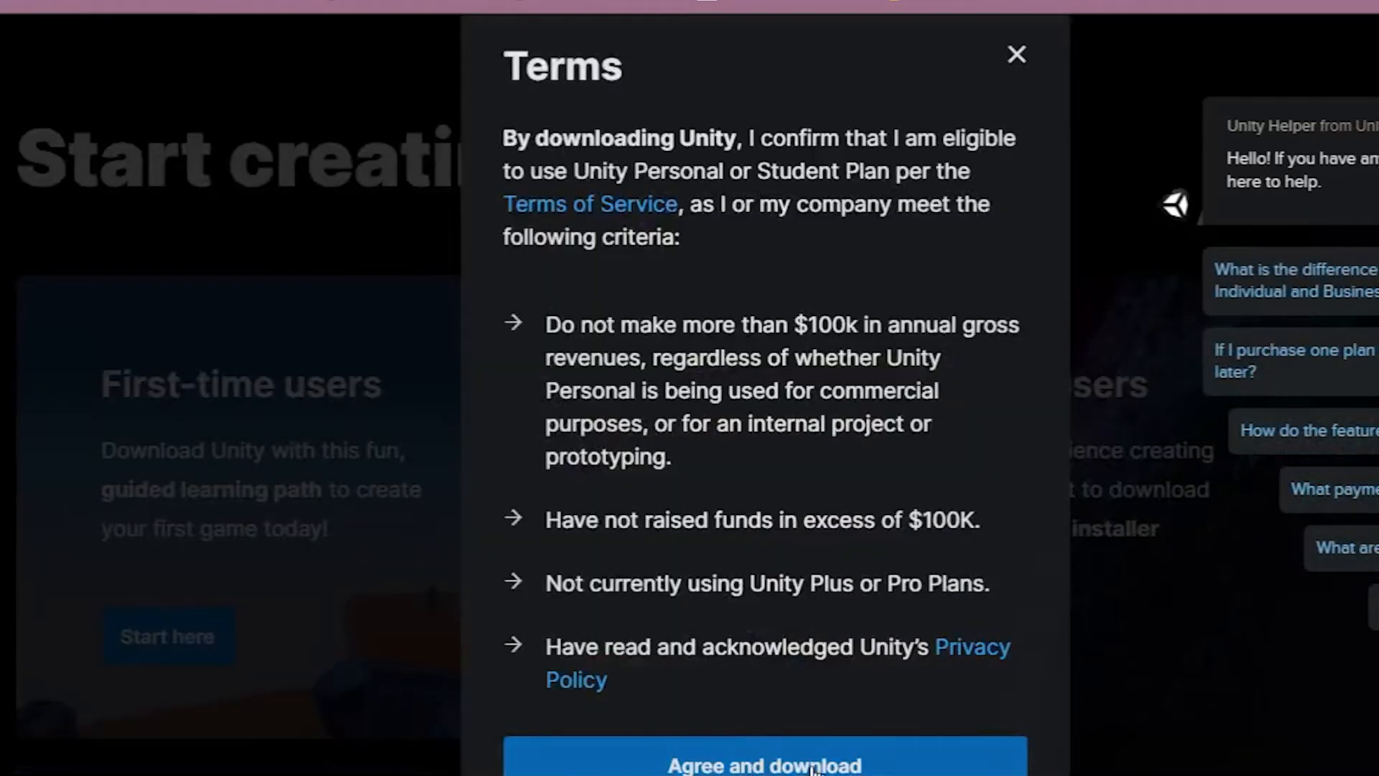
{"action": "left_click", "coordinate": [1015, 53]}
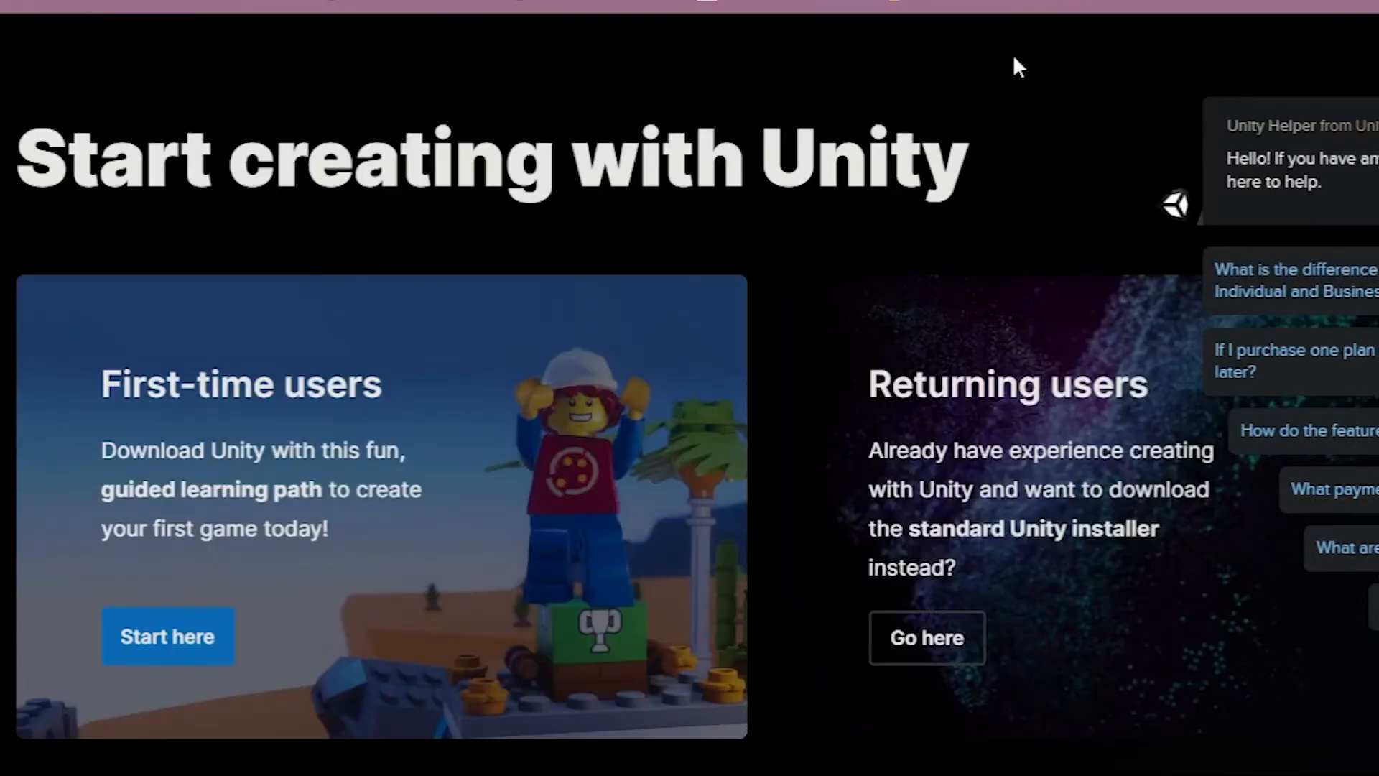
{"action": "scroll", "scroll_direction": "down", "scroll_amount": 3}
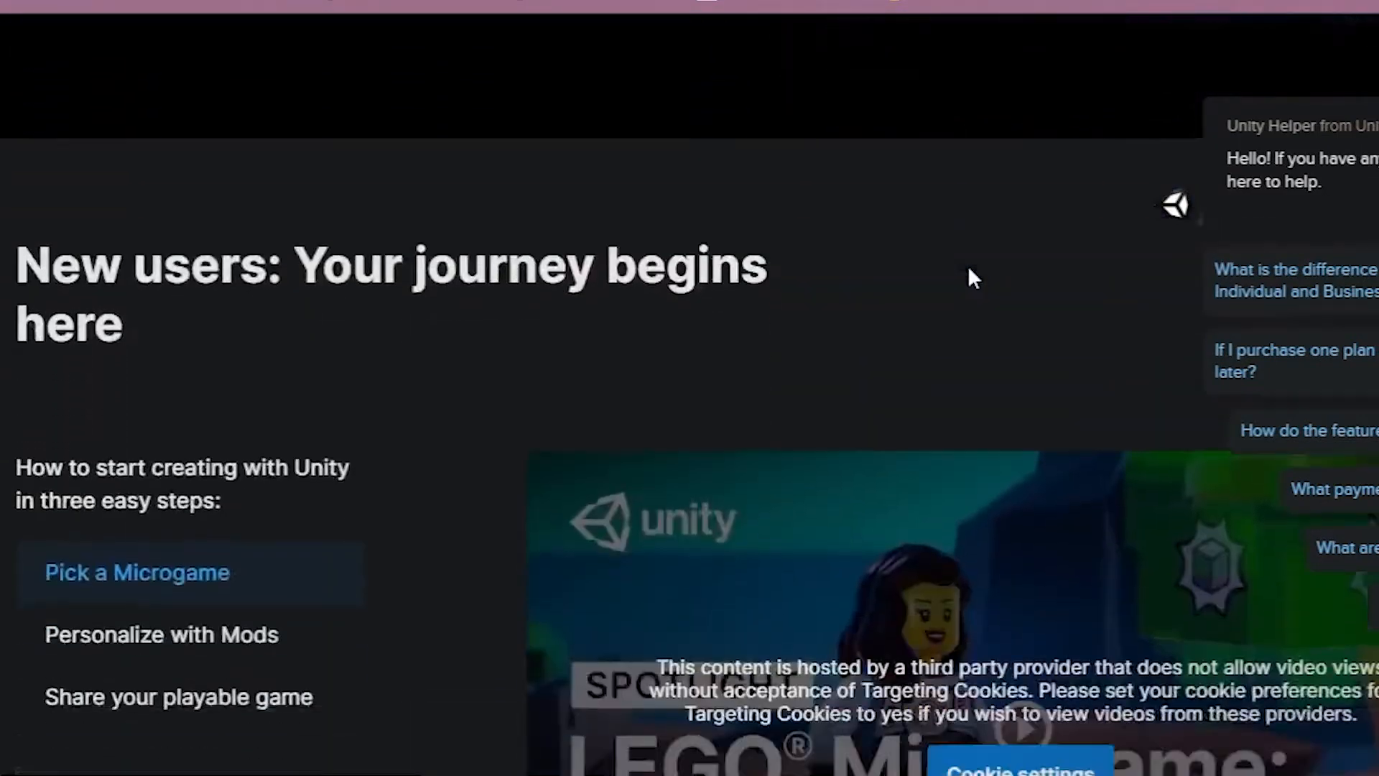
{"action": "scroll", "scroll_direction": "down", "scroll_amount": 3}
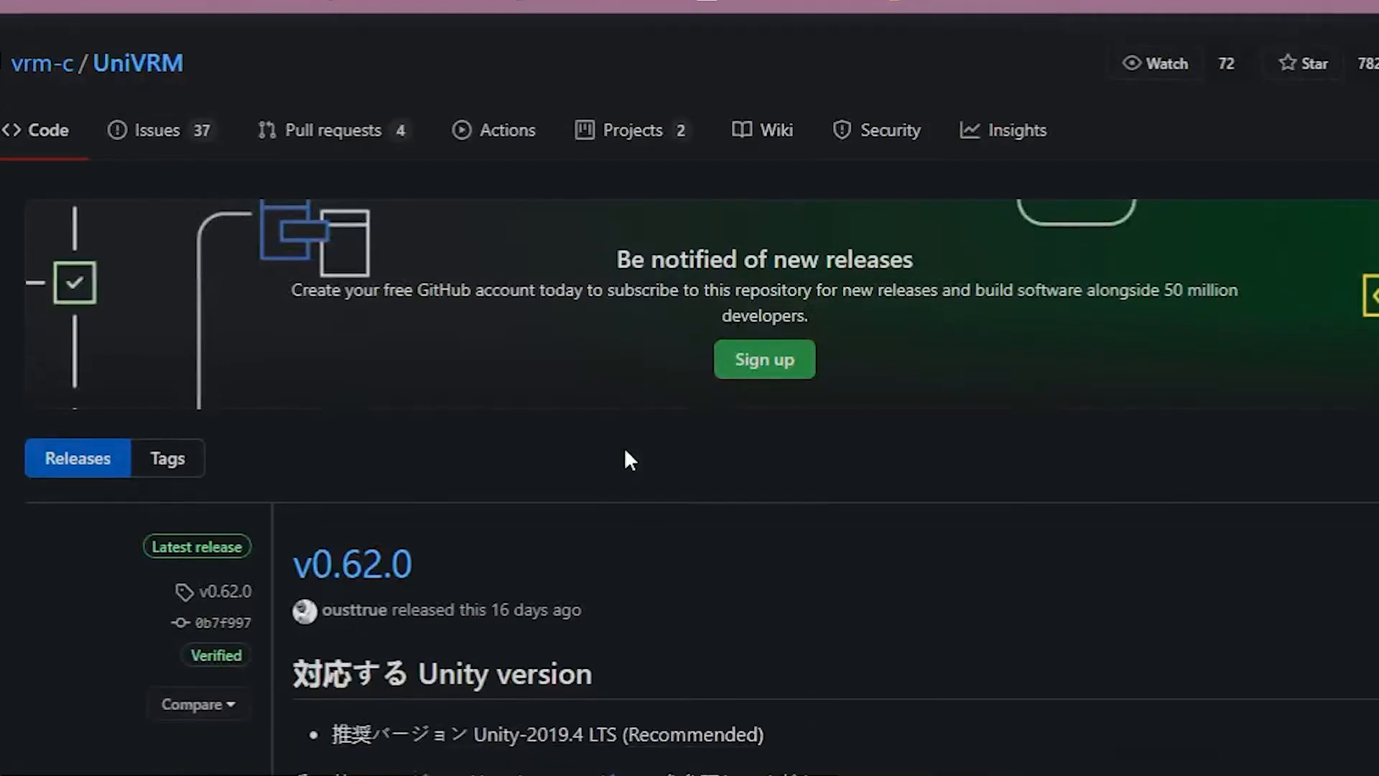
Scroll the UniVRM v0.62.0 release page down to UniVRM-0.62.0_0b7f.unitypackage.
{"action": "scroll", "scroll_direction": "down", "scroll_amount": 3}
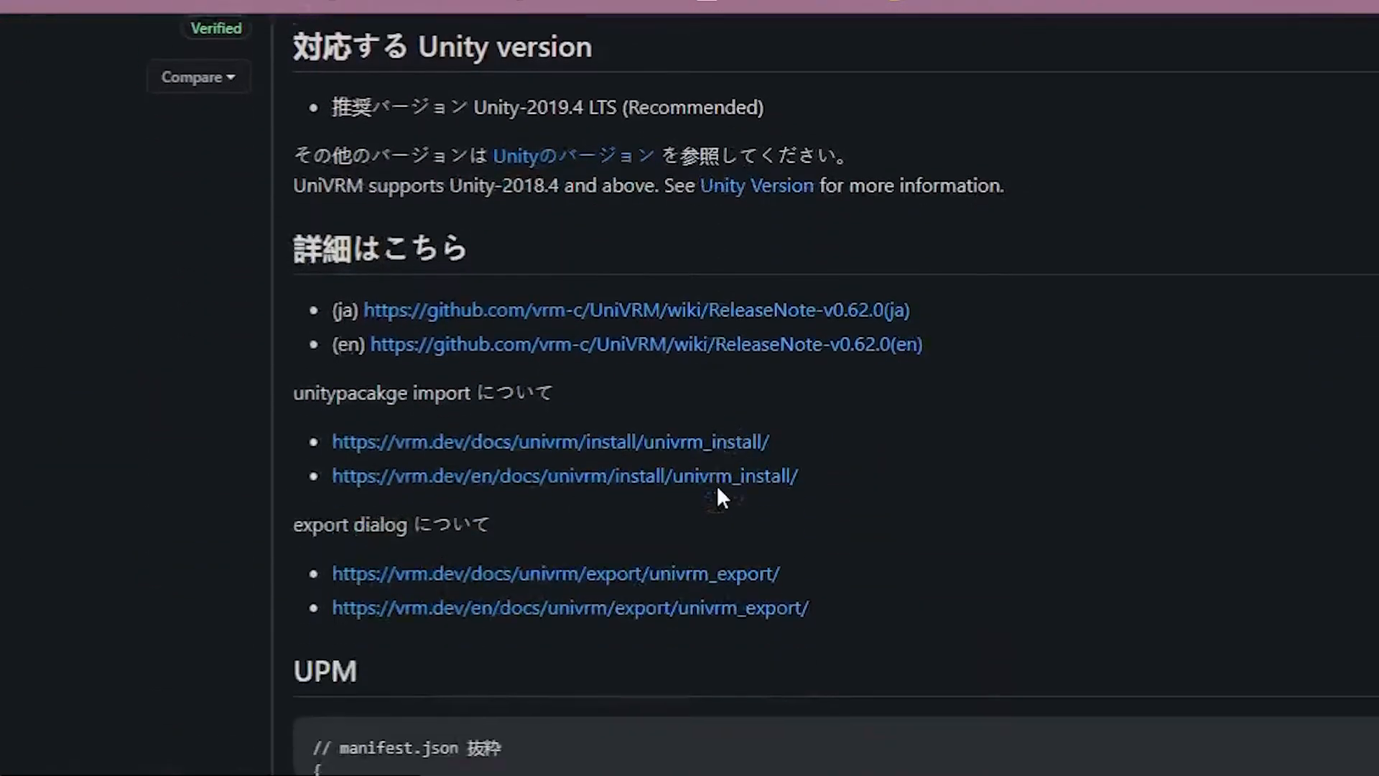
{"action": "scroll", "scroll_direction": "down", "scroll_amount": 3}
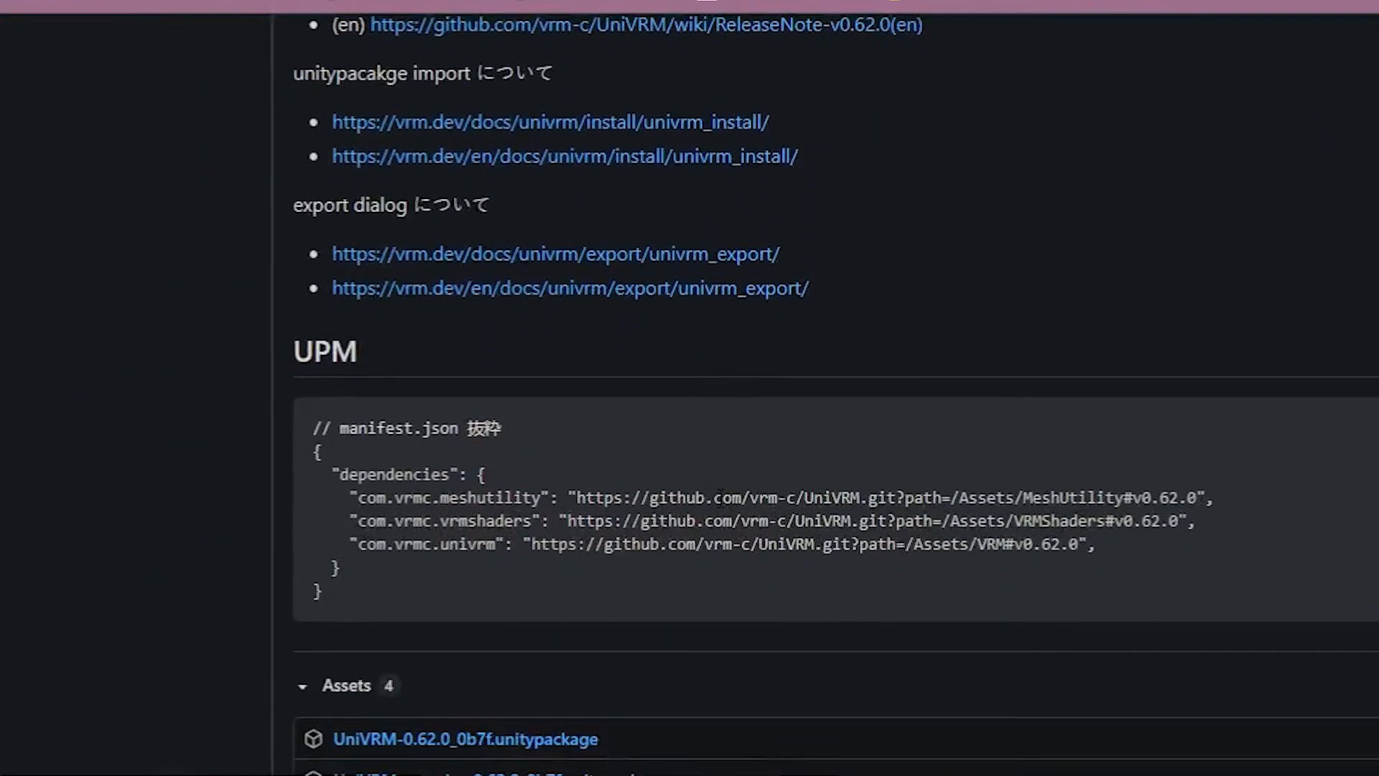
{"action": "scroll", "scroll_direction": "down", "scroll_amount": 3}
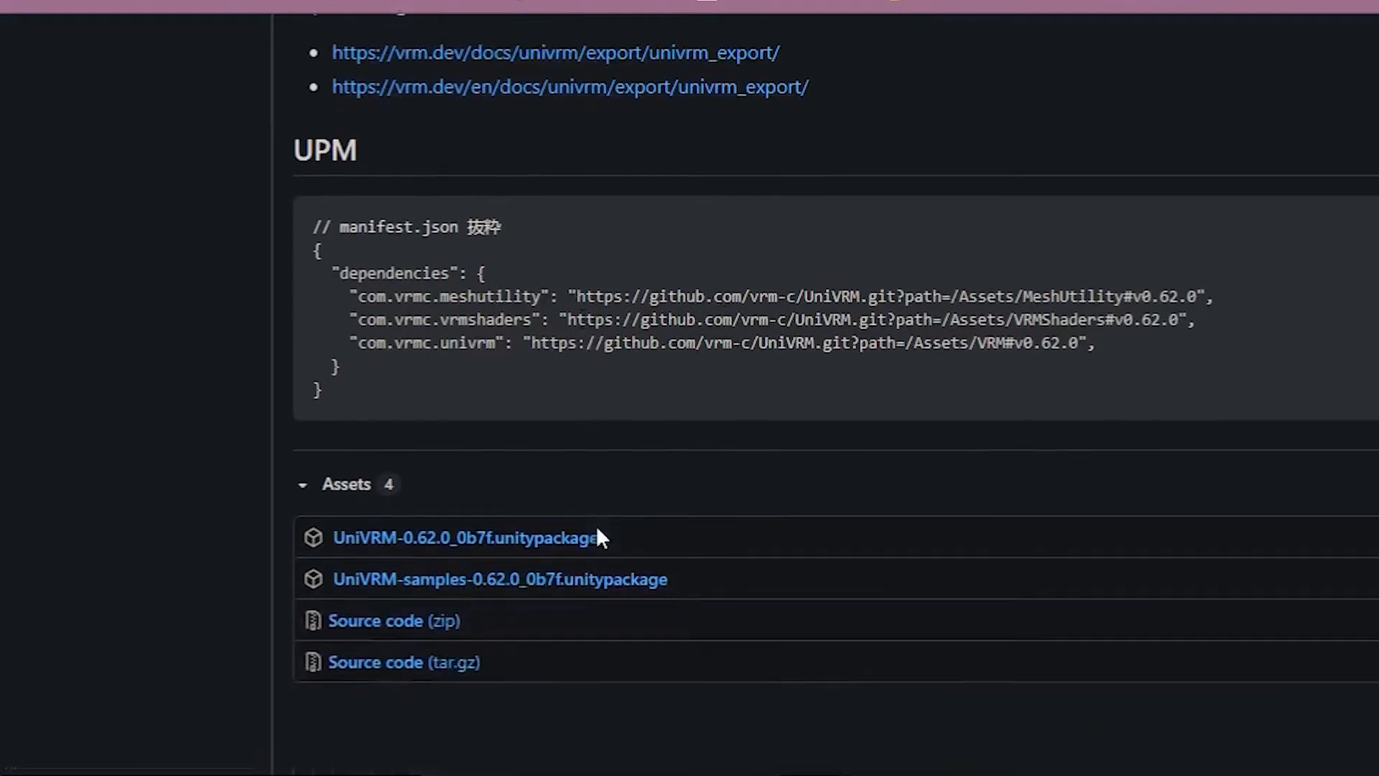
{"action": "scroll", "scroll_direction": "down", "scroll_amount": 3}
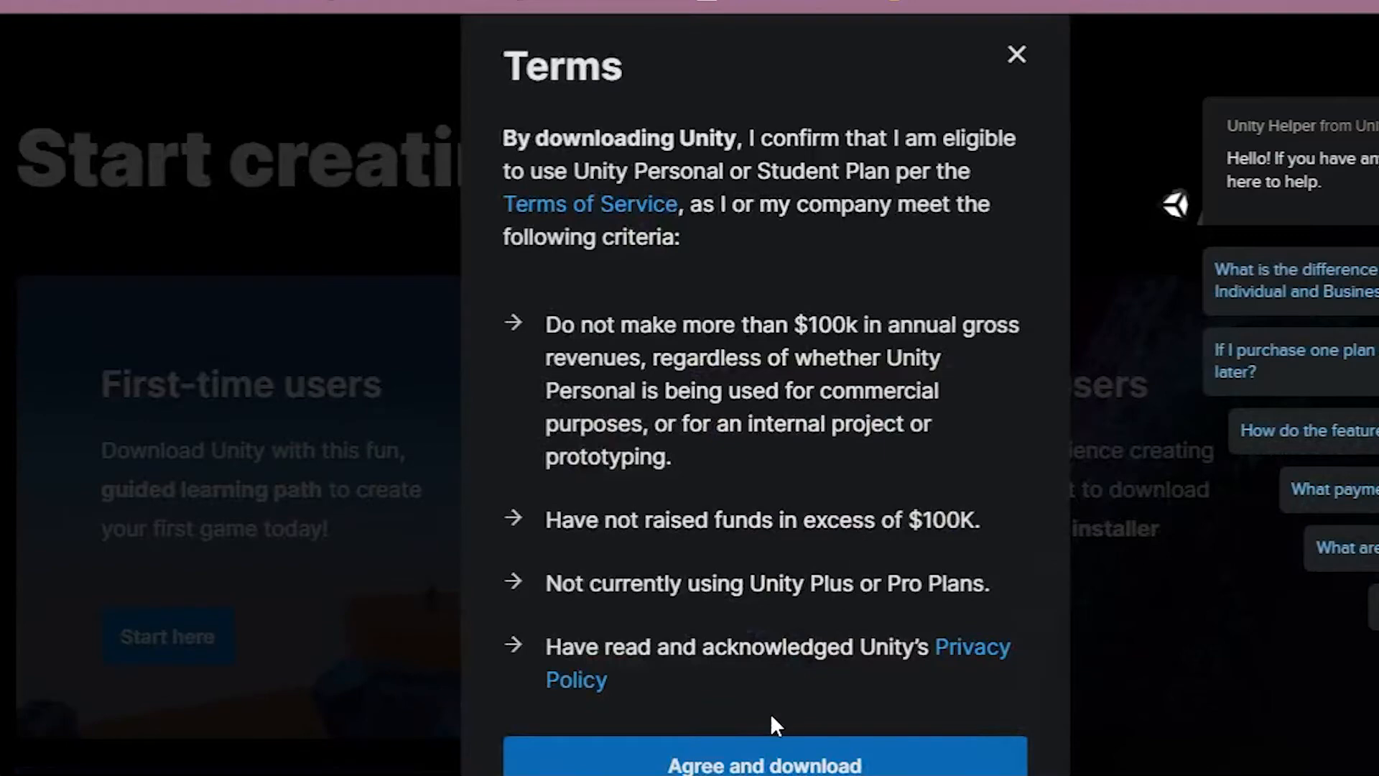
{"action": "mouse_move", "coordinate": [1017, 55]}
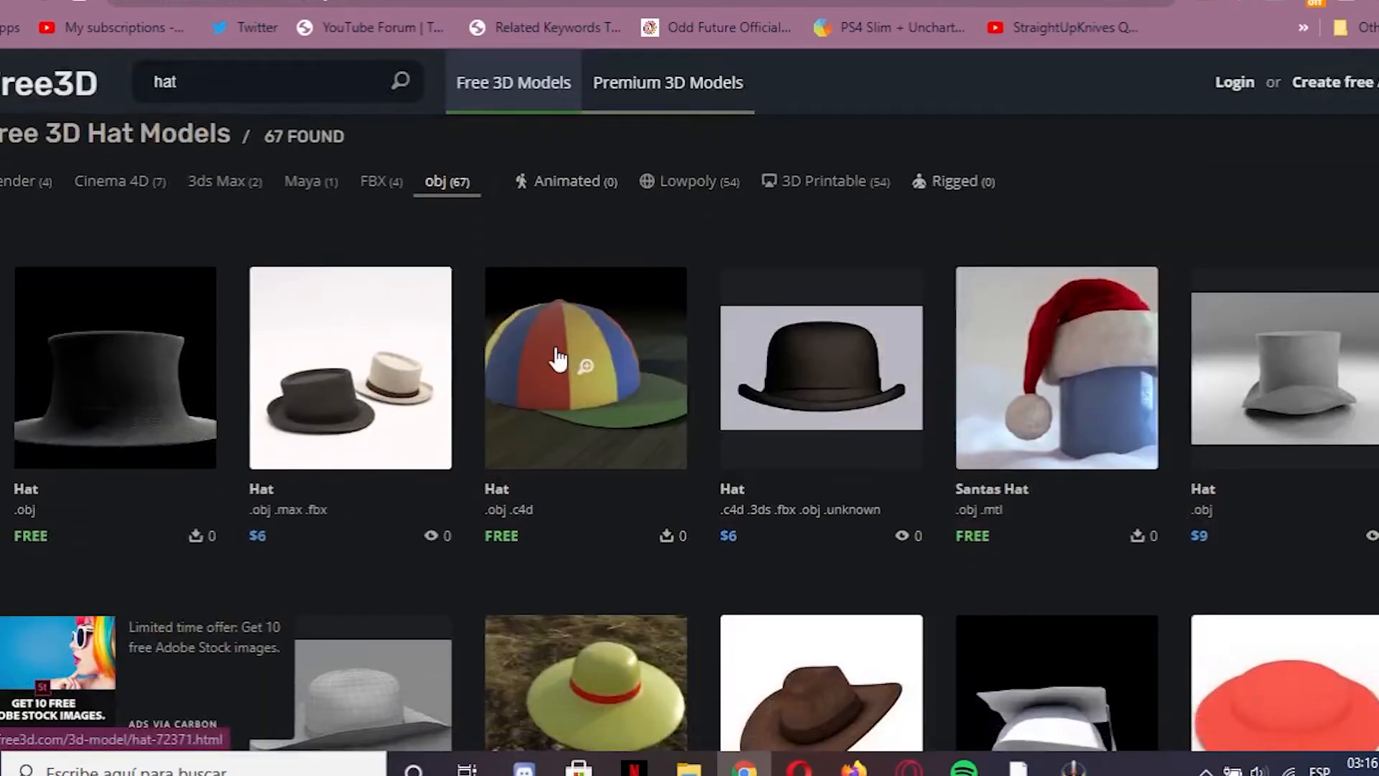
Open the free multicolored kids cap model and scroll to its Formats & Files.
{"action": "left_click", "coordinate": [584, 367]}
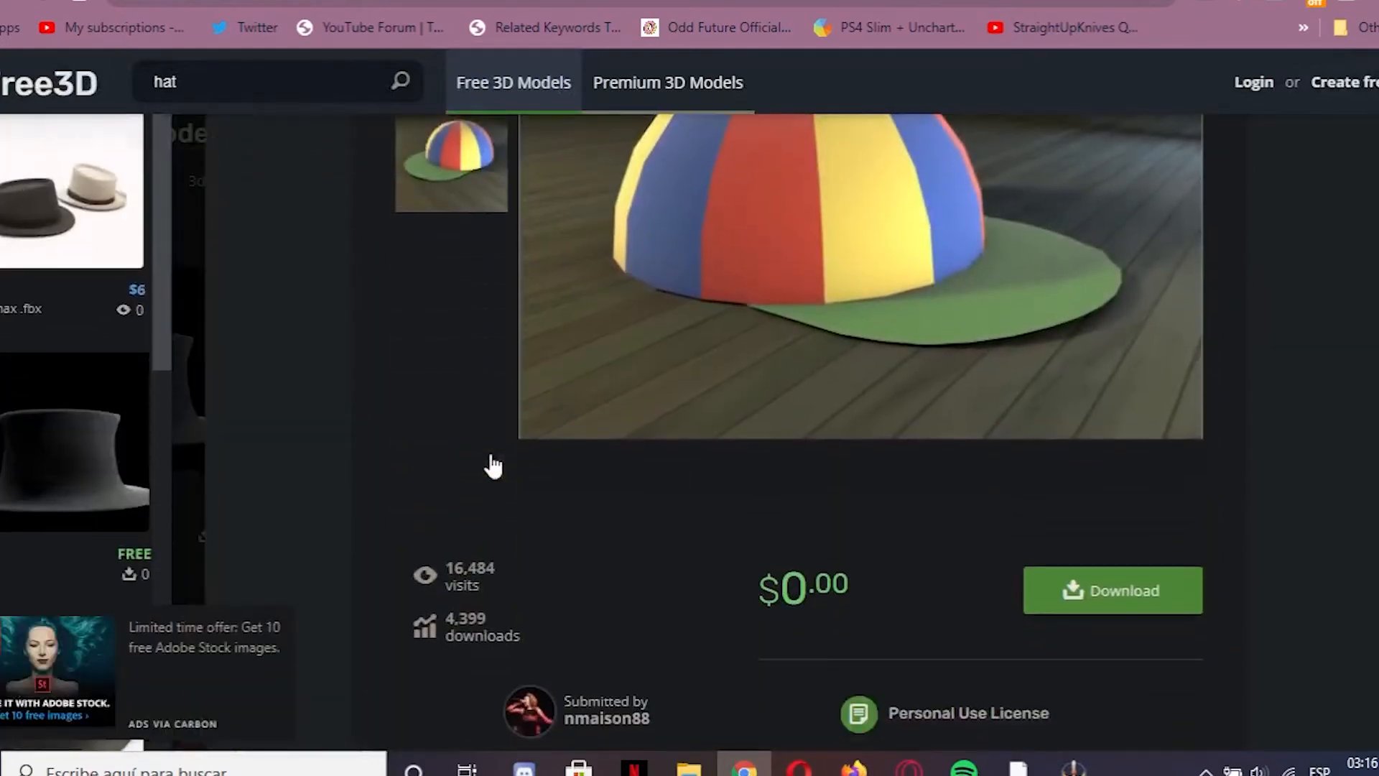
{"action": "scroll", "scroll_direction": "down", "scroll_amount": 3}
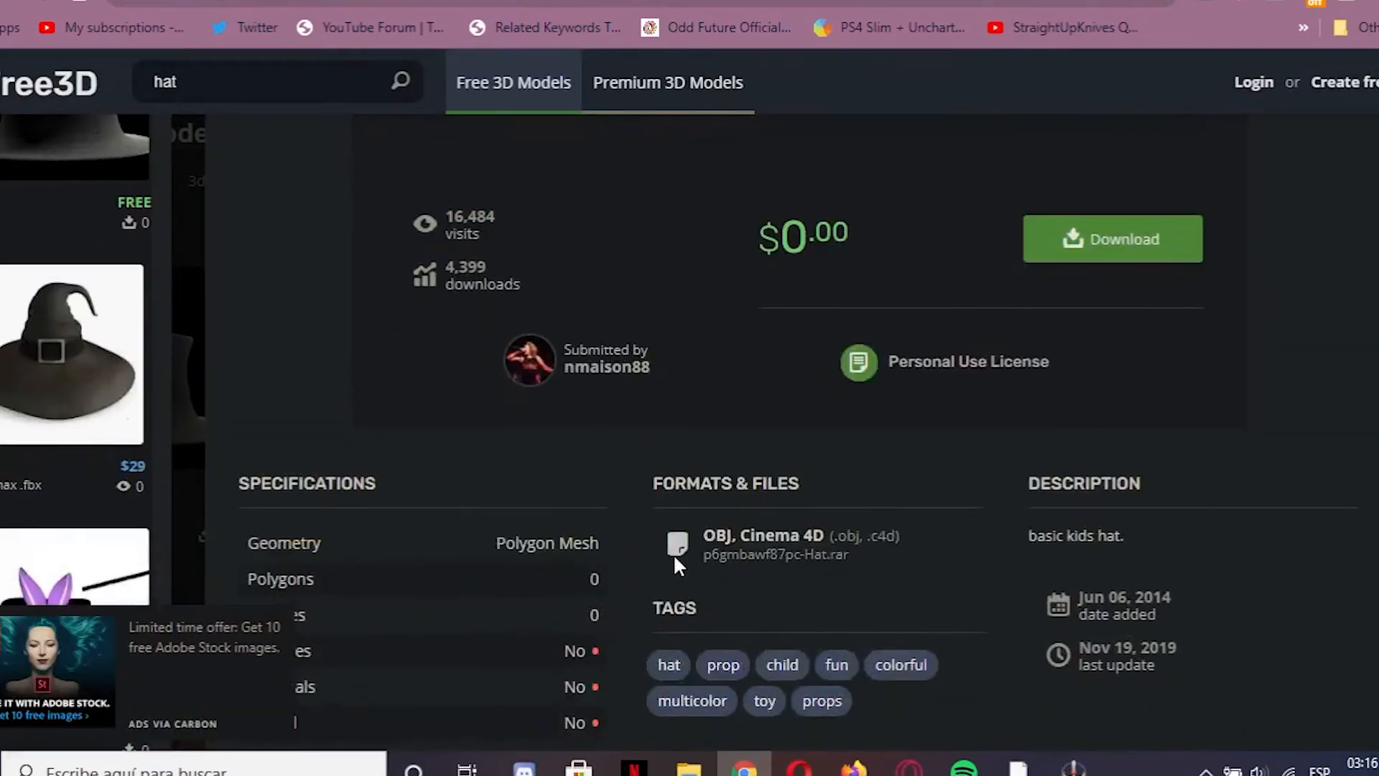
{"action": "scroll", "scroll_direction": "down", "scroll_amount": 3}
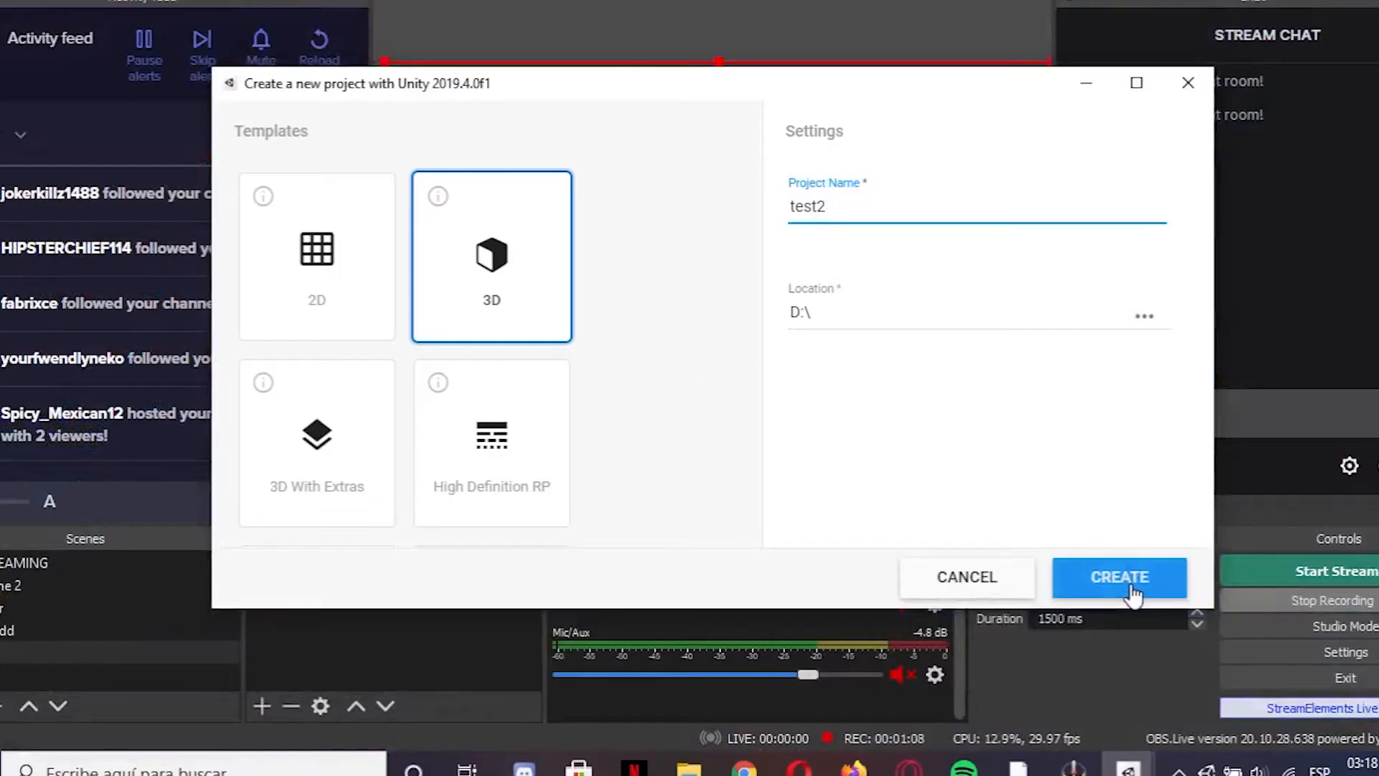
Create the new 3D Unity project named test2.
{"action": "left_click", "coordinate": [1119, 577]}
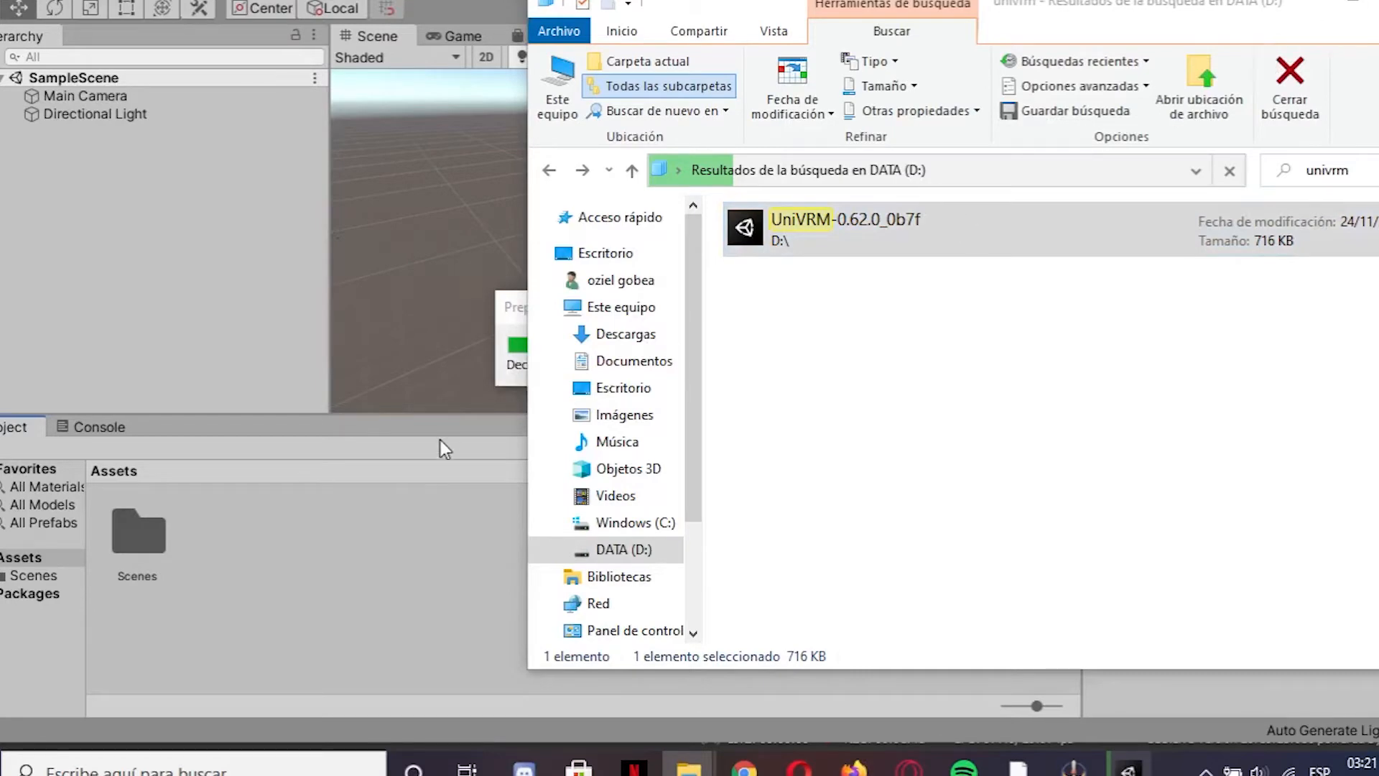
{"action": "mouse_move", "coordinate": [424, 521]}
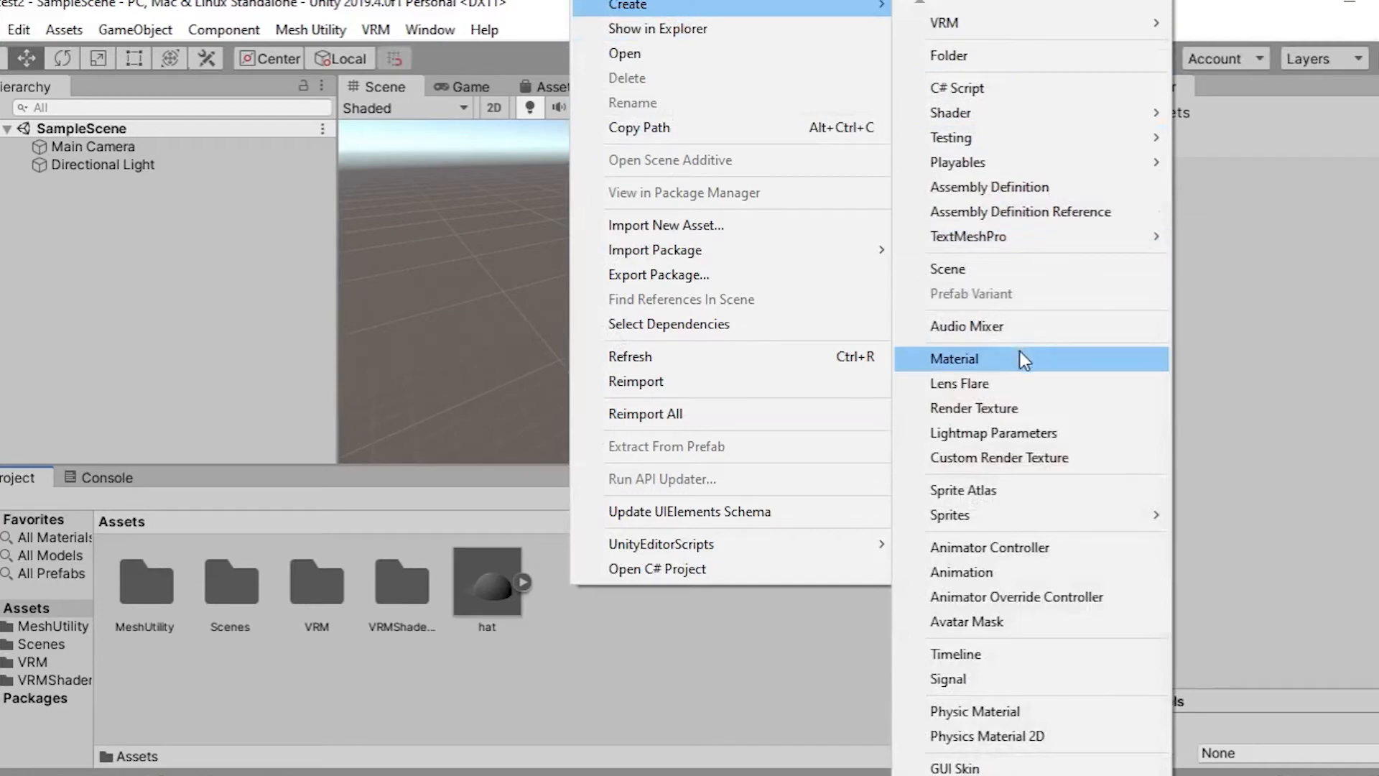
Create a red VRM/MToon material and assign it to hat.obj's HatMat slot.
{"action": "left_click", "coordinate": [954, 357]}
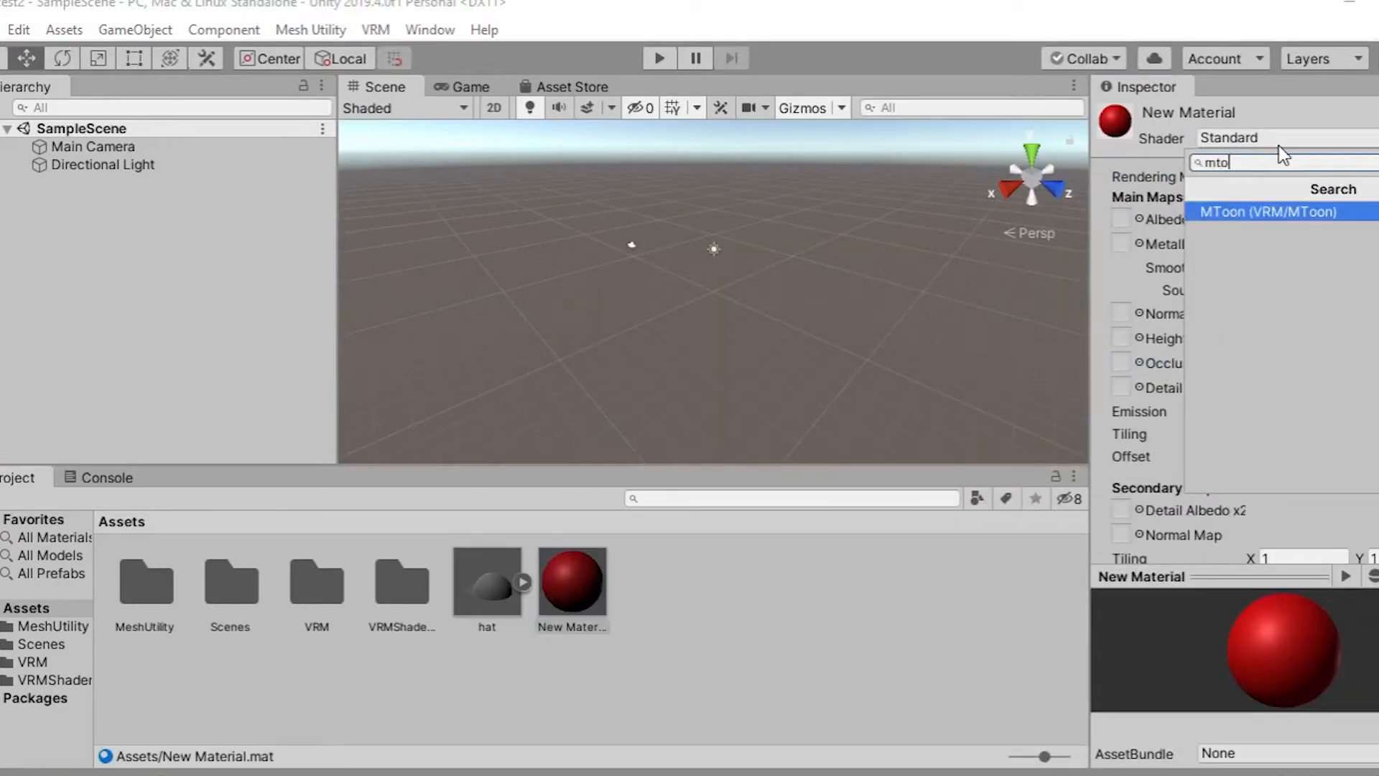
{"action": "left_click", "coordinate": [1268, 212]}
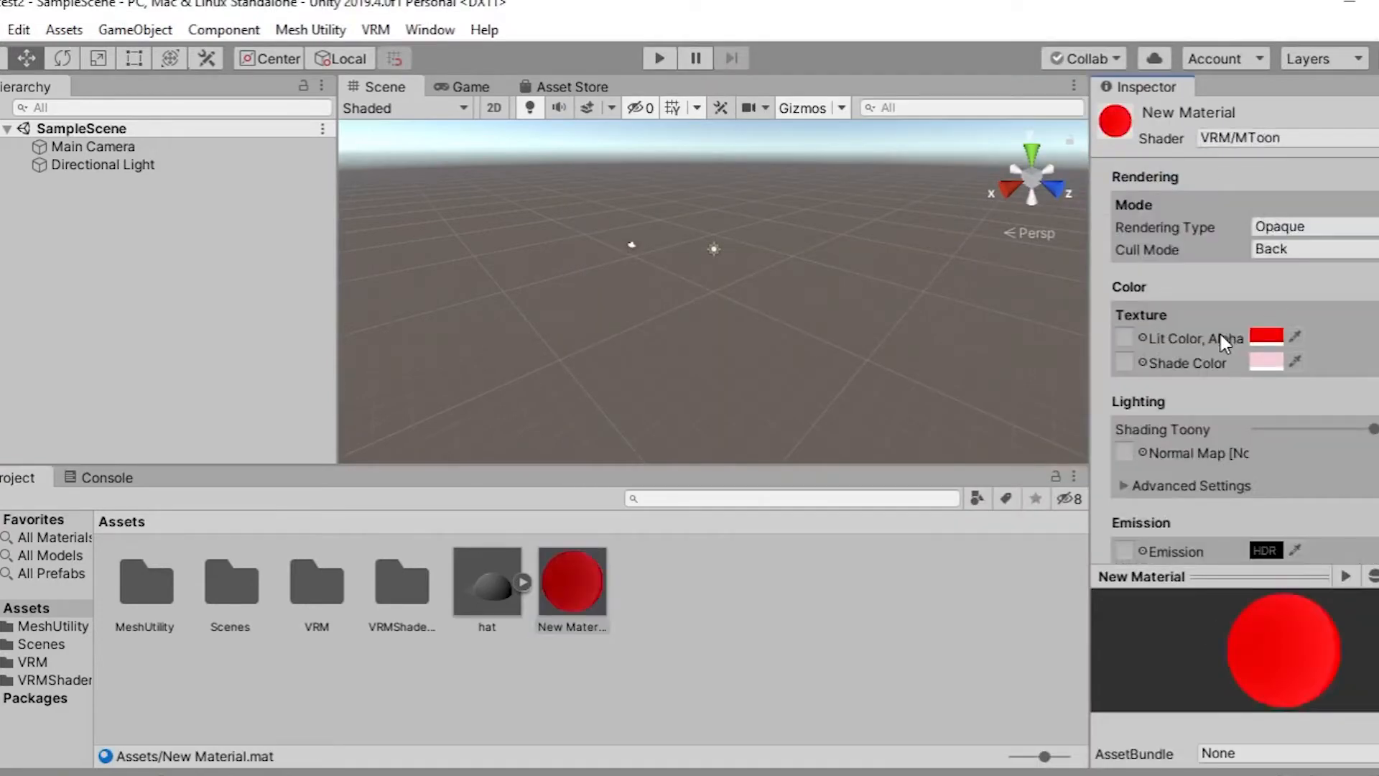
{"action": "left_click", "coordinate": [486, 583]}
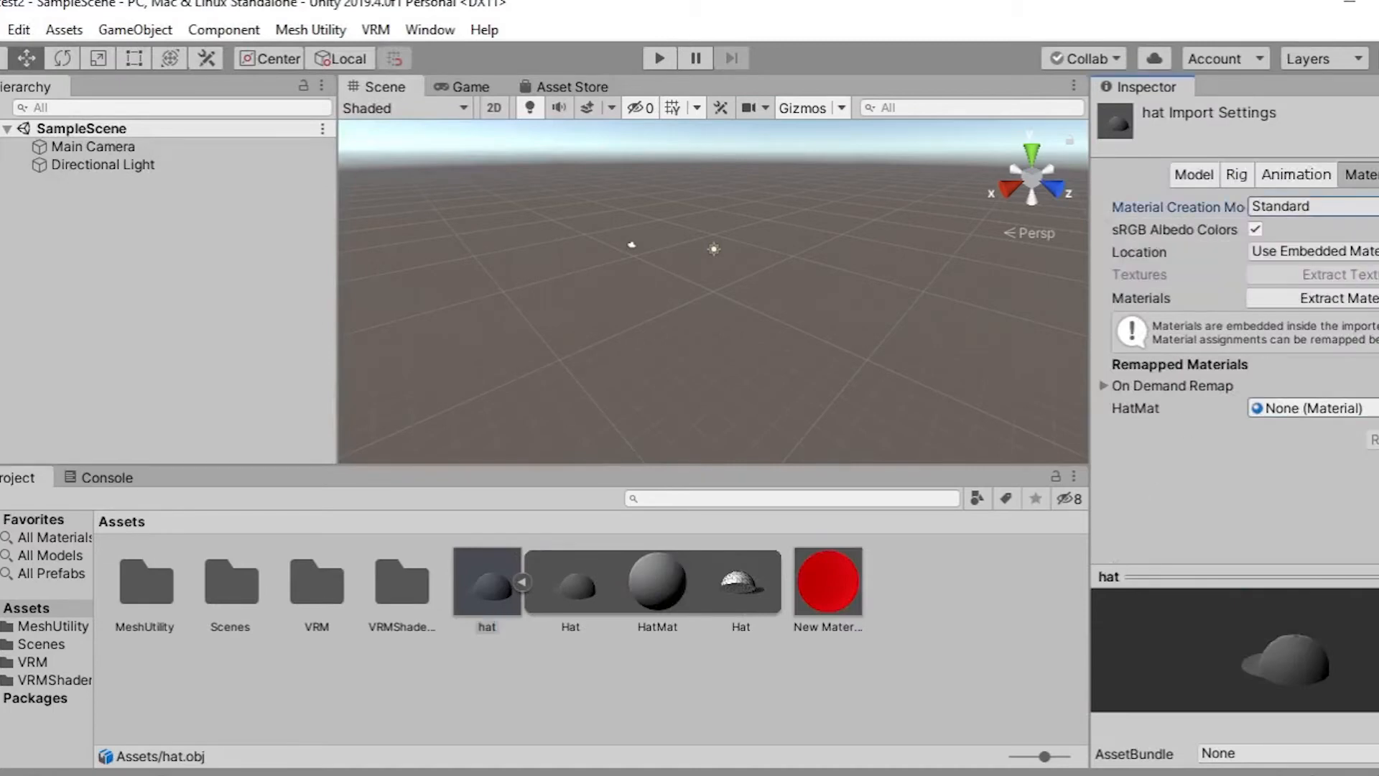
{"action": "left_click", "coordinate": [1252, 407]}
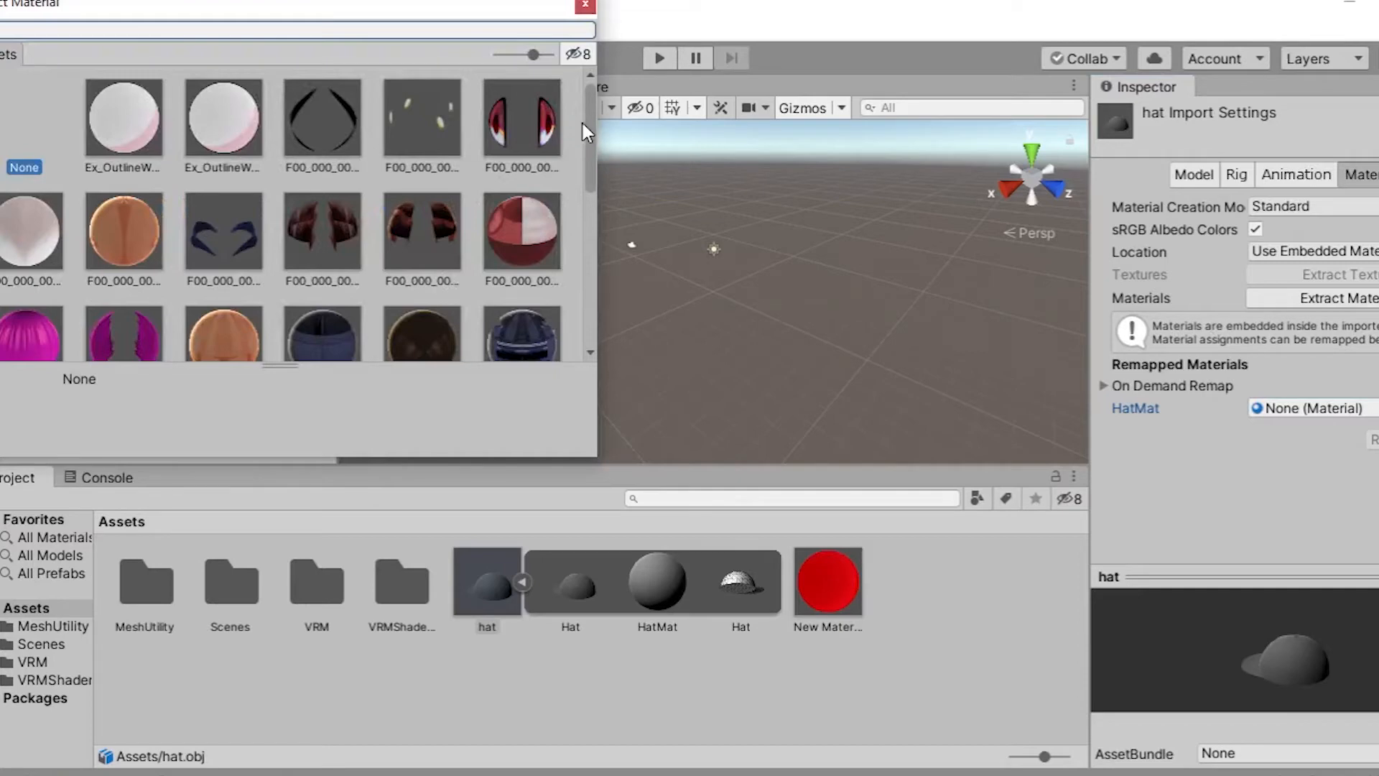
{"action": "scroll", "scroll_direction": "down", "scroll_amount": 3}
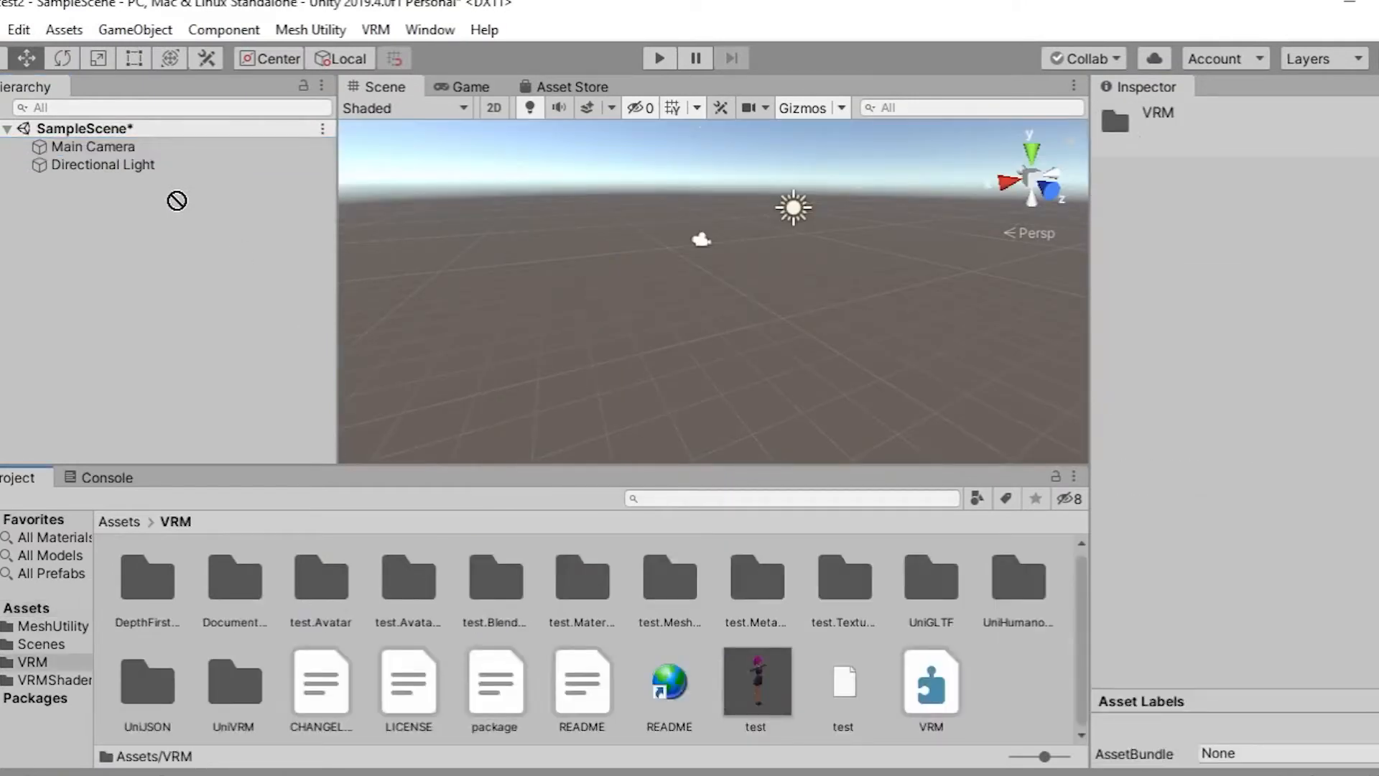
Drag the test avatar prefab into the scene and expand its bones below J_Bip_C_Hips.
{"action": "left_click_drag", "start_coordinate": [755, 677], "coordinate": [791, 282]}
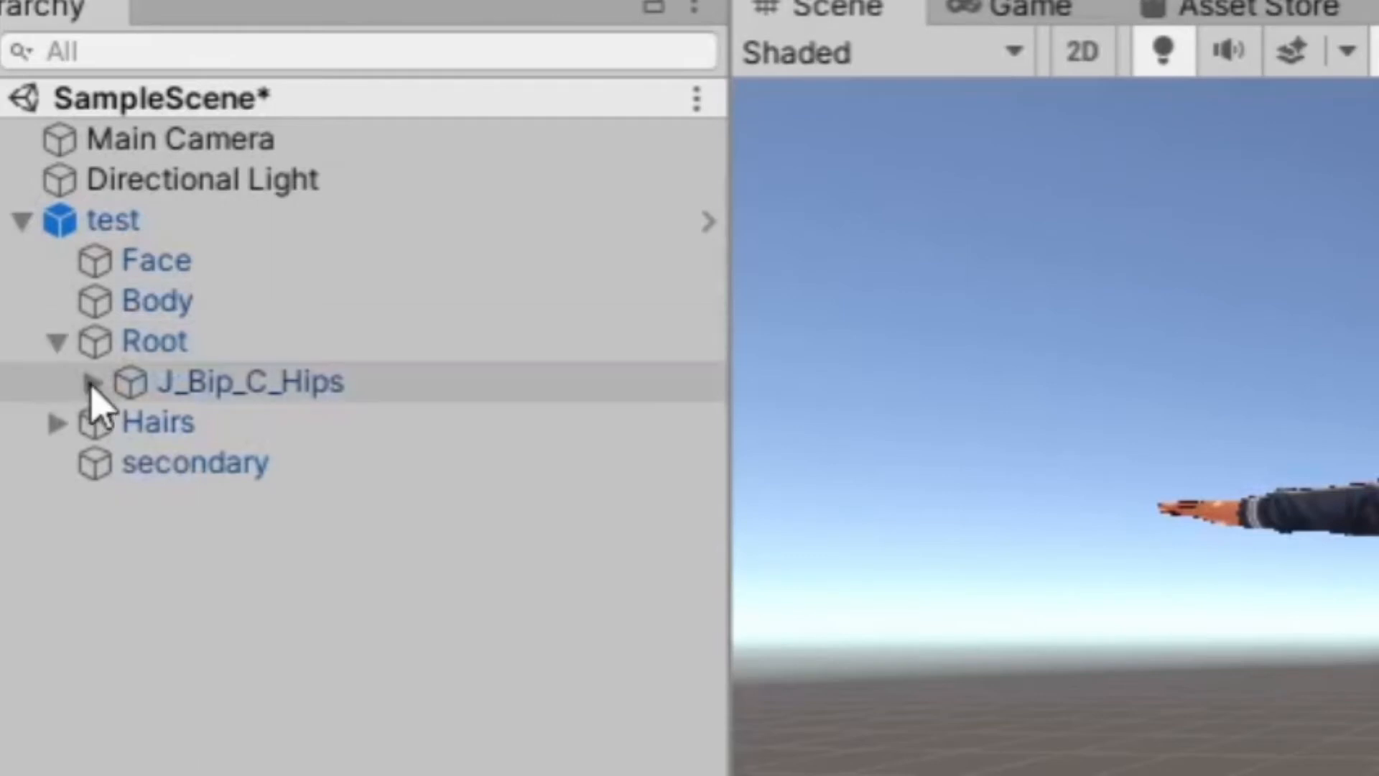
{"action": "left_click", "coordinate": [90, 380]}
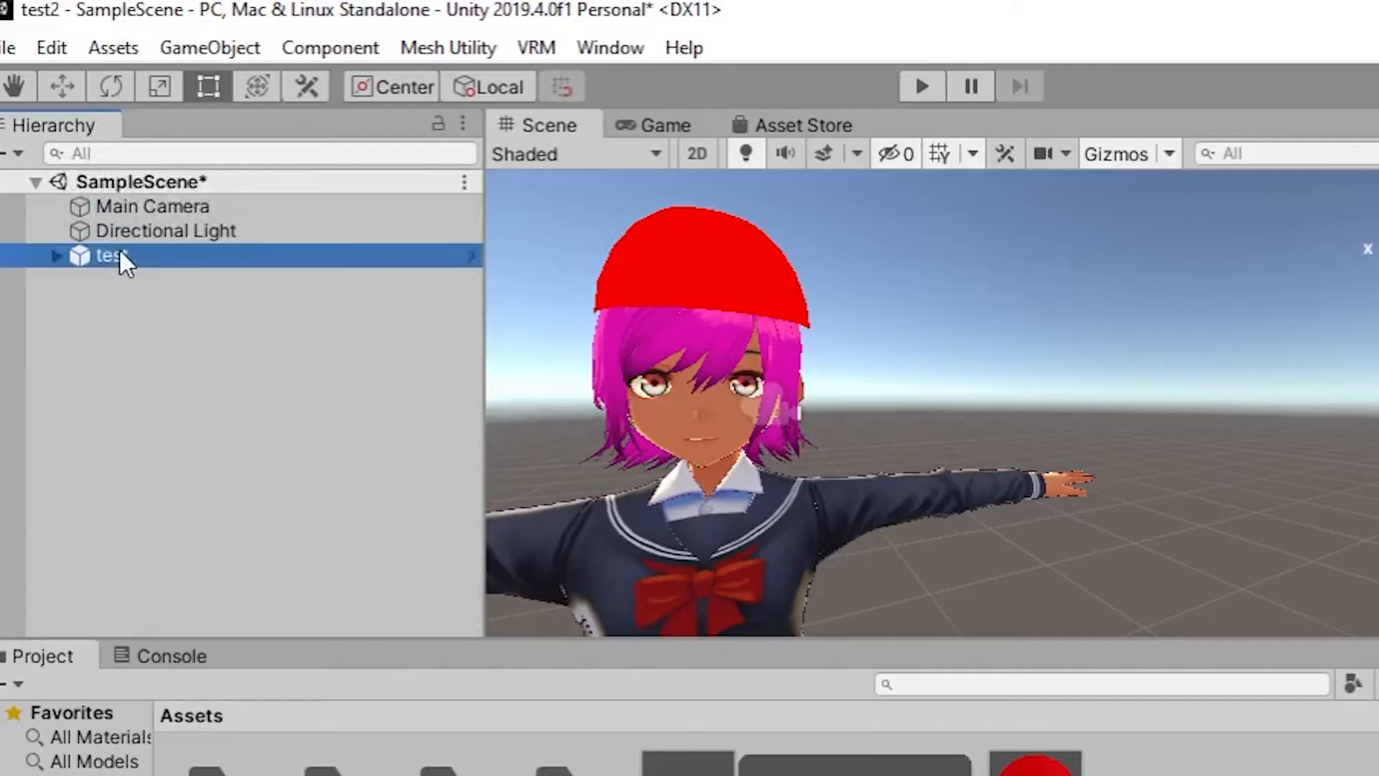
Export the test avatar as a humanoid VRM with version 1, saved as testhat.
{"action": "left_click", "coordinate": [1229, 222]}
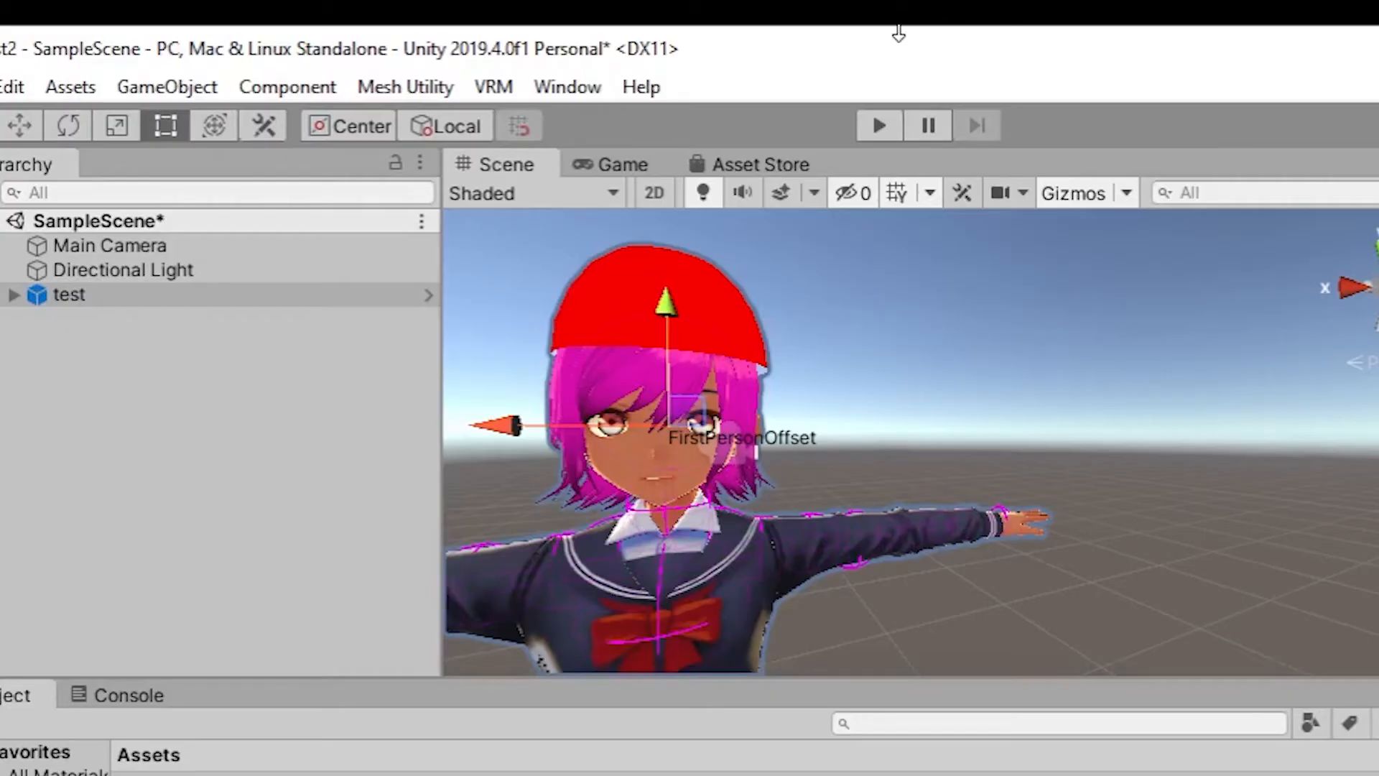
{"action": "left_click", "coordinate": [492, 86]}
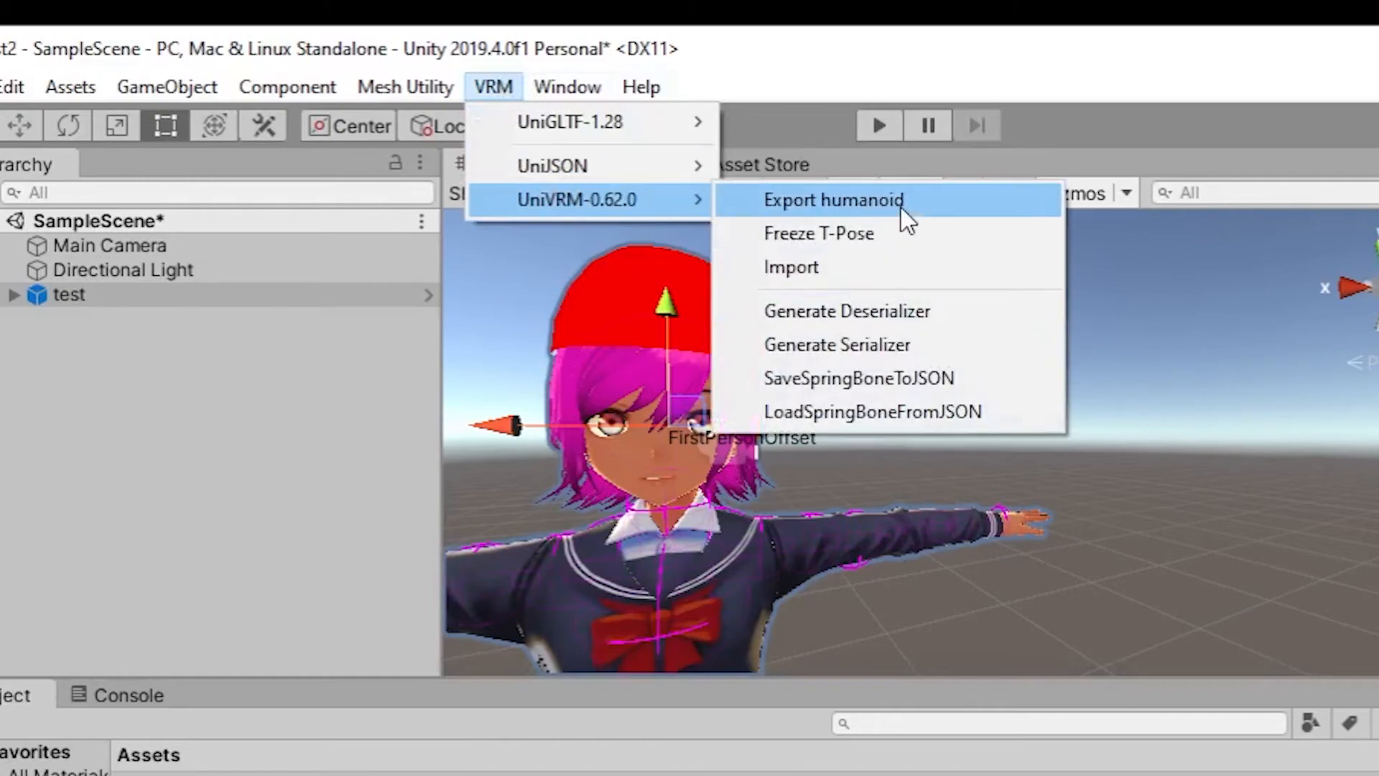
{"action": "left_click", "coordinate": [830, 200]}
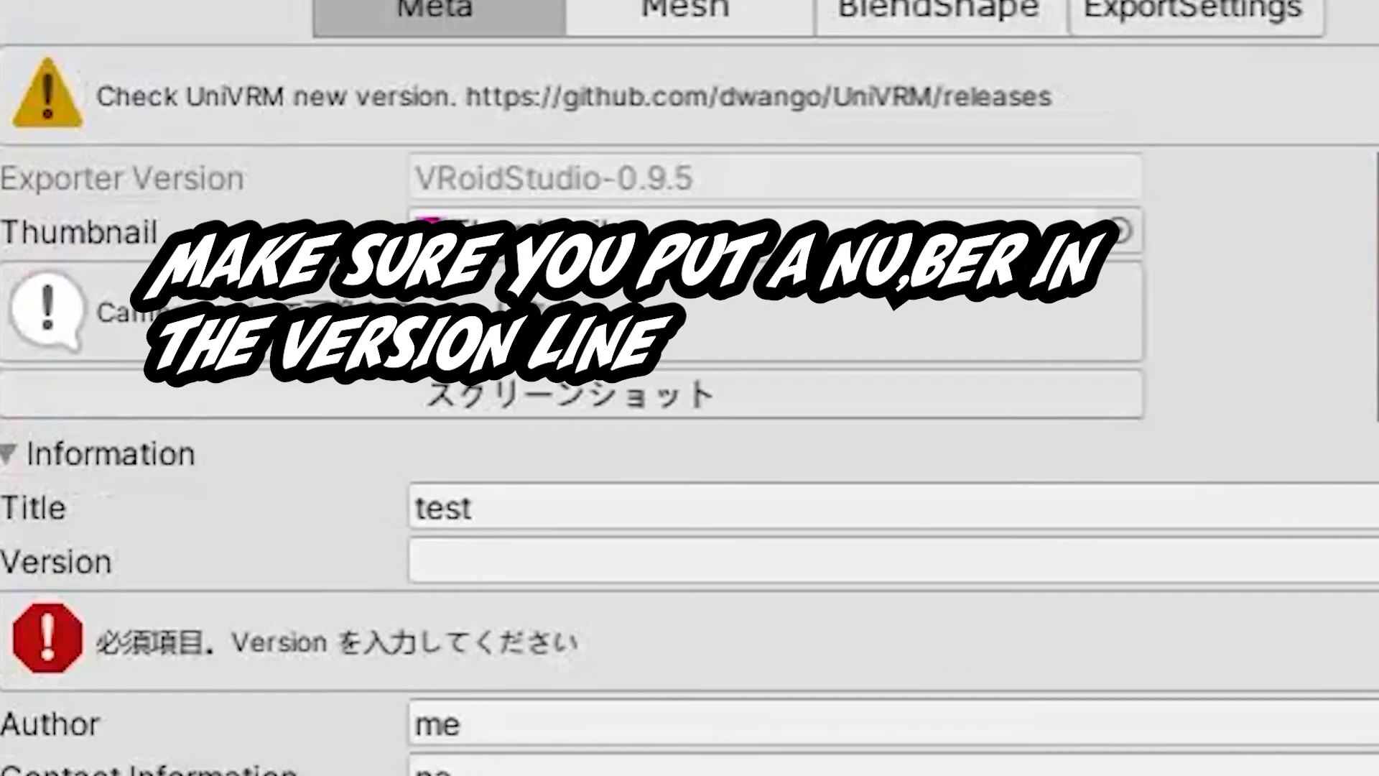
{"action": "scroll", "scroll_direction": "down", "scroll_amount": 3}
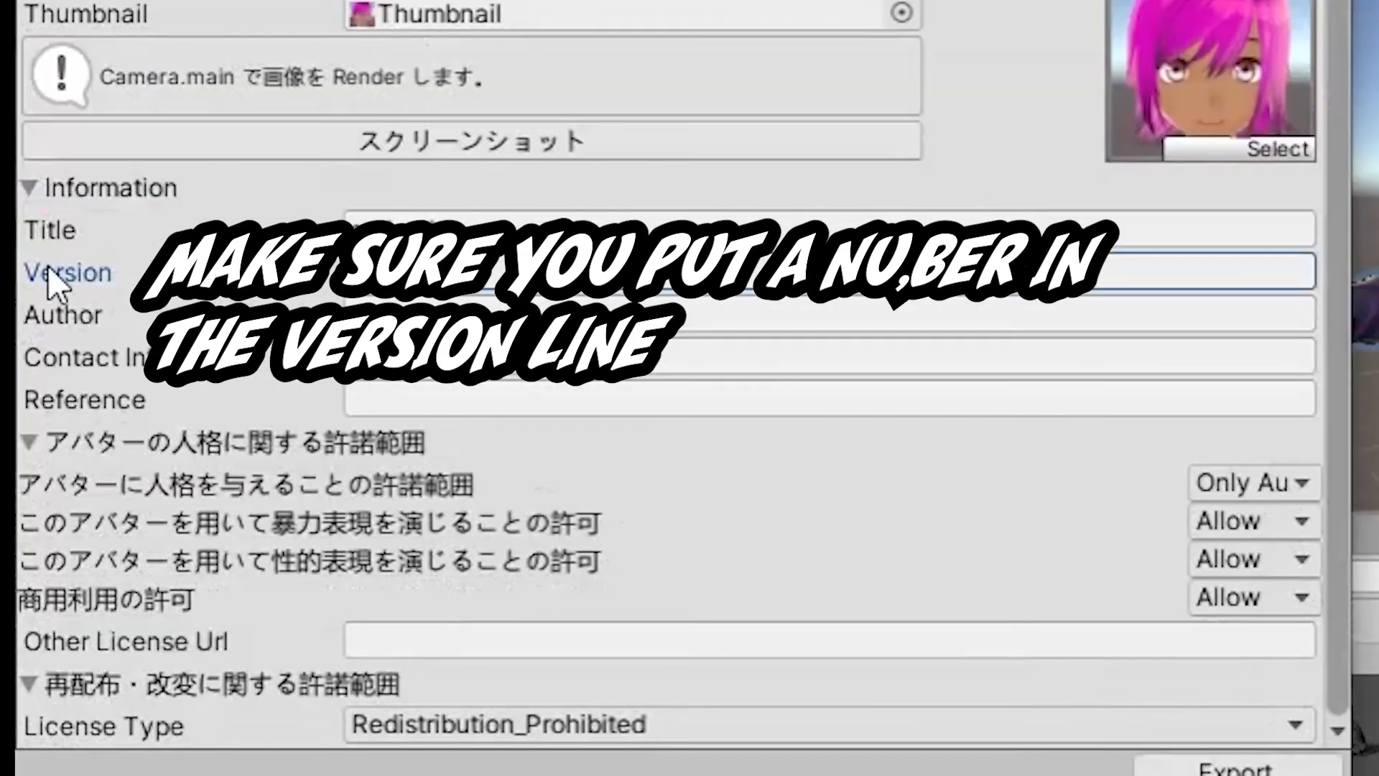
{"action": "type", "text": "1"}
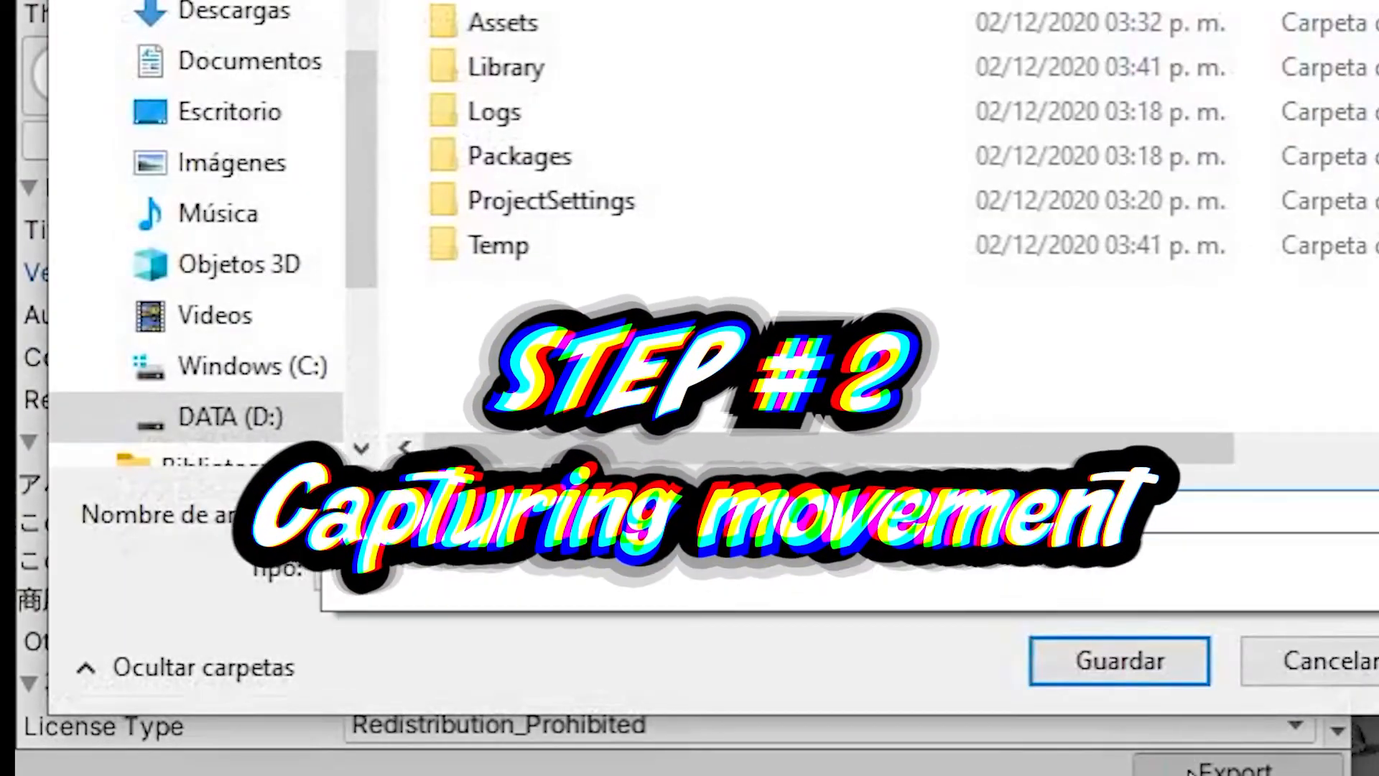
{"action": "type", "text": "testhat"}
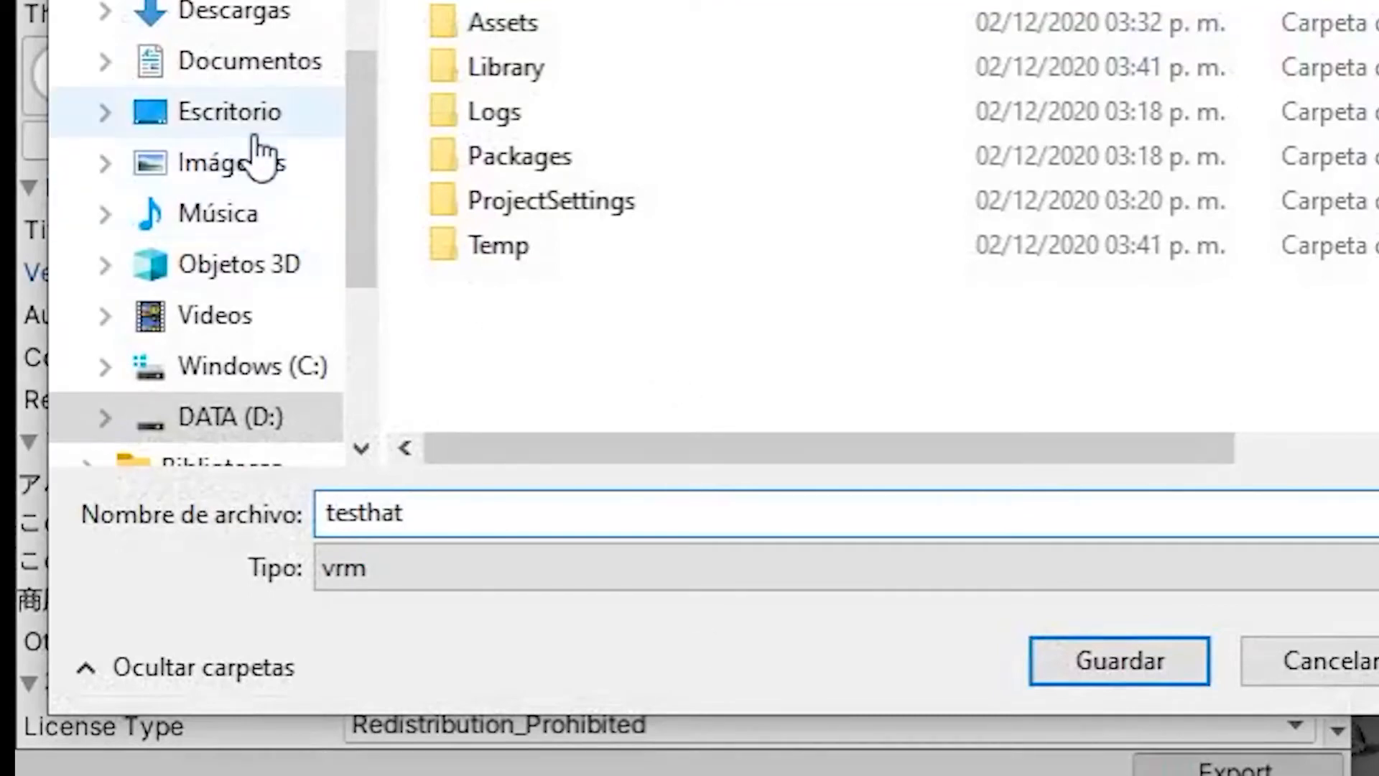
{"action": "left_click", "coordinate": [229, 112]}
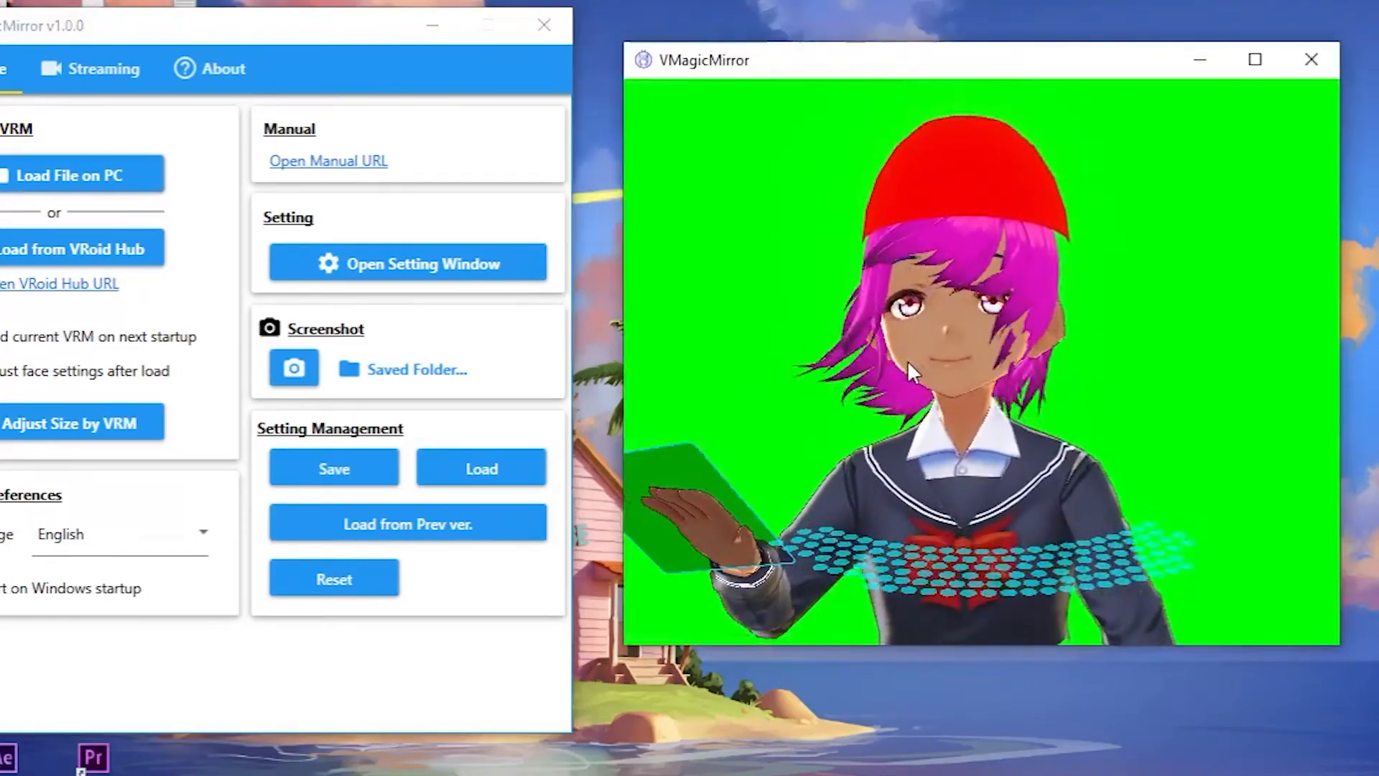
Open VMagicMirror's Setting Window and scroll through the Layout tab.
{"action": "left_click", "coordinate": [407, 262]}
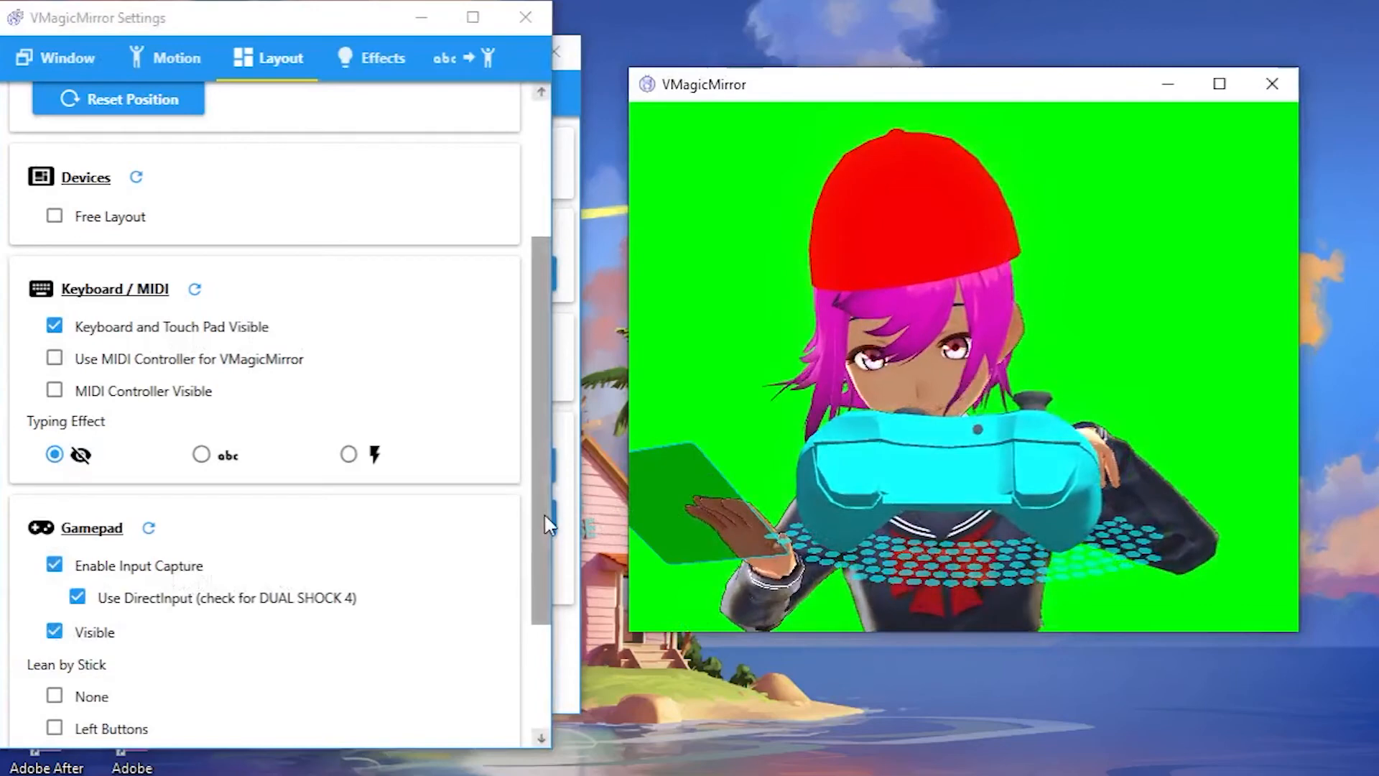
{"action": "scroll", "scroll_direction": "down", "scroll_amount": 3}
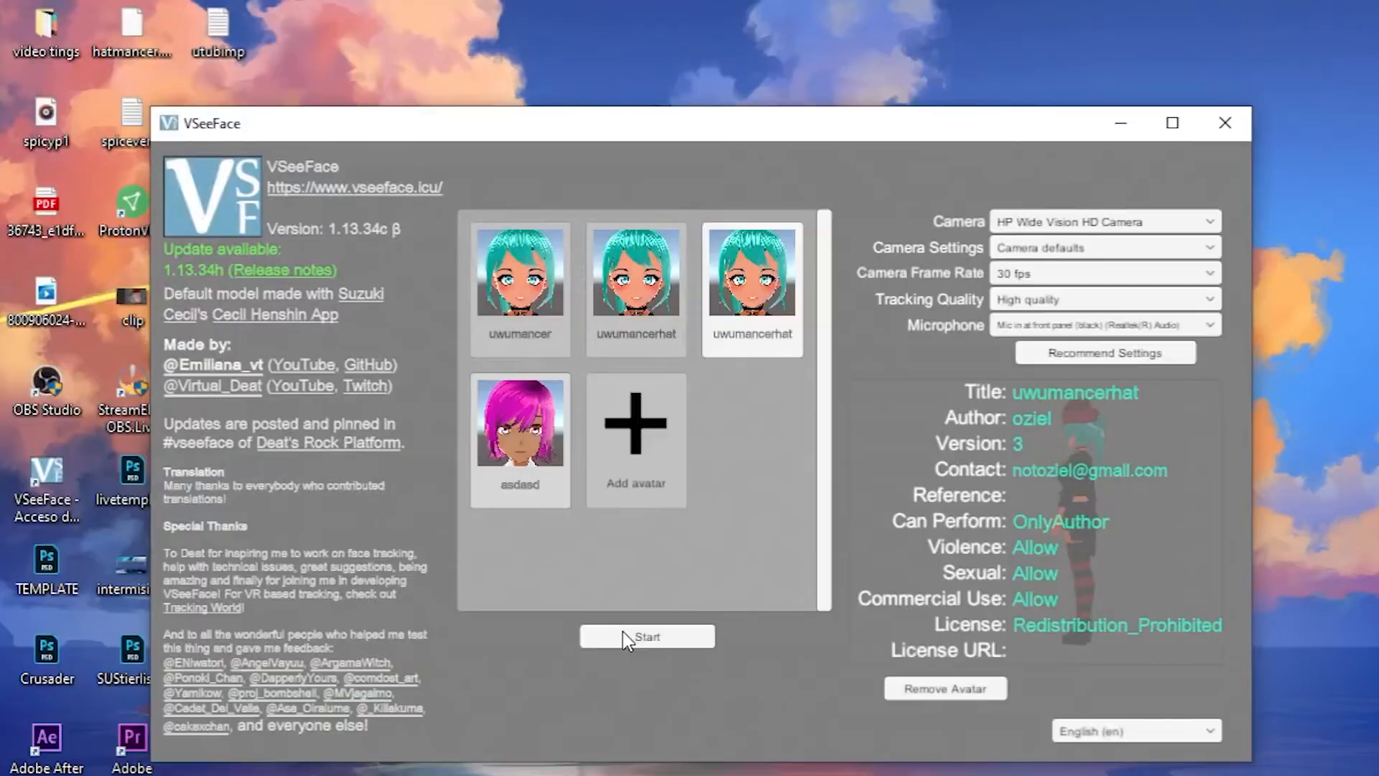
Start VSeeFace tracking with the asdasd avatar, then review and close General settings.
{"action": "left_click", "coordinate": [519, 431]}
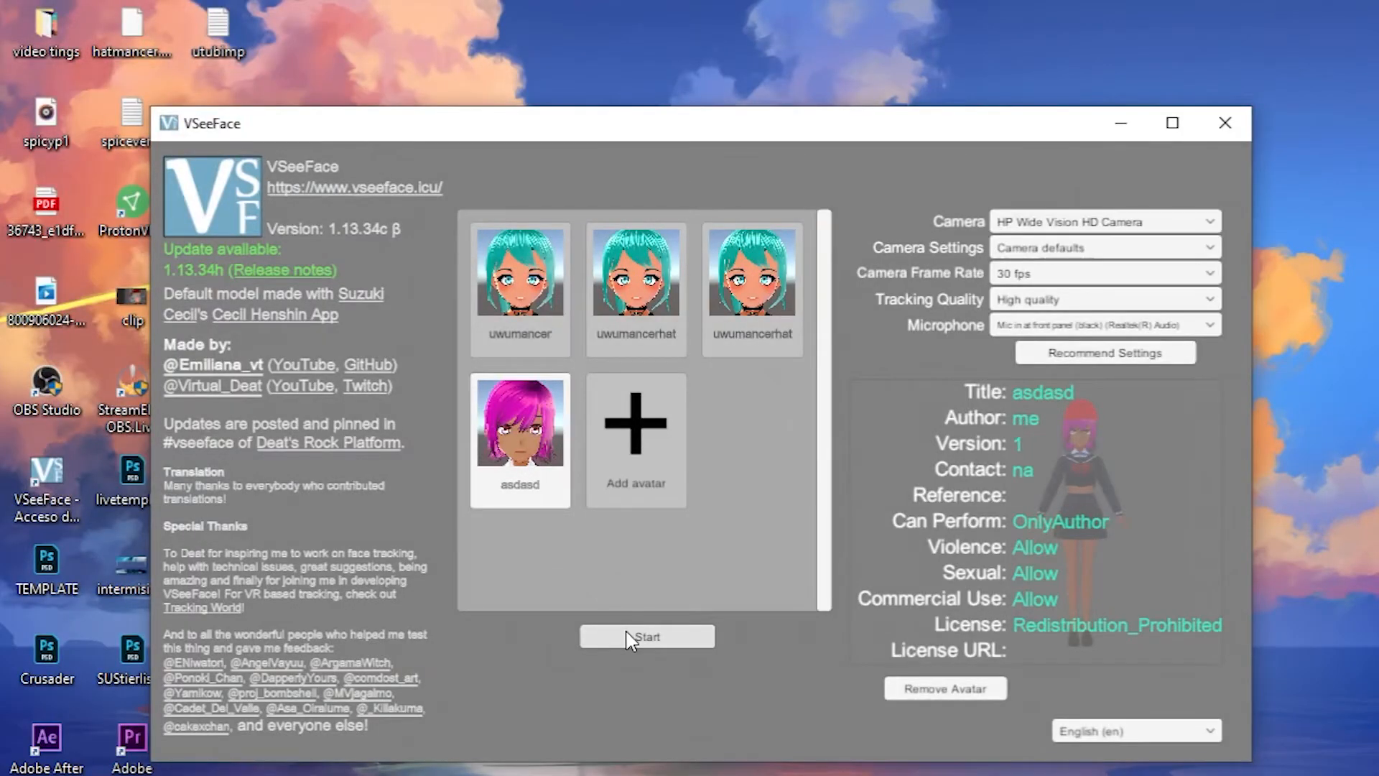
{"action": "left_click", "coordinate": [646, 637]}
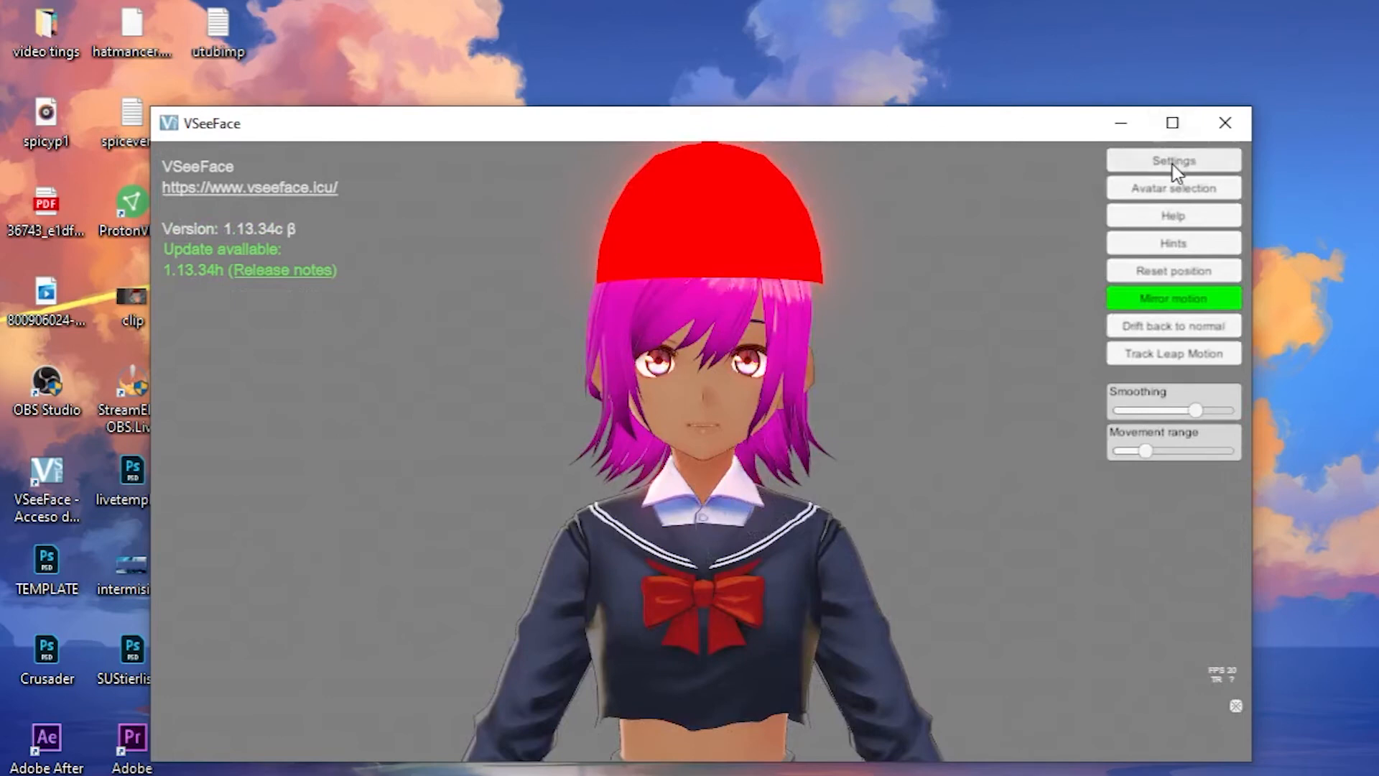
{"action": "left_click", "coordinate": [1172, 160]}
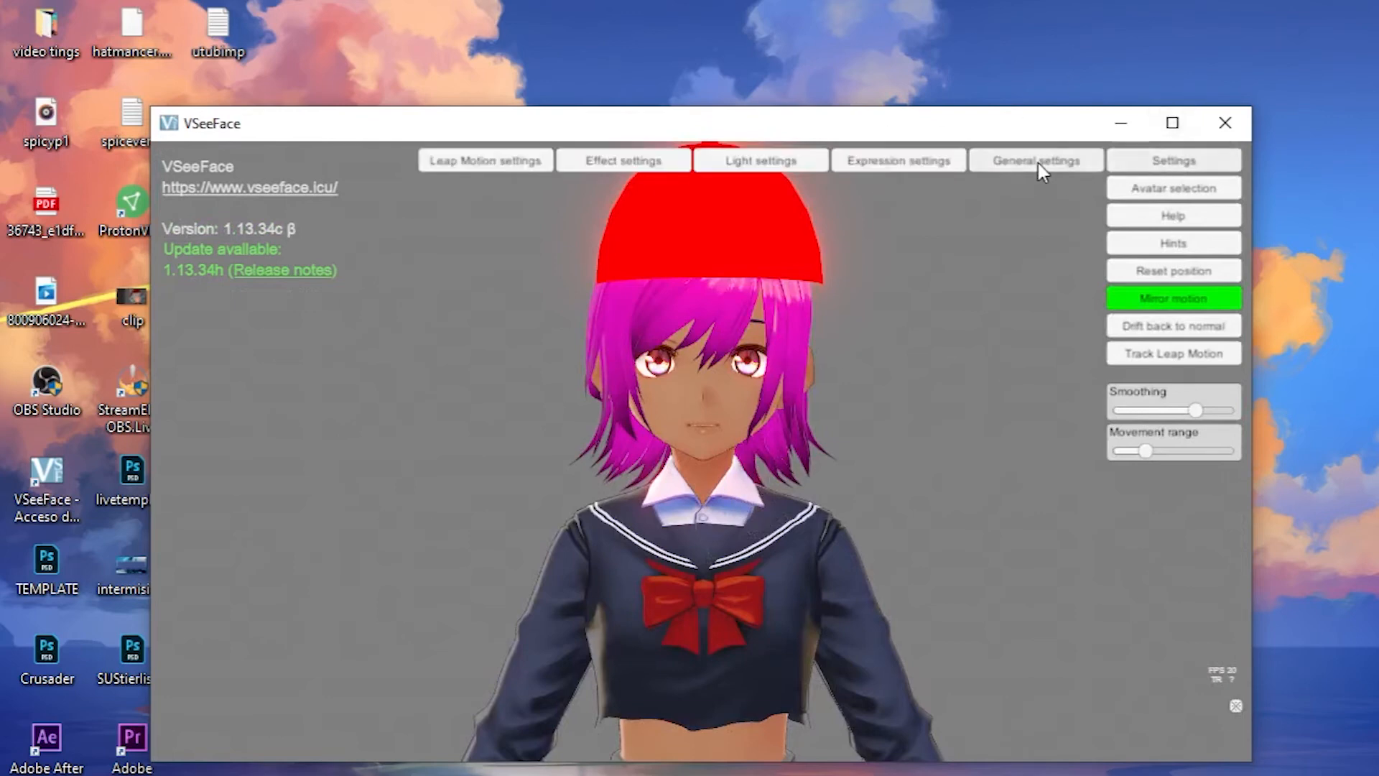
{"action": "left_click", "coordinate": [1035, 160]}
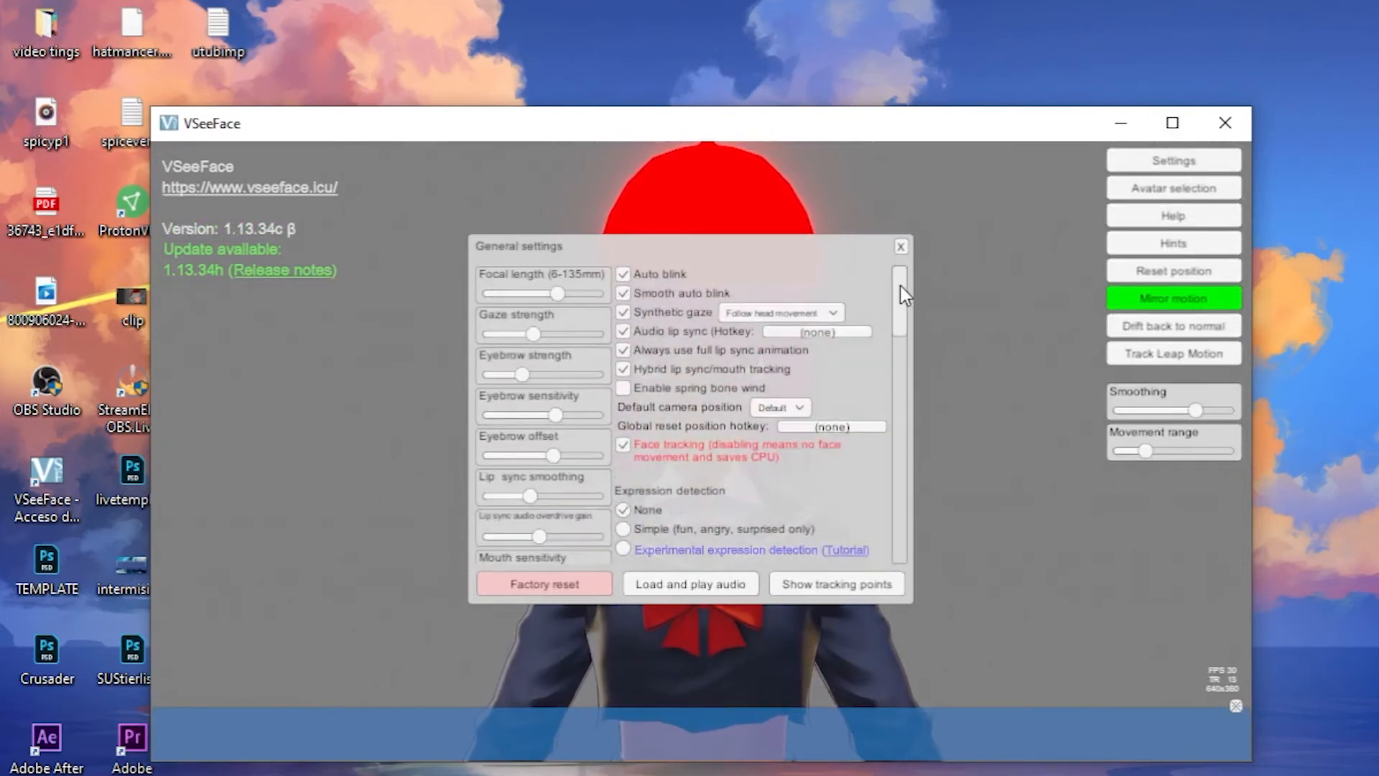
{"action": "scroll", "scroll_direction": "down", "scroll_amount": 3}
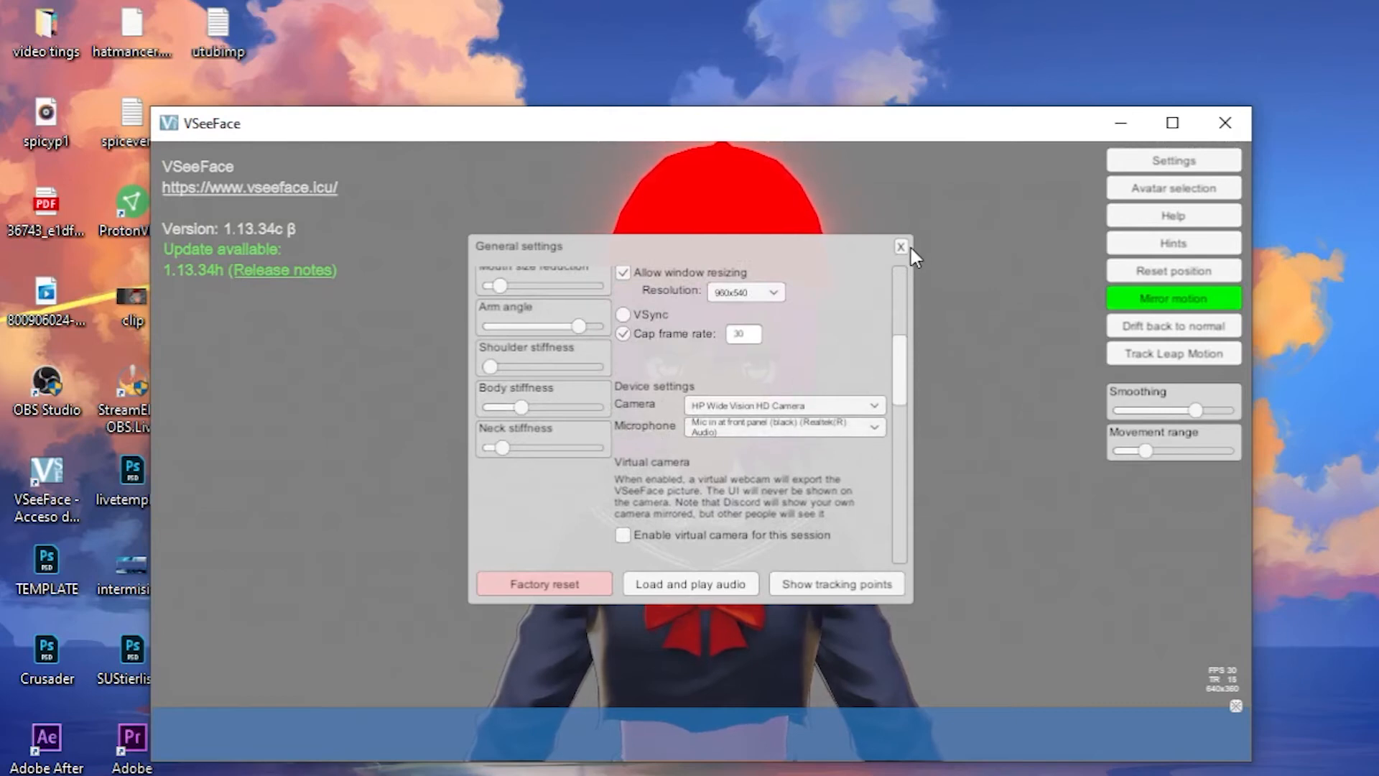
{"action": "left_click", "coordinate": [900, 246]}
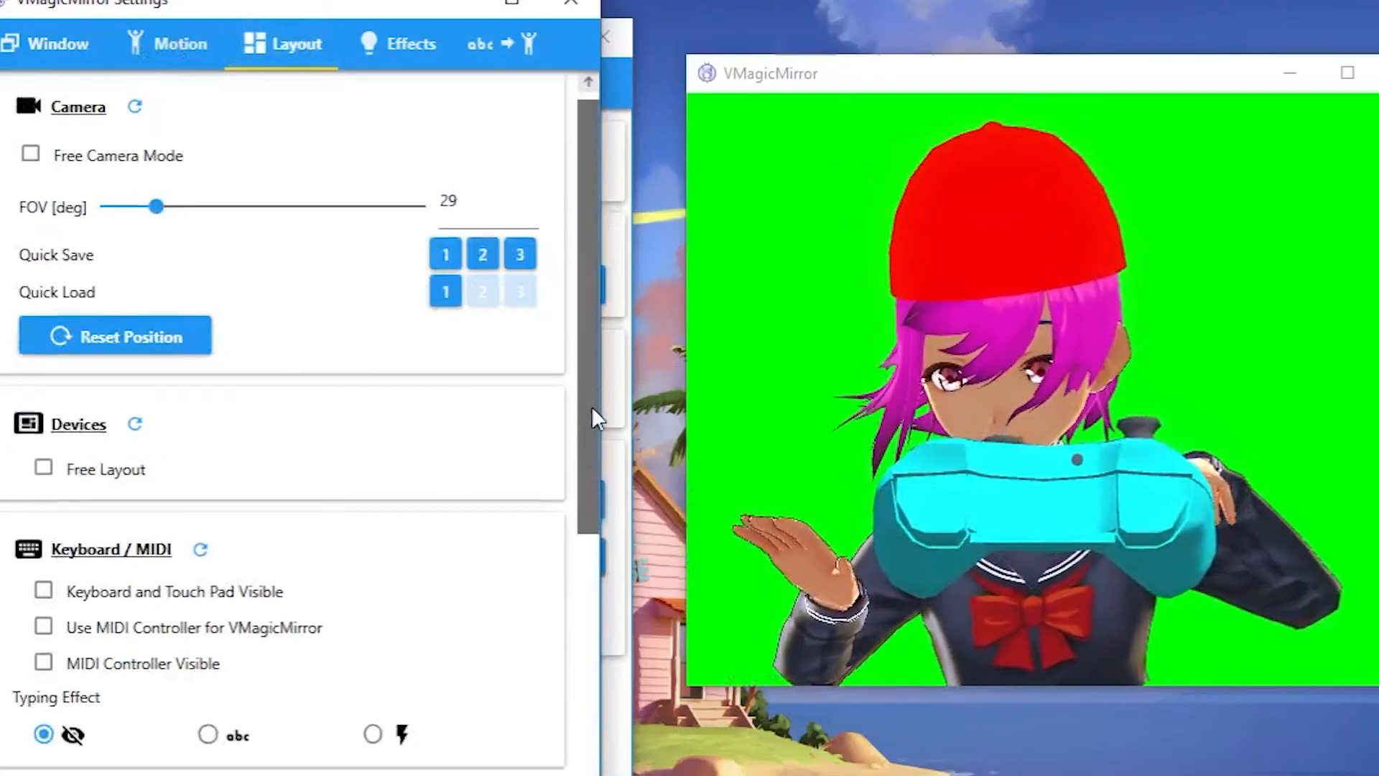
Revisit VMagicMirror's Window settings showing the green background colour.
{"action": "scroll", "scroll_direction": "down", "scroll_amount": 3}
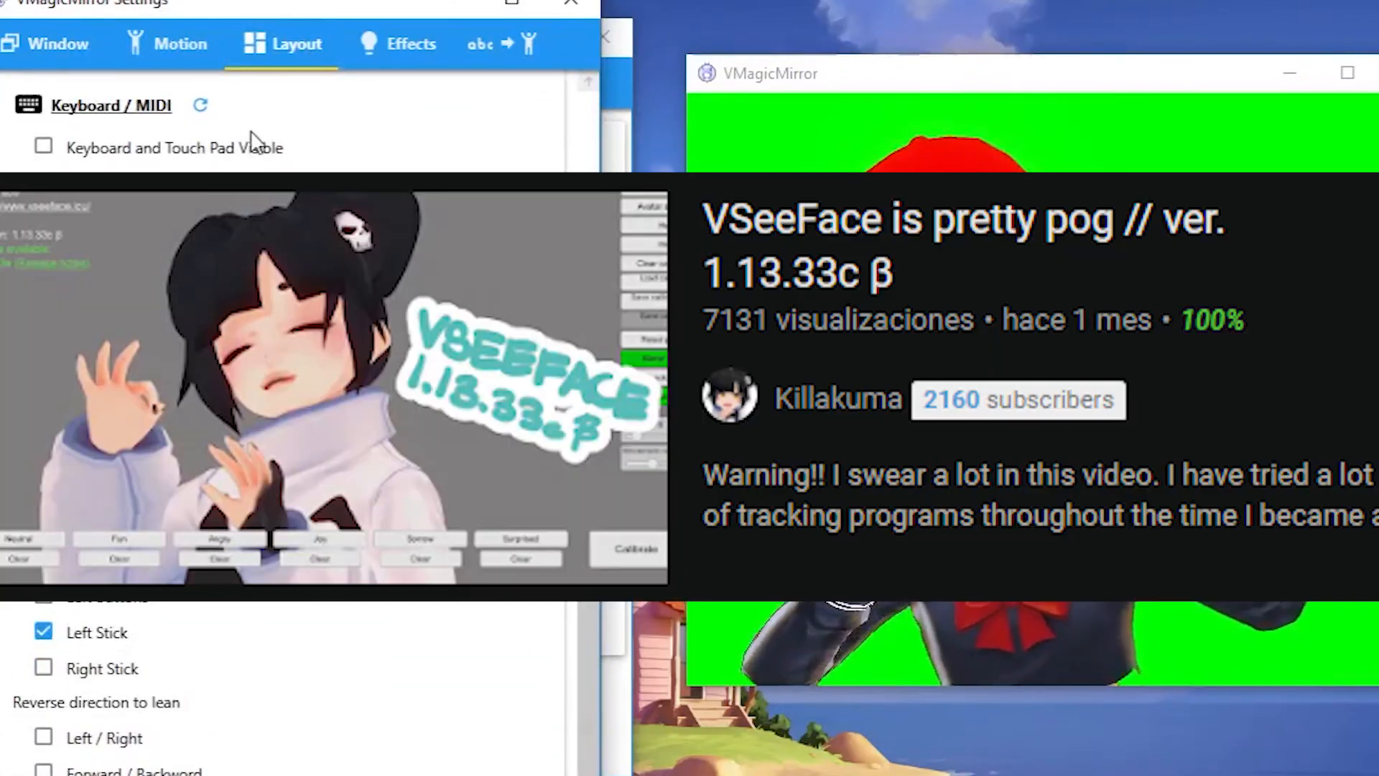
{"action": "left_click", "coordinate": [48, 43]}
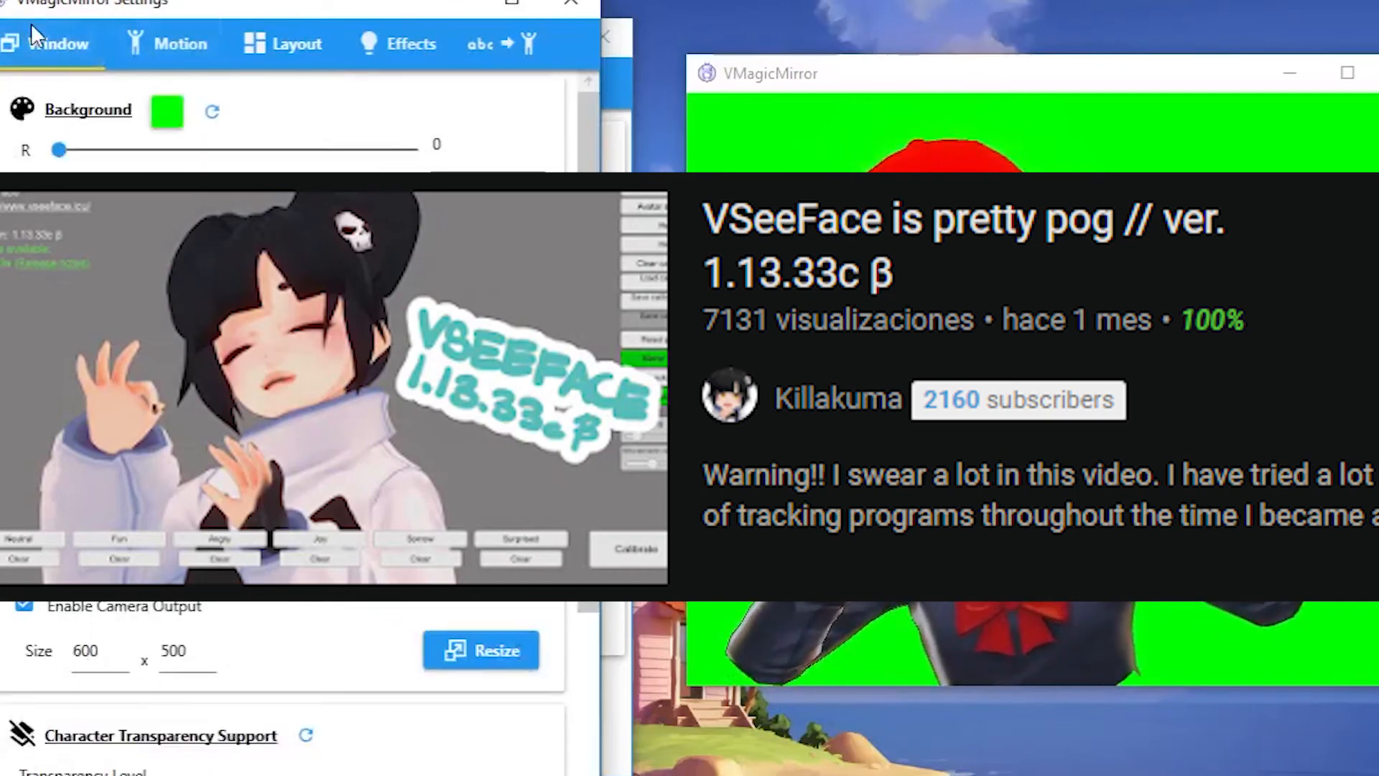
{"action": "left_click", "coordinate": [298, 43]}
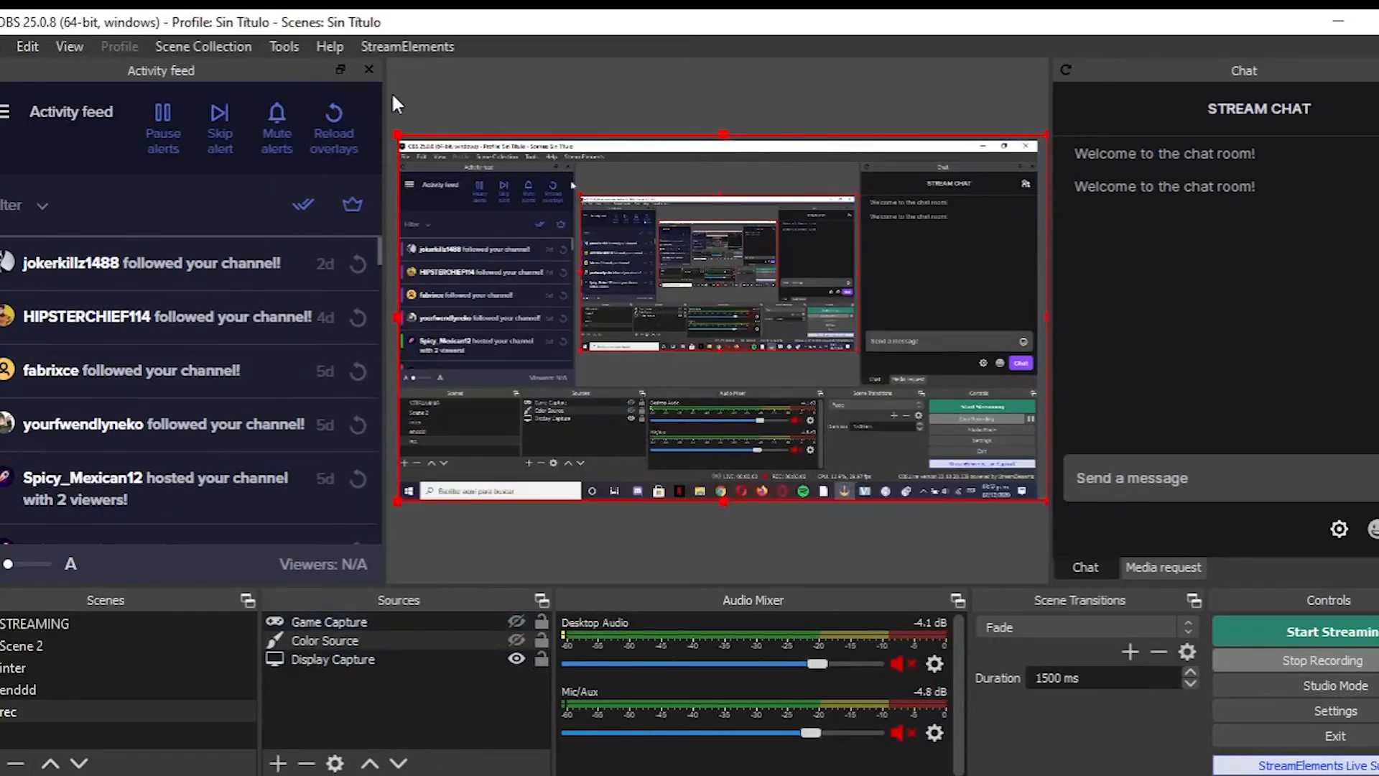
{"action": "mouse_move", "coordinate": [1219, 79]}
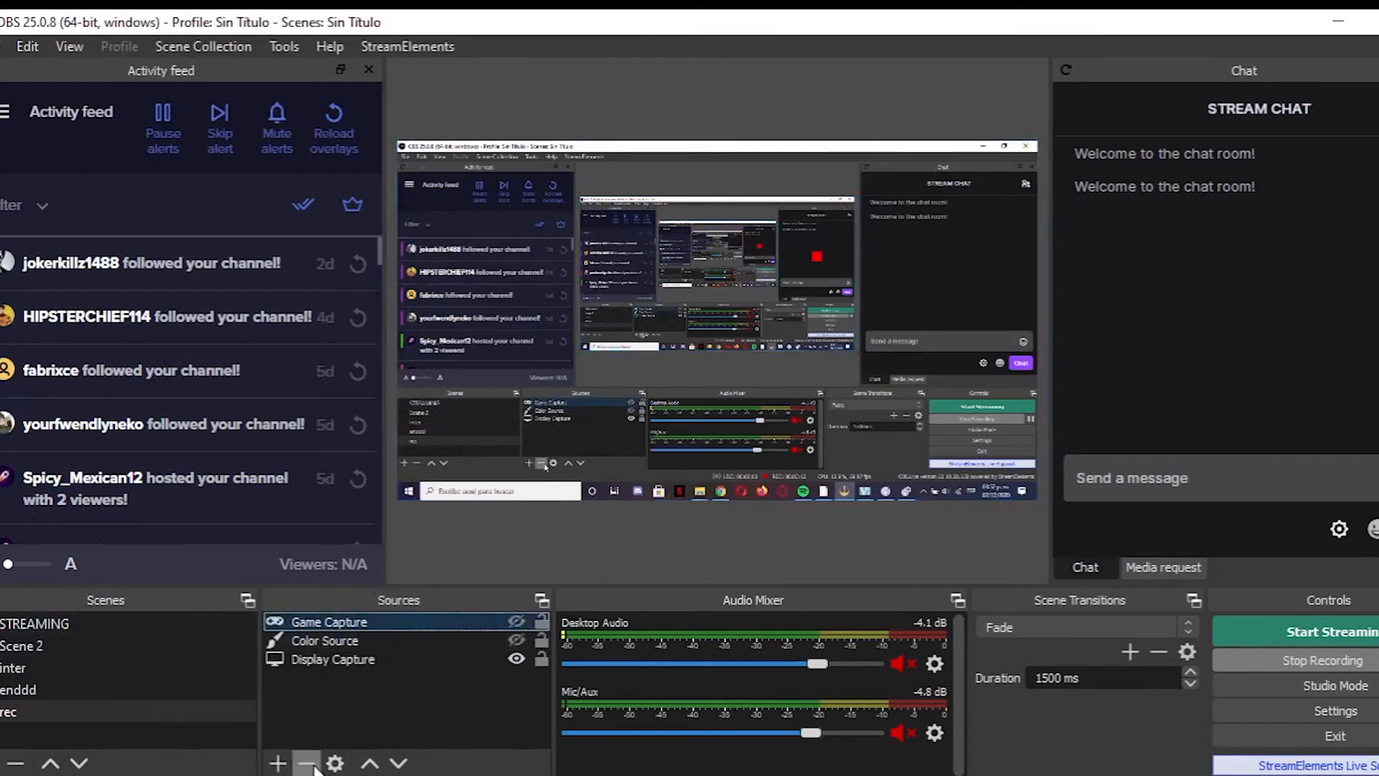
Replace the old Game Capture with a new one capturing the green-screen avatar window.
{"action": "left_click", "coordinate": [277, 763]}
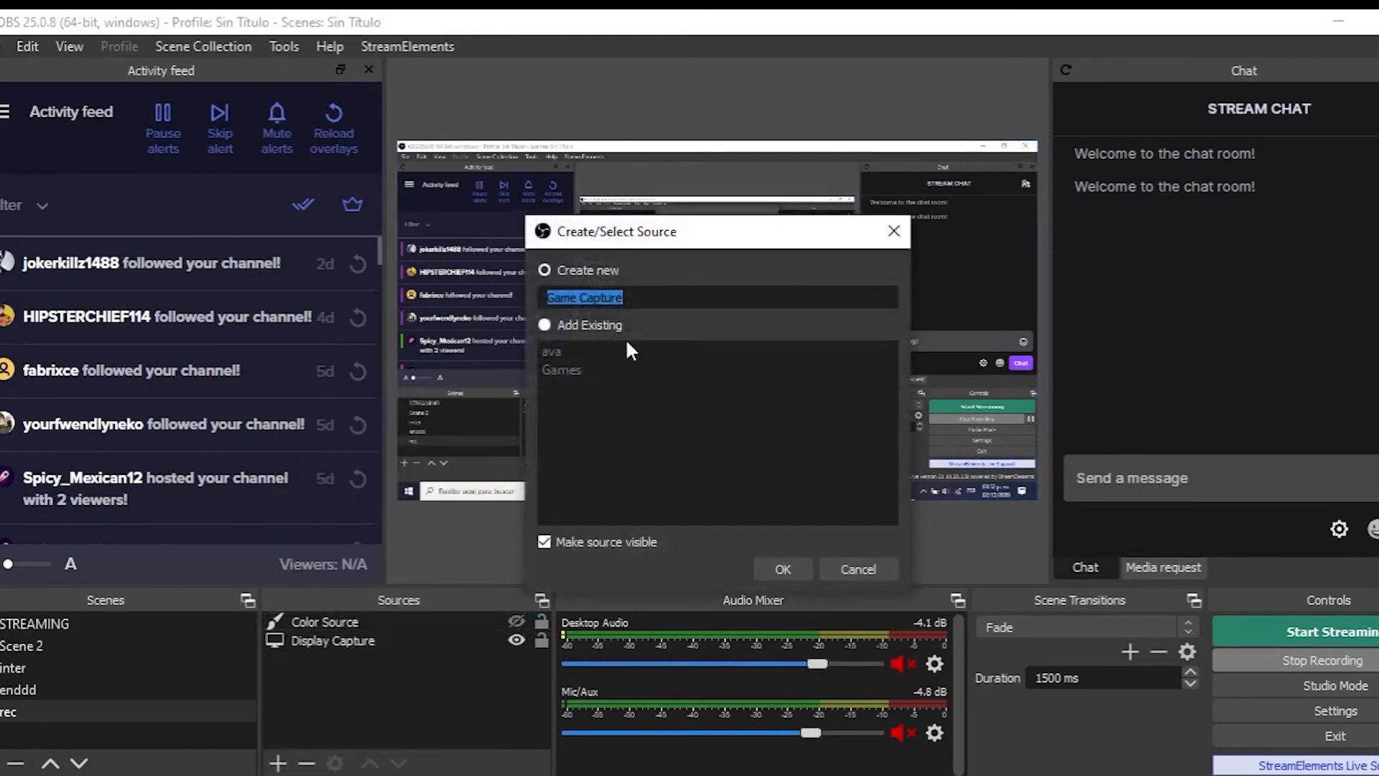
{"action": "left_click", "coordinate": [781, 569]}
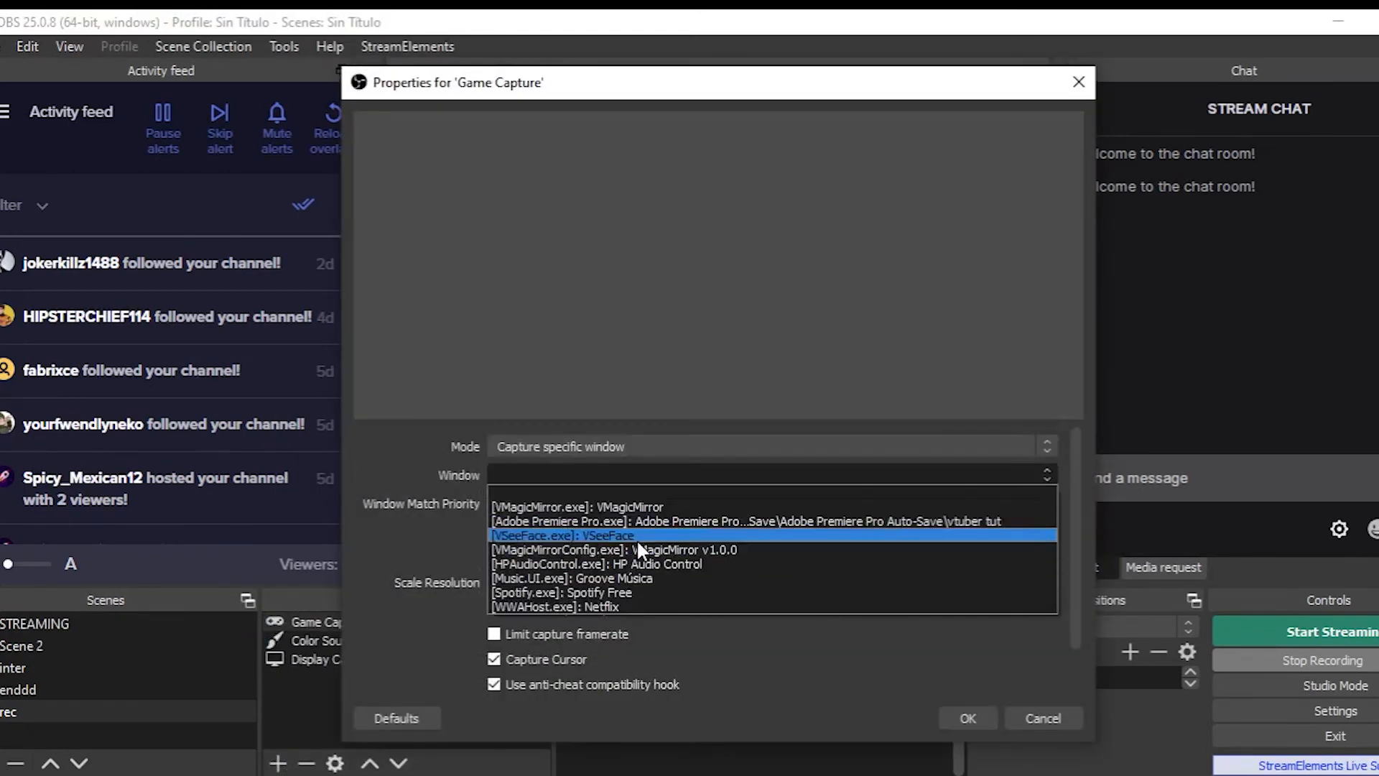
{"action": "left_click", "coordinate": [562, 535]}
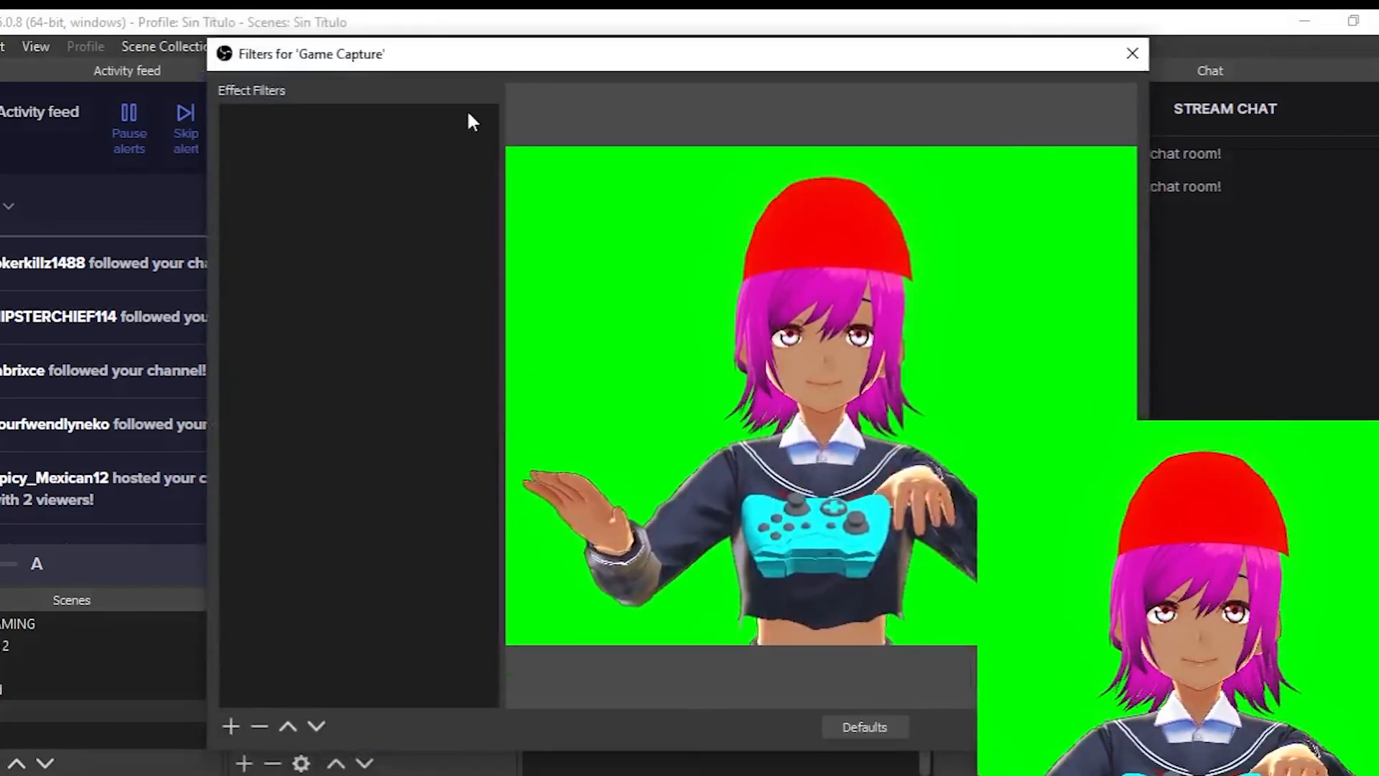
Add a Chroma Key filter to the Game Capture source to strip the green.
{"action": "left_click", "coordinate": [231, 726]}
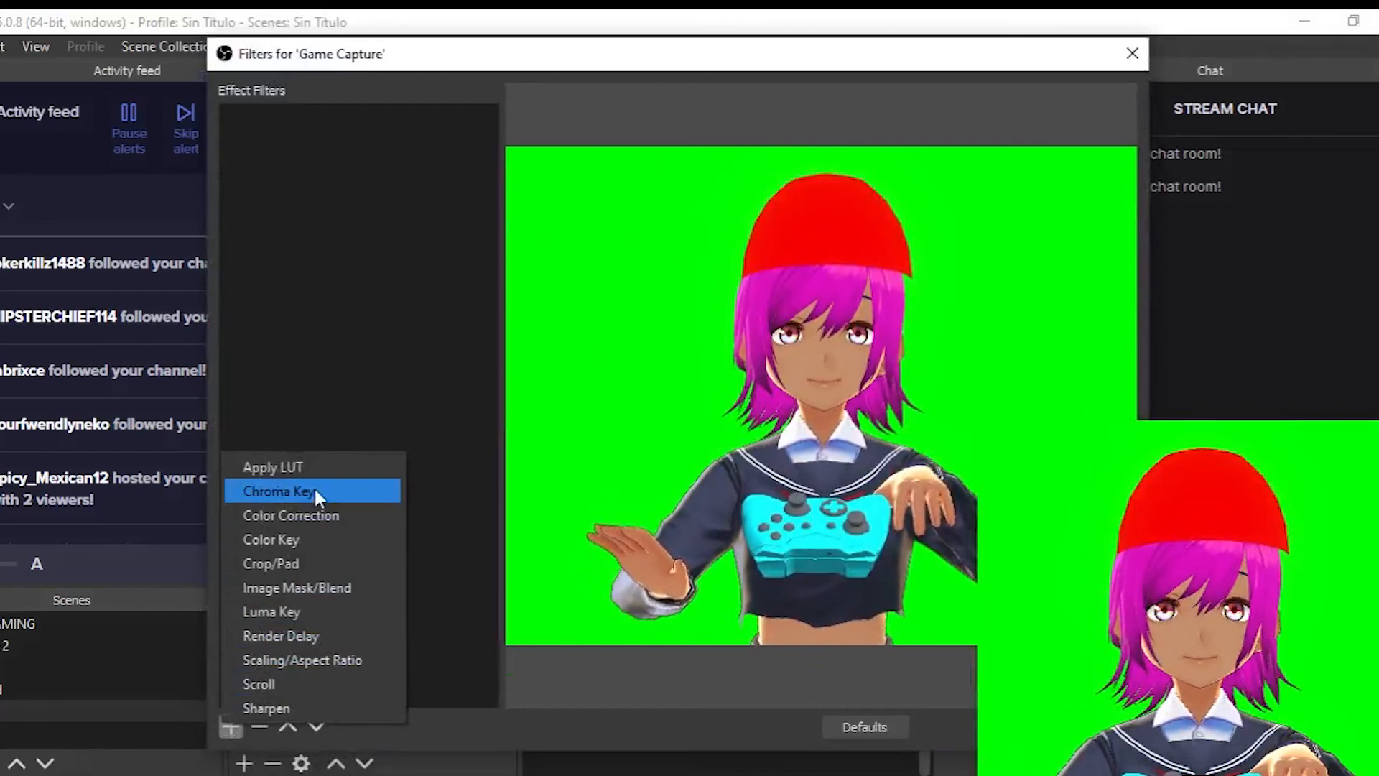
{"action": "left_click", "coordinate": [279, 490]}
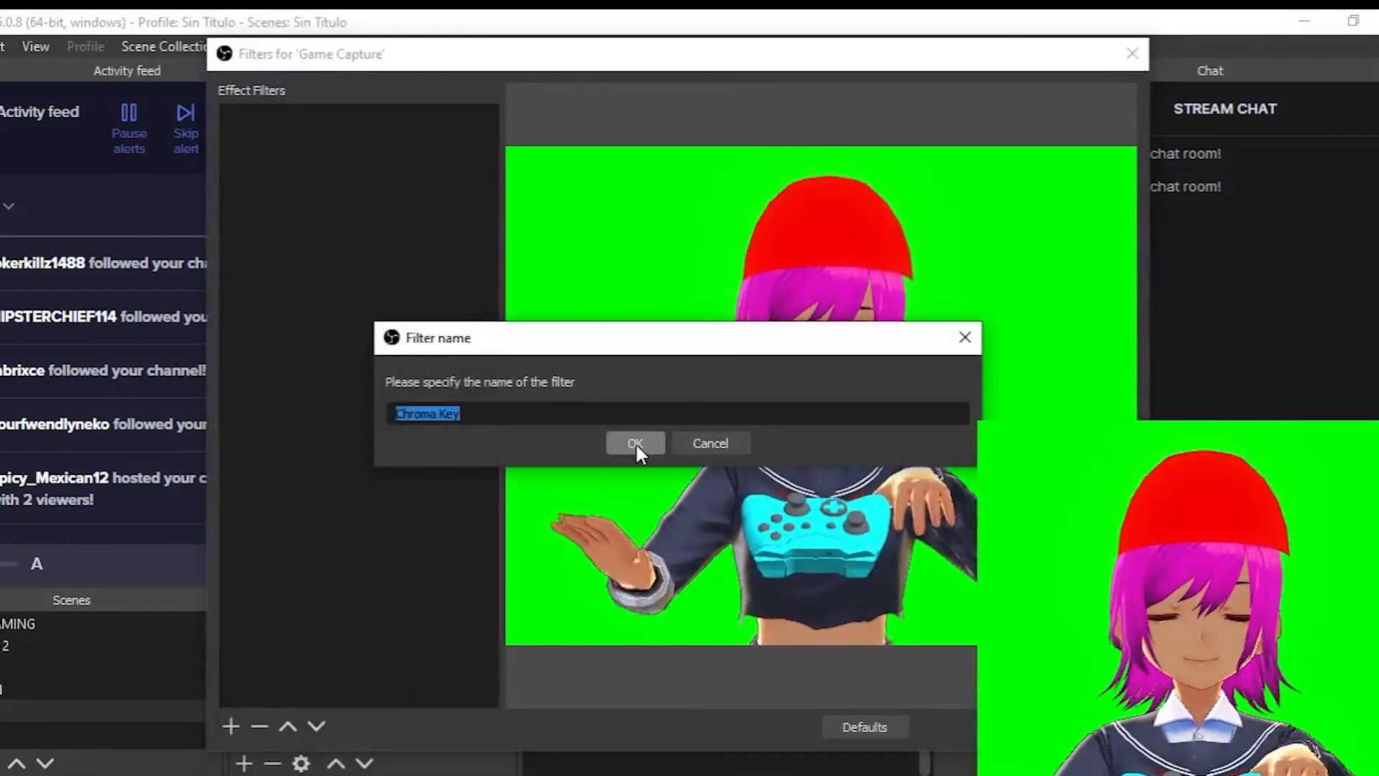
{"action": "left_click", "coordinate": [635, 442]}
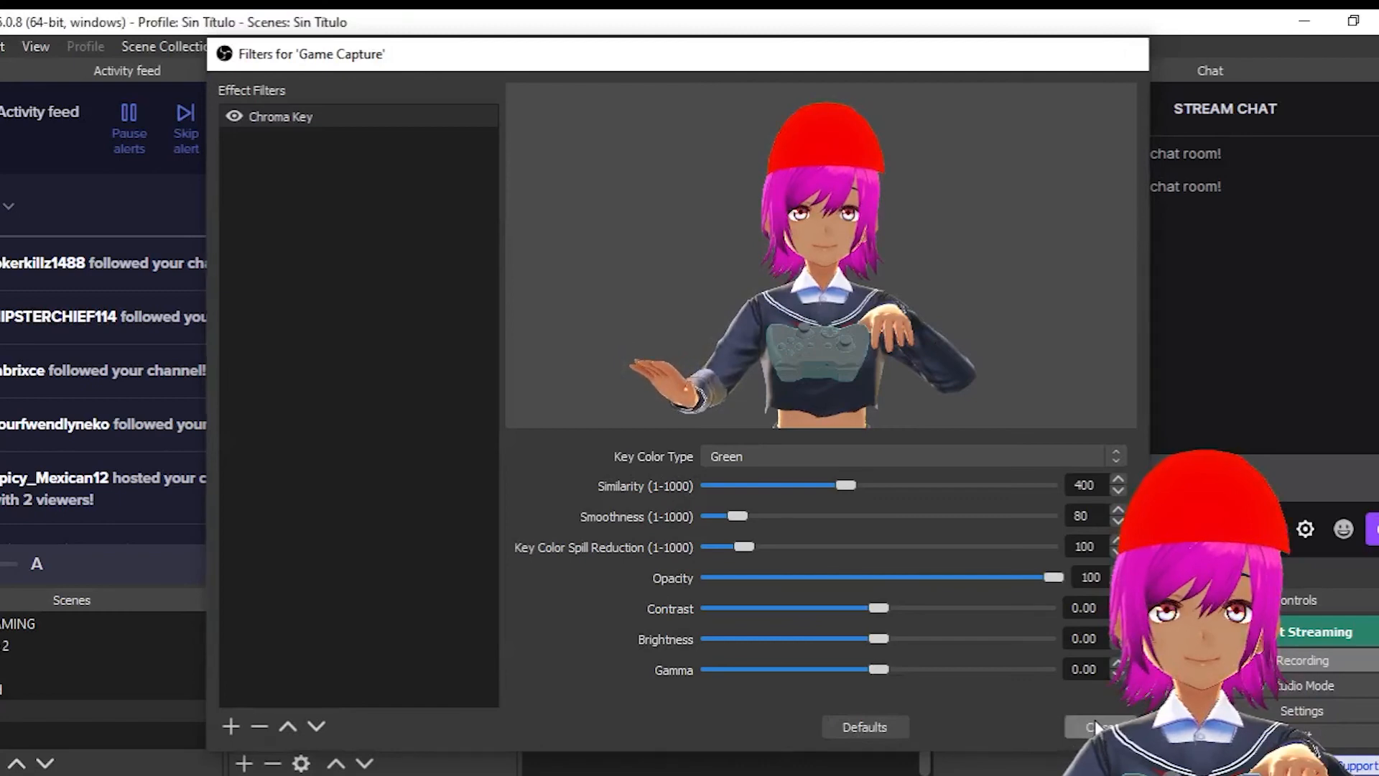
{"action": "left_click", "coordinate": [1090, 726]}
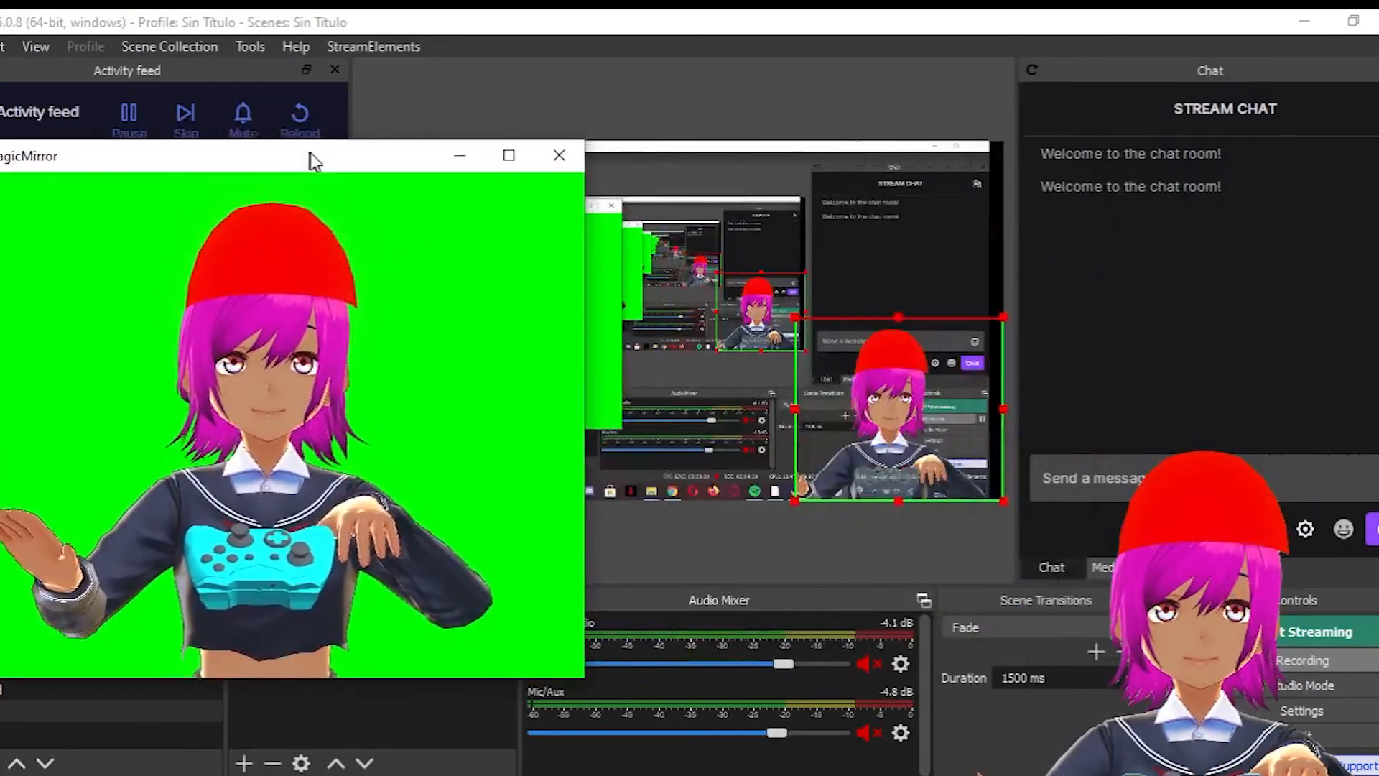
{"action": "left_click", "coordinate": [559, 156]}
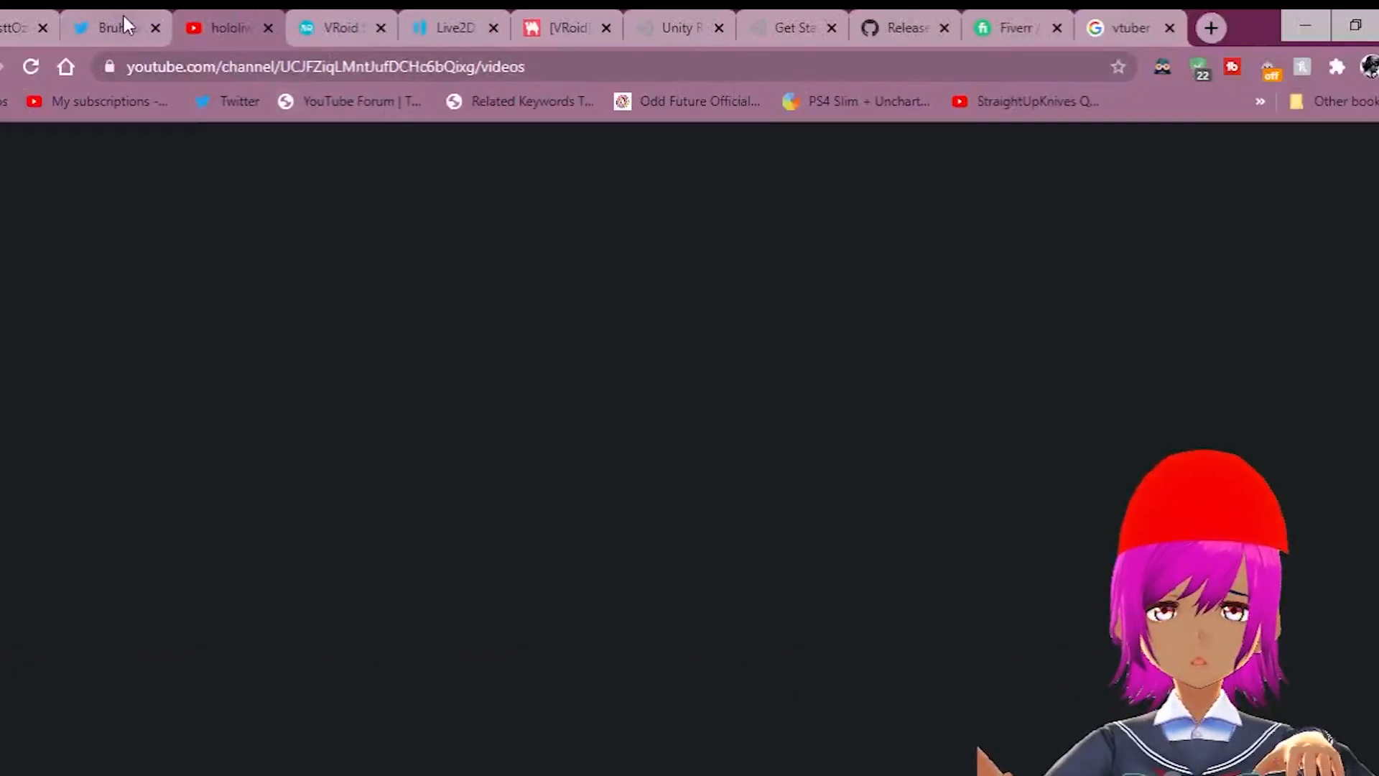
Scroll the BruhTuber Twitter profile to the pinned Vtuber introduction tweet.
{"action": "left_click", "coordinate": [114, 28]}
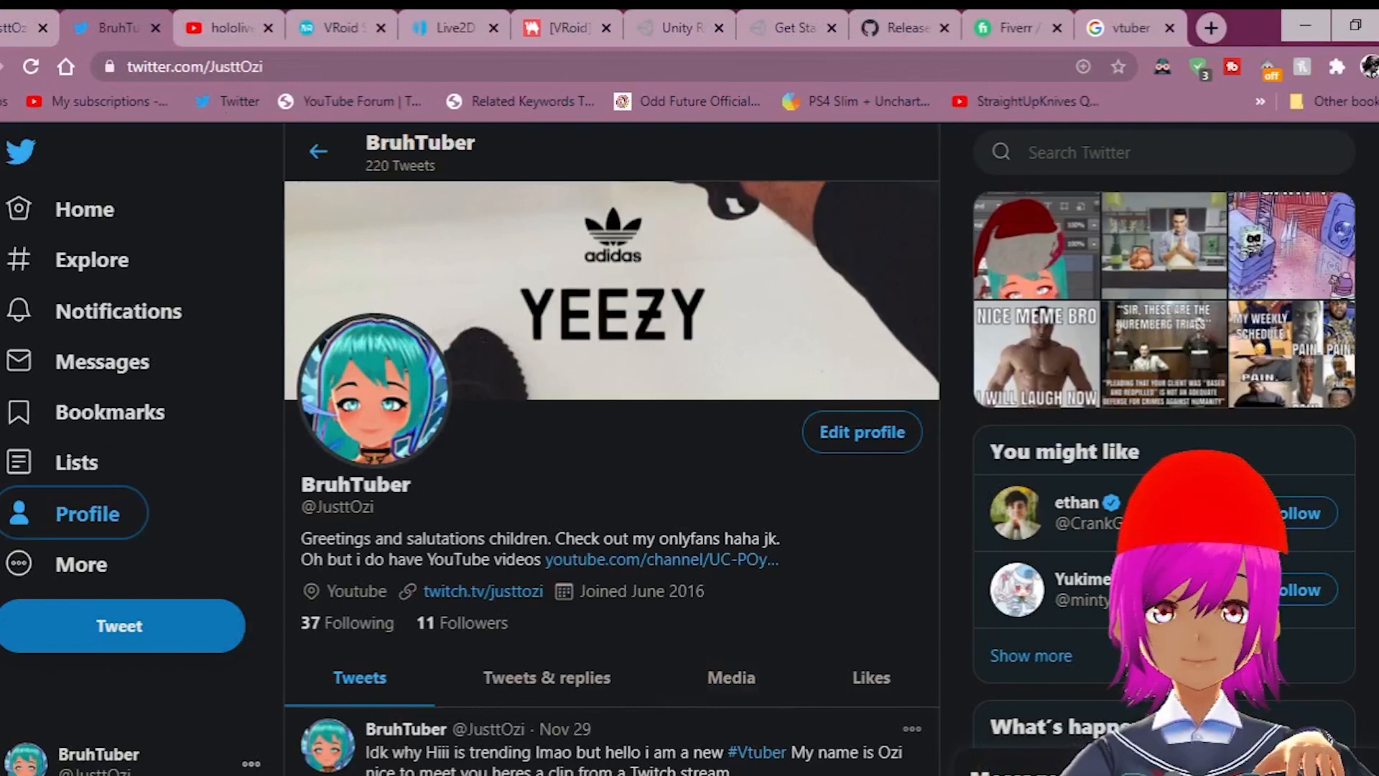
{"action": "scroll", "scroll_direction": "down", "scroll_amount": 3}
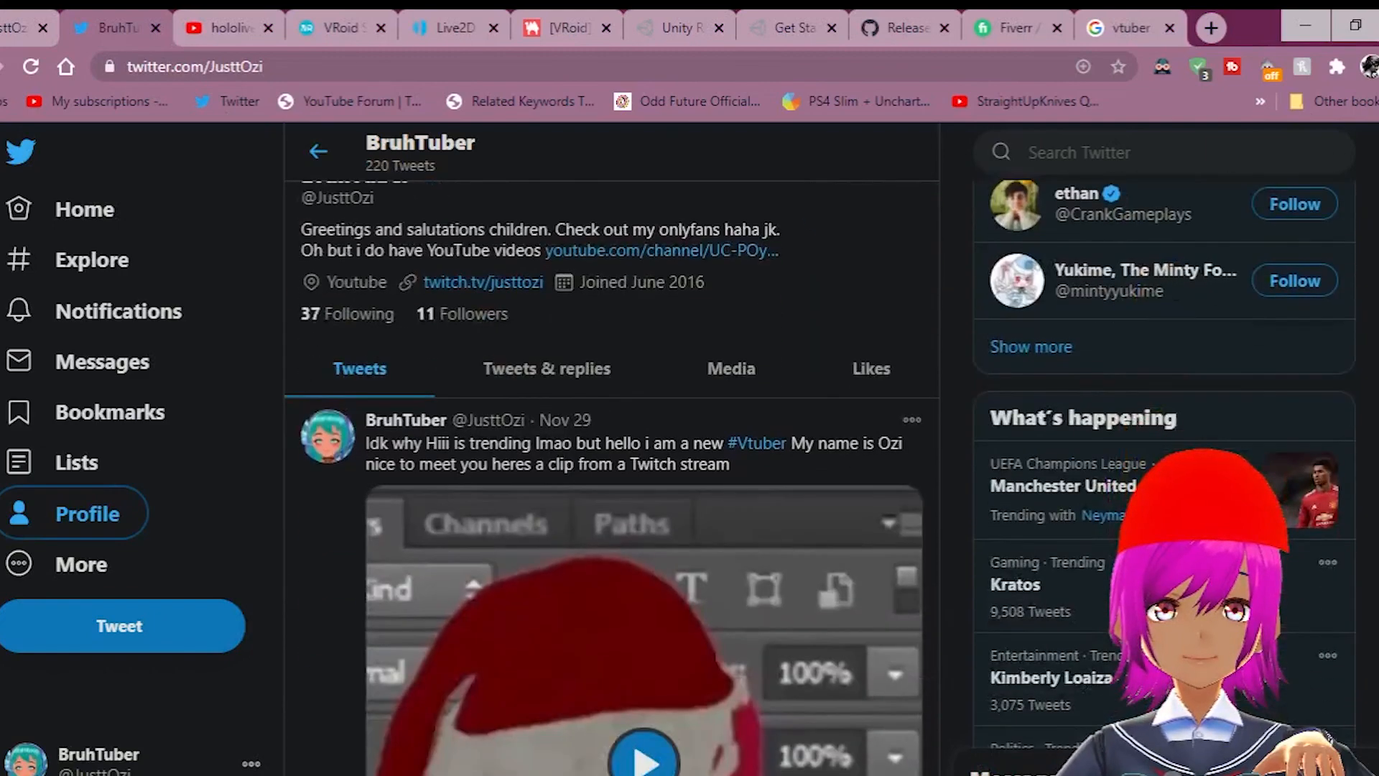